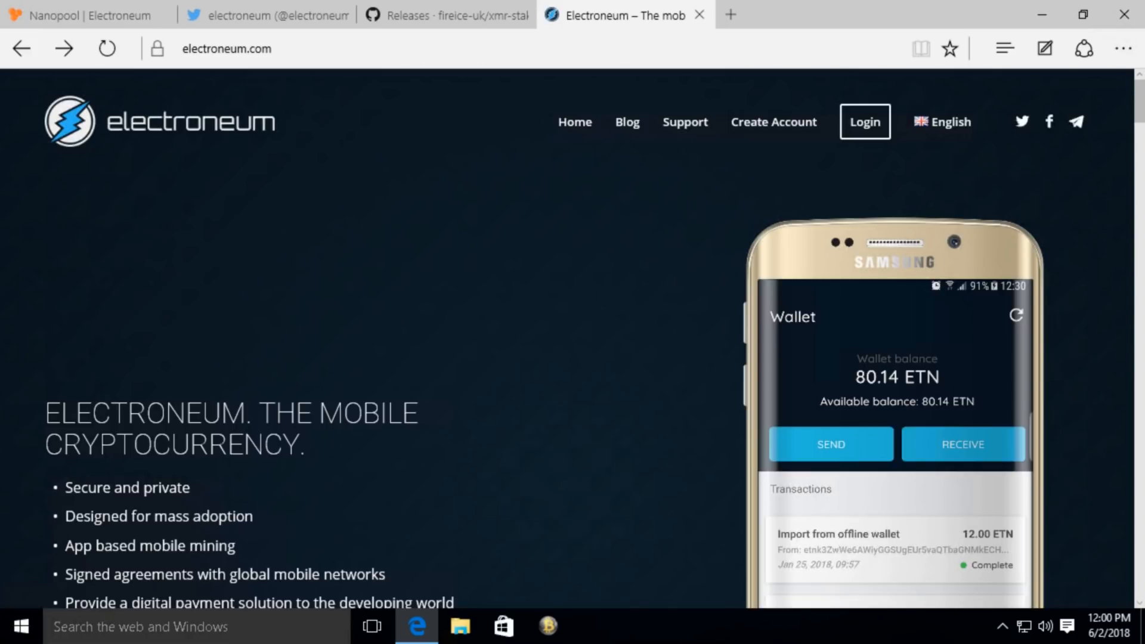
Switch Edge from the Electroneum site to the Nanopool | Electroneum pool page.
{"action": "left_click", "coordinate": [84, 15]}
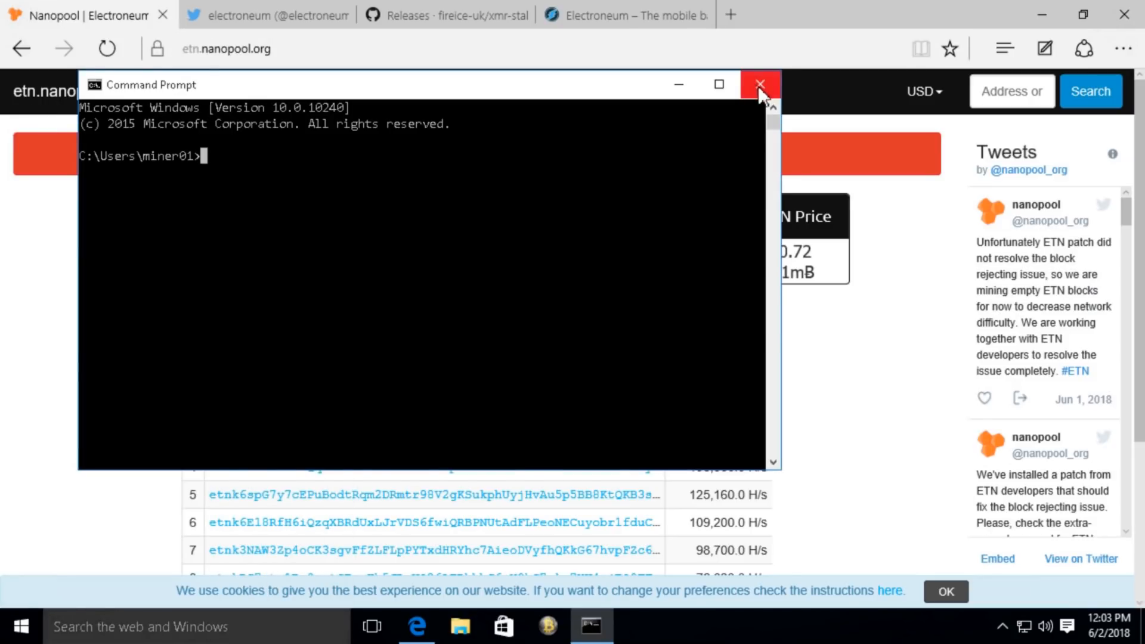
Start a Notepad note with 'ETN:' plus the wallet address and a 'Mining Pool' line.
{"action": "left_click", "coordinate": [759, 83]}
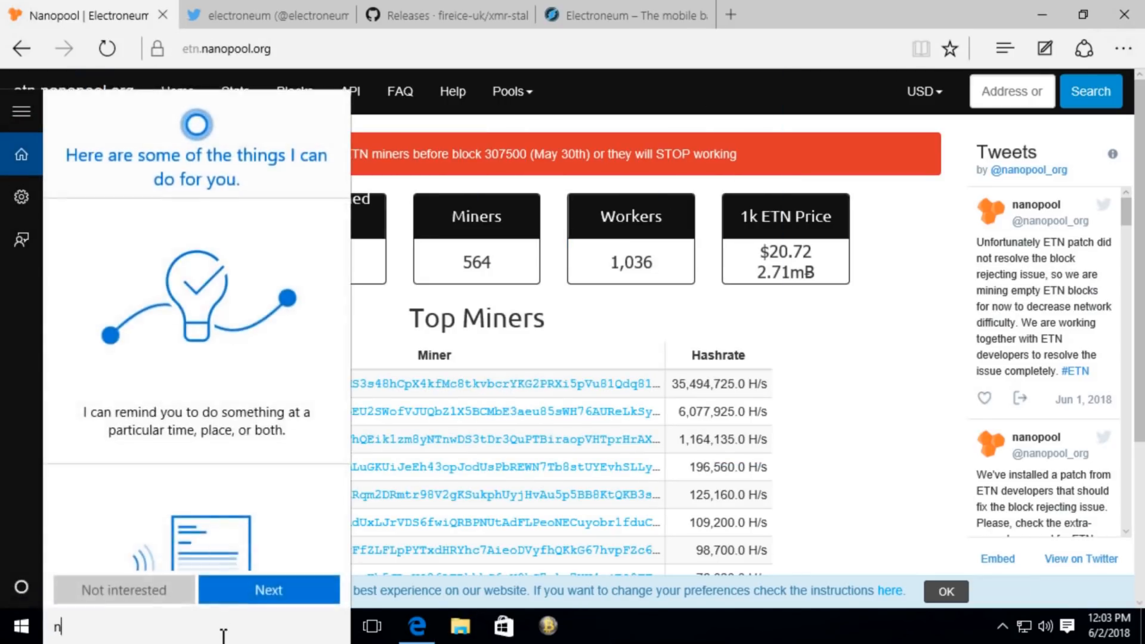
{"action": "left_click", "coordinate": [588, 626]}
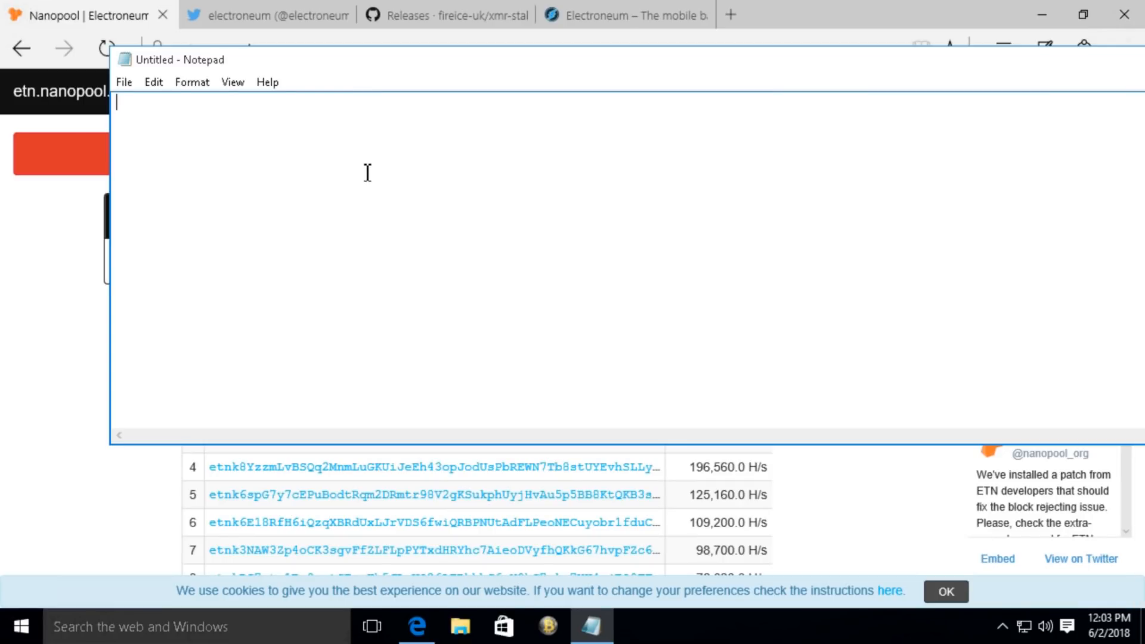
{"action": "type", "text": "ENT:"}
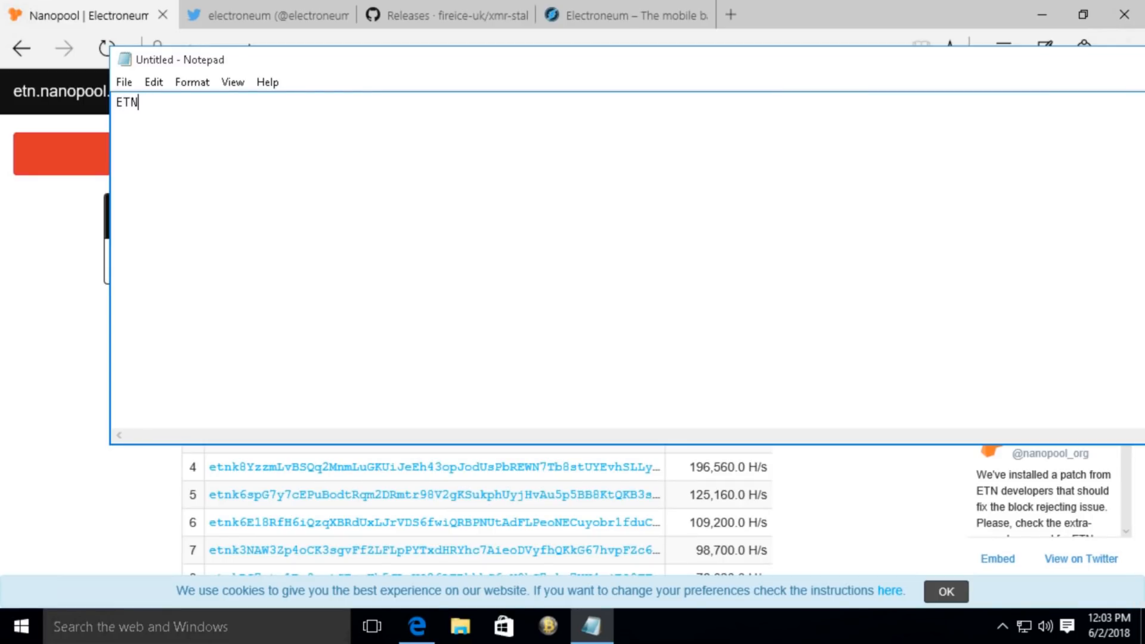
{"action": "type", "text": ":"}
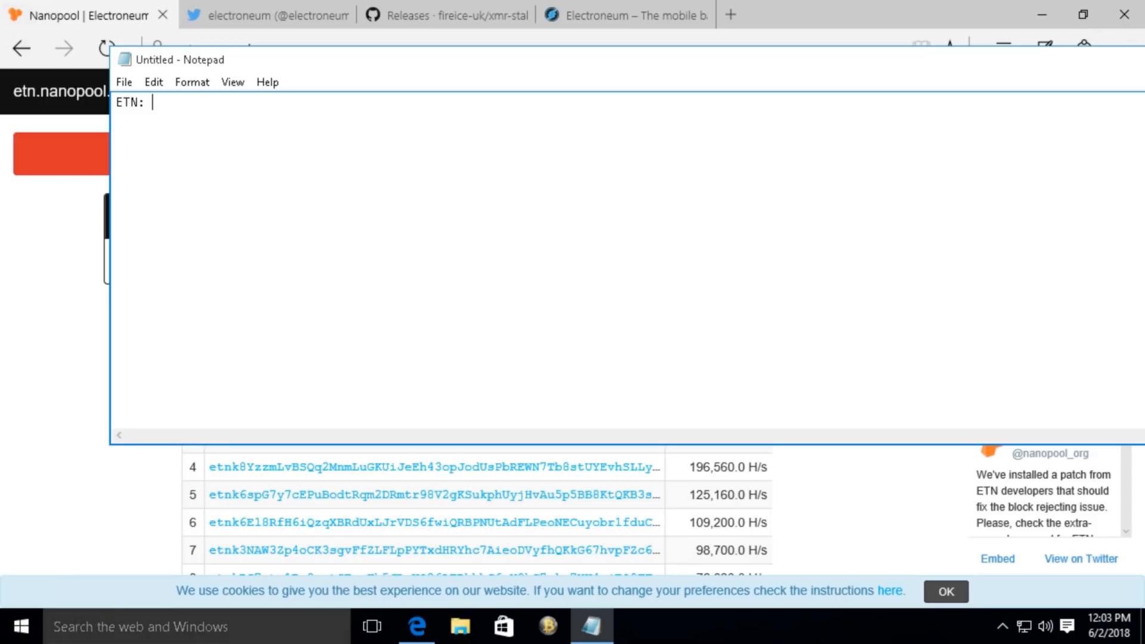
{"action": "type", "text": "etnkMDtj3QwFaUu4g4Mv41bUSbsL9oWici5owhGSLSDGHTiVkGzvzmdZsVR54VTkJXYJLoenM5eNBdRjXrjgxUJ22Bbc6ZjfHU"}
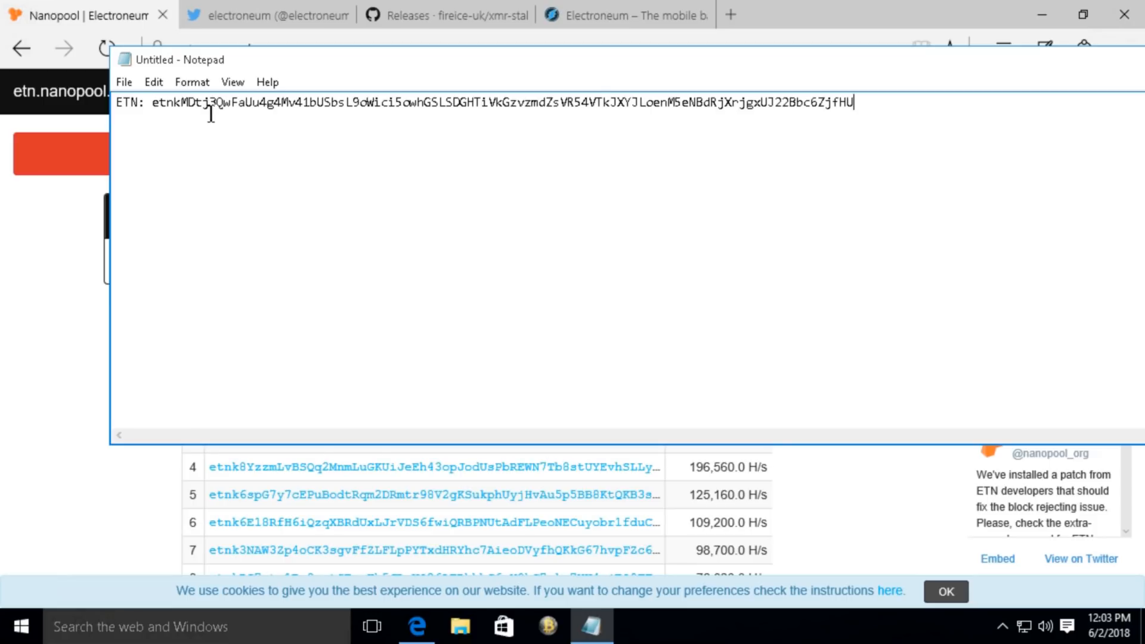
{"action": "key", "text": "enter"}
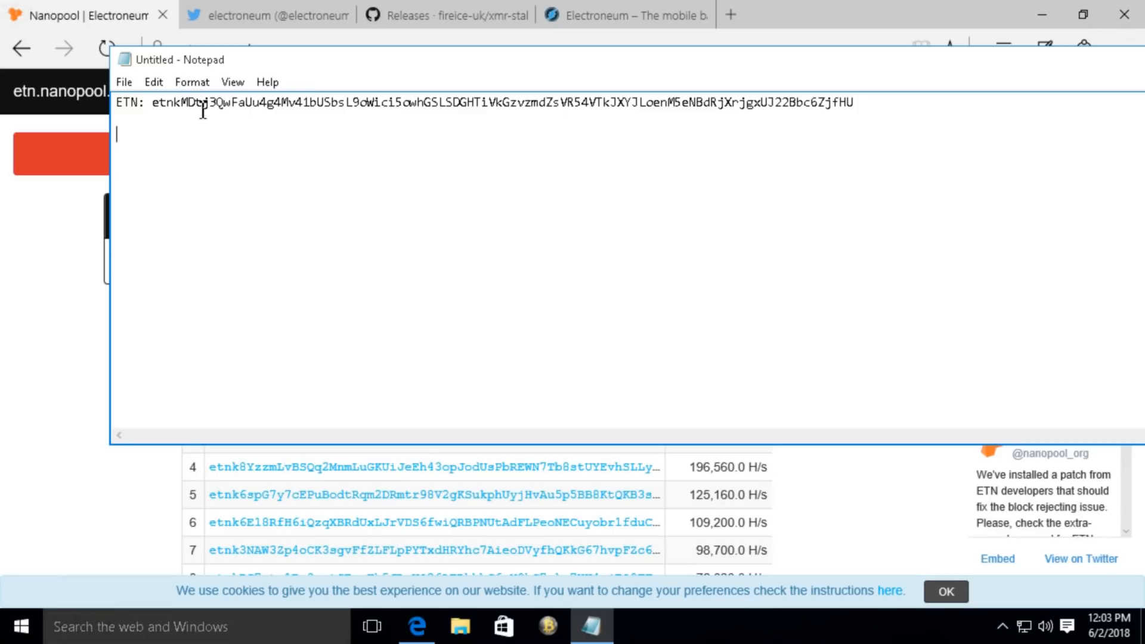
{"action": "type", "text": "Mining"}
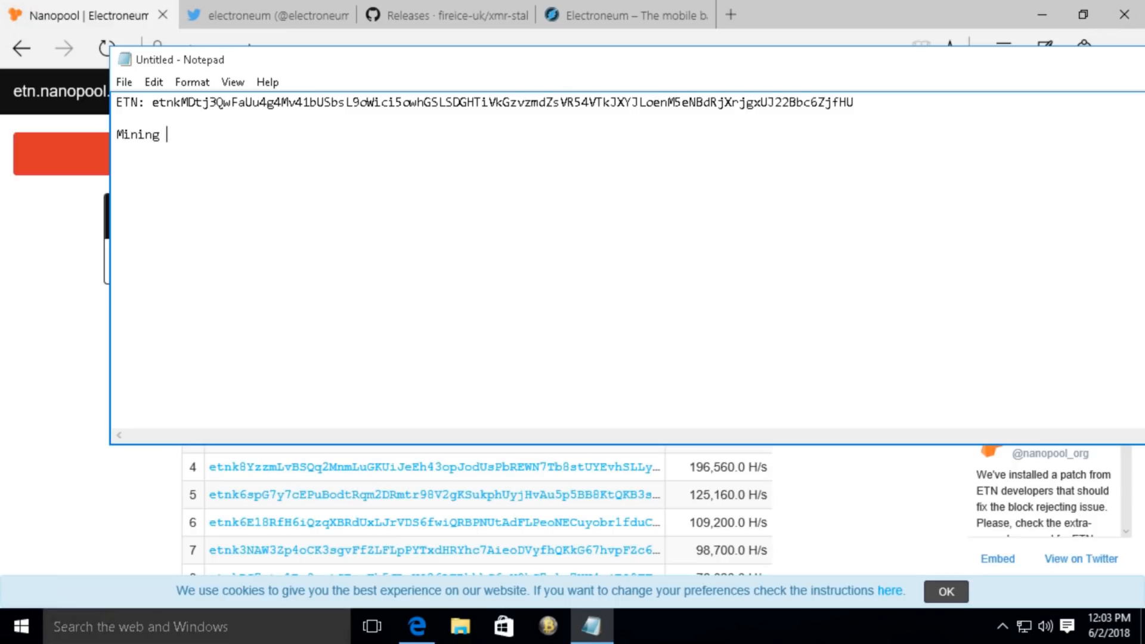
{"action": "type", "text": "Pool"}
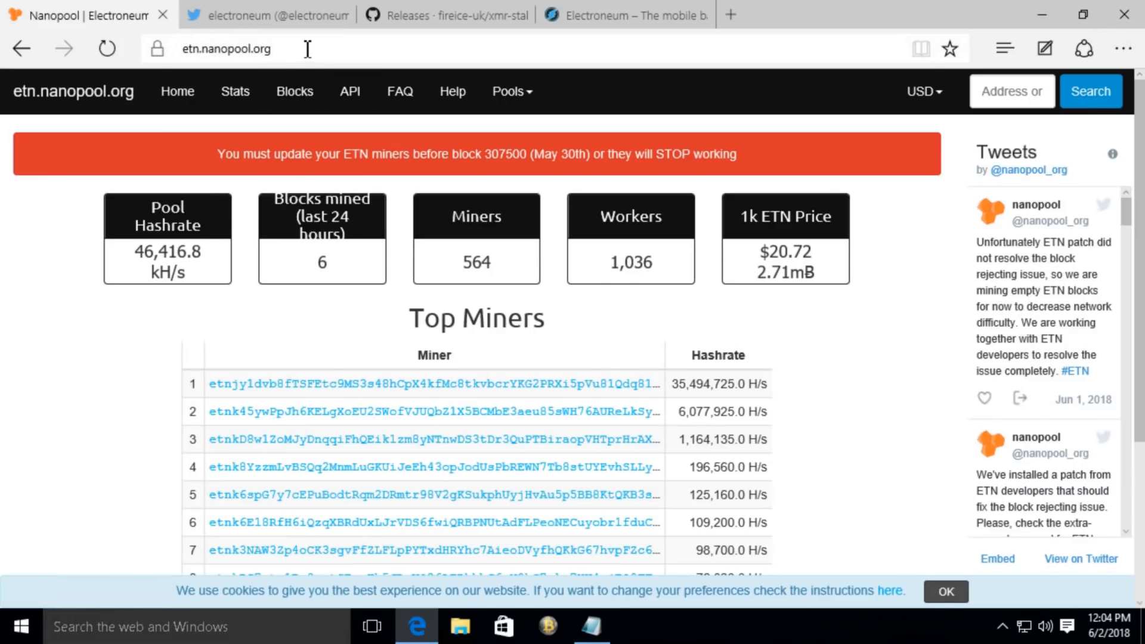
{"action": "mouse_move", "coordinate": [294, 92]}
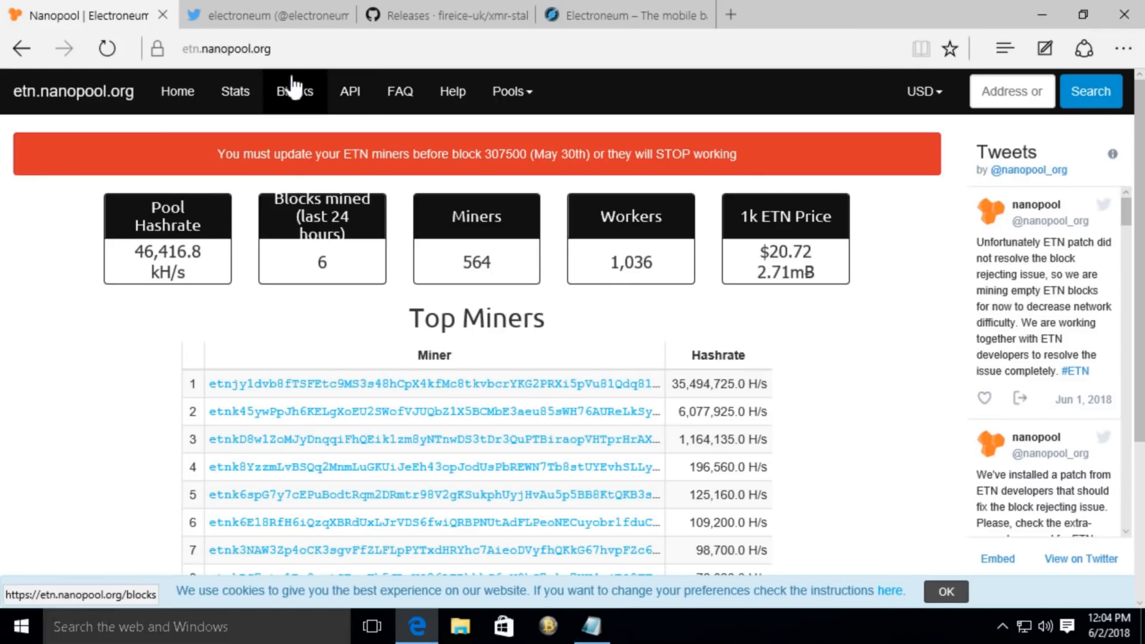
{"action": "mouse_move", "coordinate": [321, 178]}
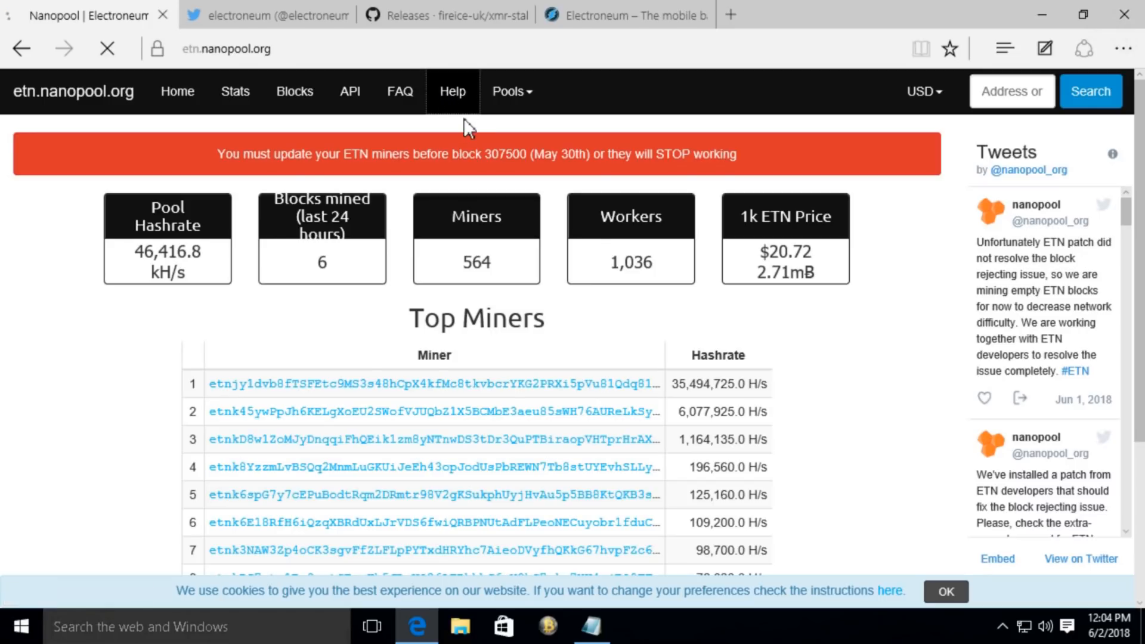
Copy the US West host etn-us-west1.nanopool.org from Nanopool's Help pool settings into the note.
{"action": "left_click", "coordinate": [451, 92]}
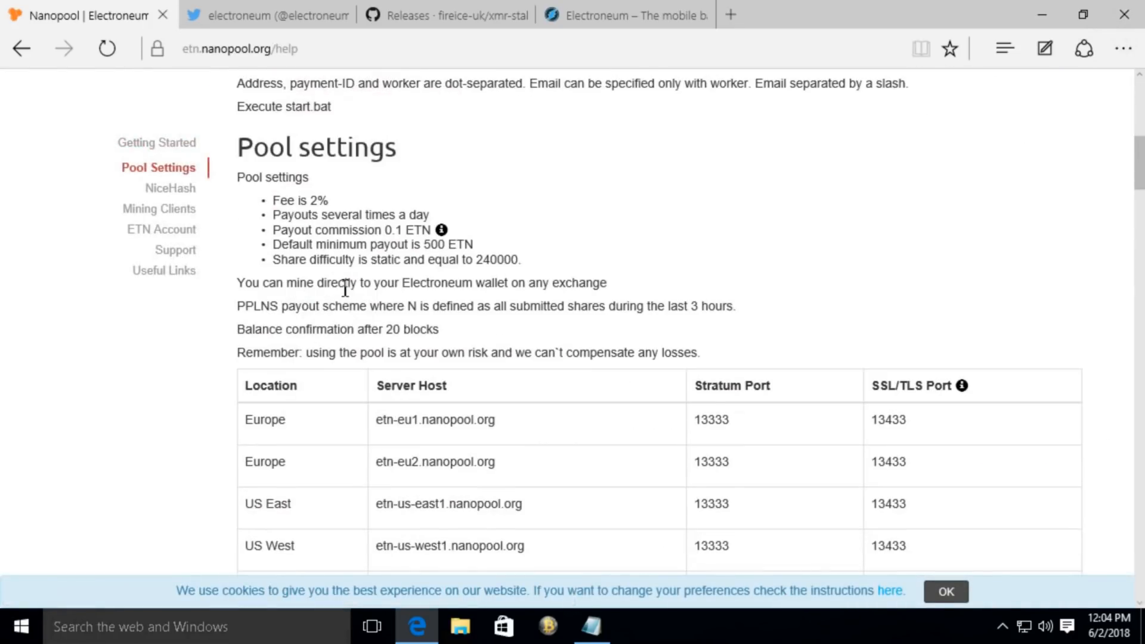
{"action": "scroll", "scroll_direction": "down", "scroll_amount": 3}
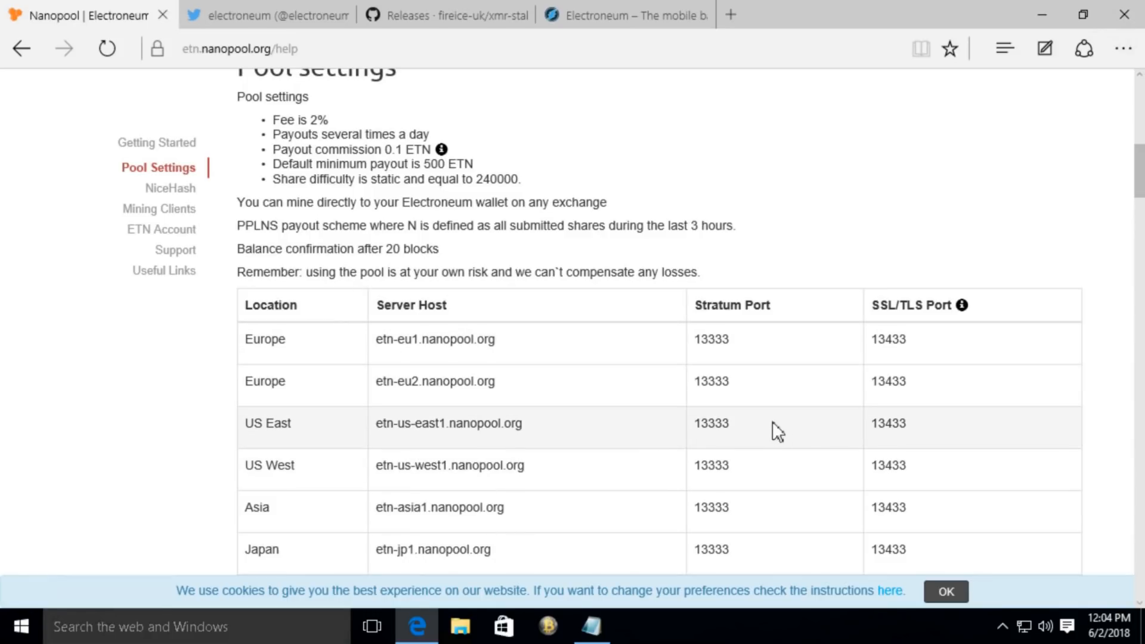
{"action": "scroll", "scroll_direction": "down", "scroll_amount": 3}
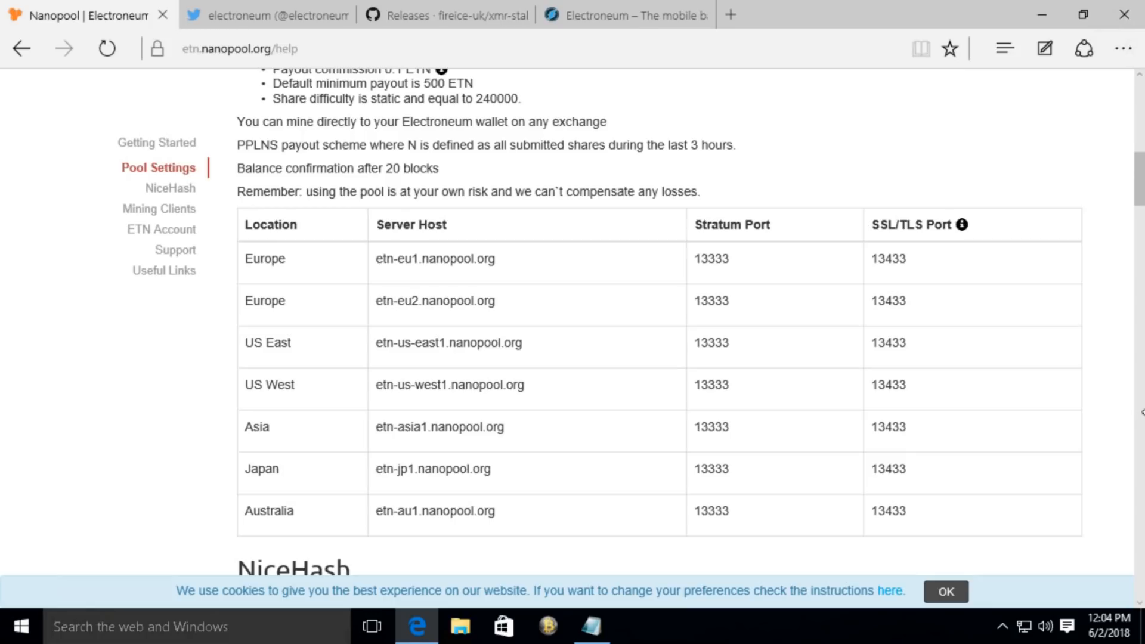
{"action": "double_click", "coordinate": [513, 386]}
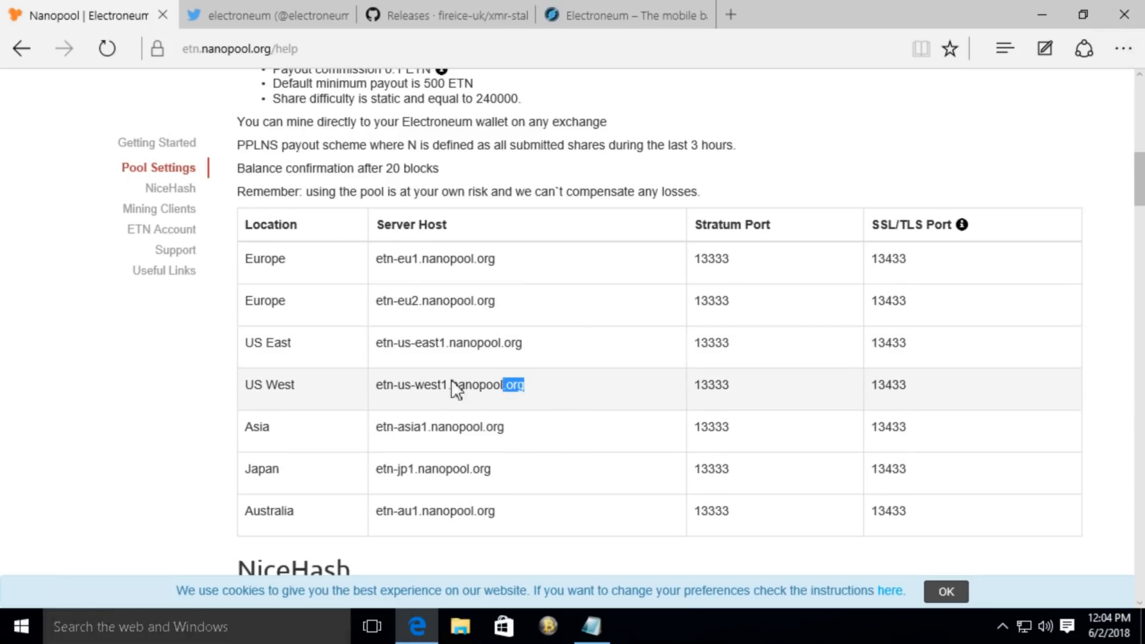
{"action": "double_click", "coordinate": [450, 386]}
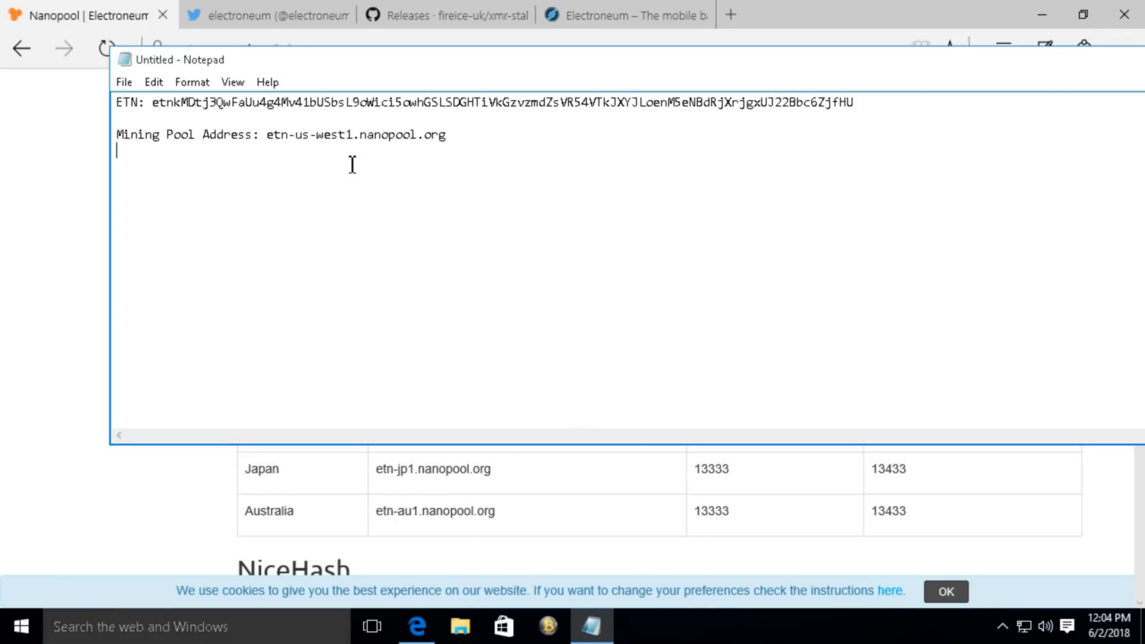
{"action": "key", "text": "enter"}
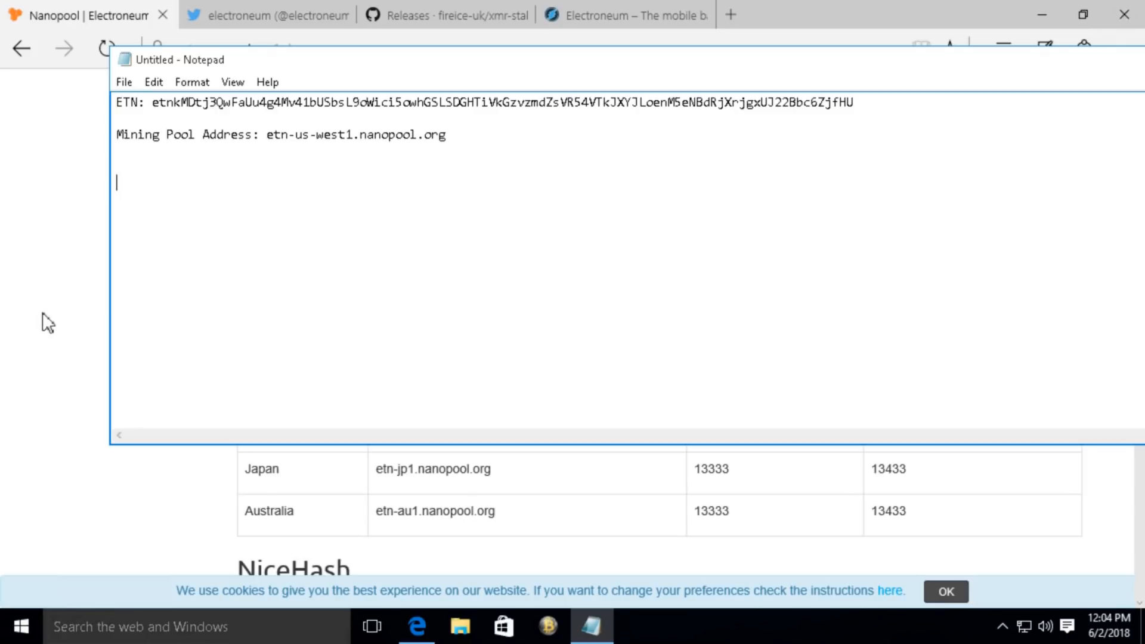
Add the stratum port so the pool line reads etn-us-west1.nanopool.org:13333.
{"action": "left_click", "coordinate": [415, 626]}
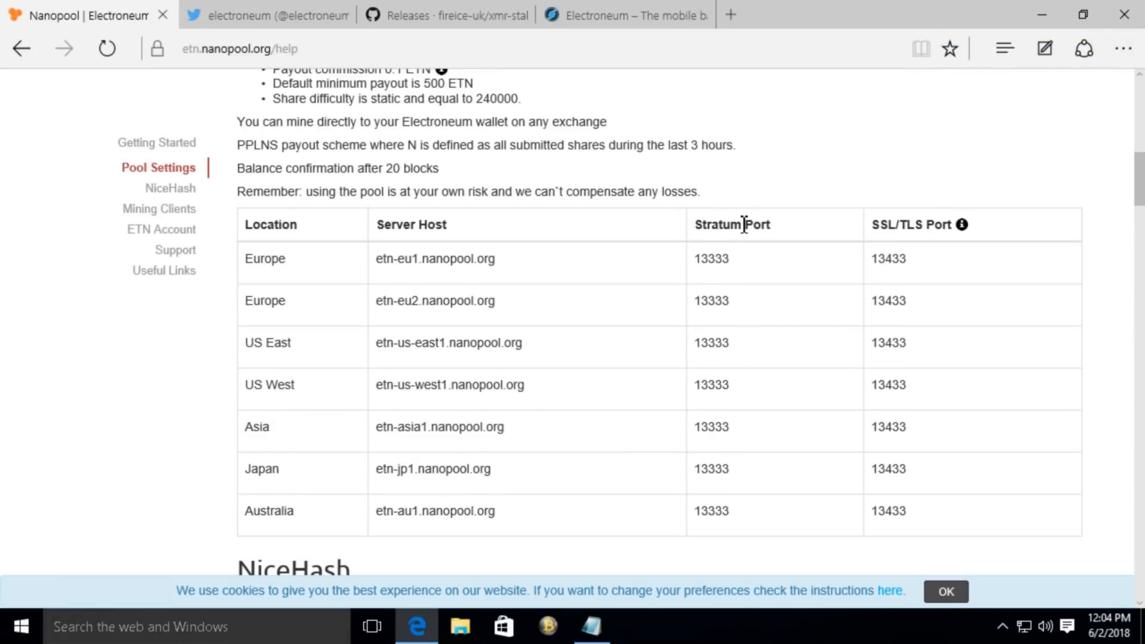
{"action": "mouse_move", "coordinate": [744, 395]}
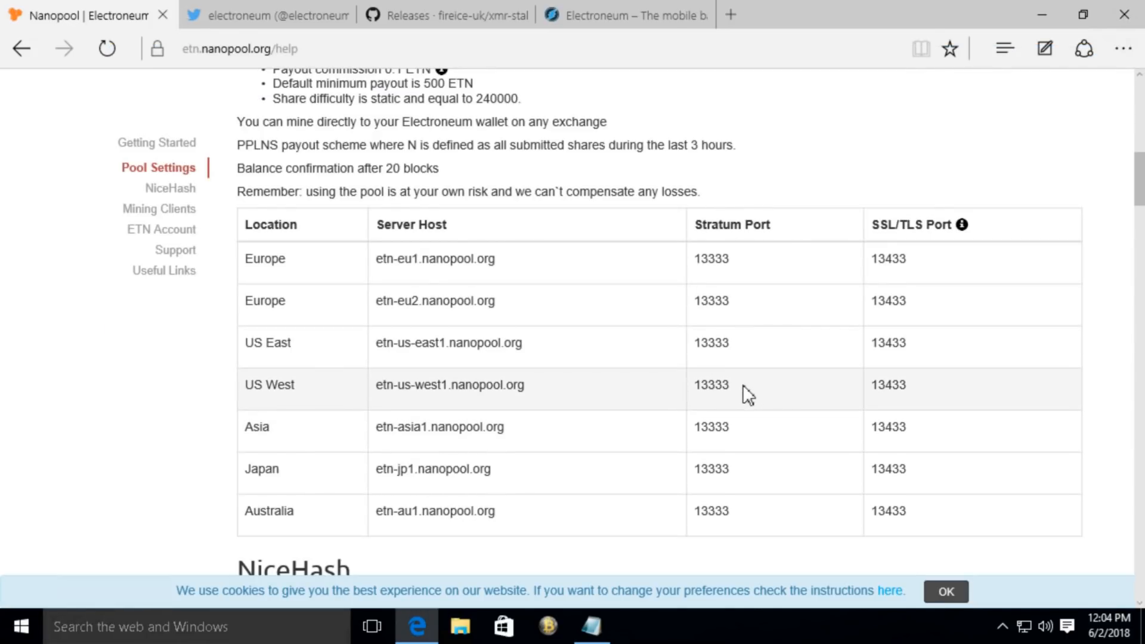
{"action": "double_click", "coordinate": [711, 385]}
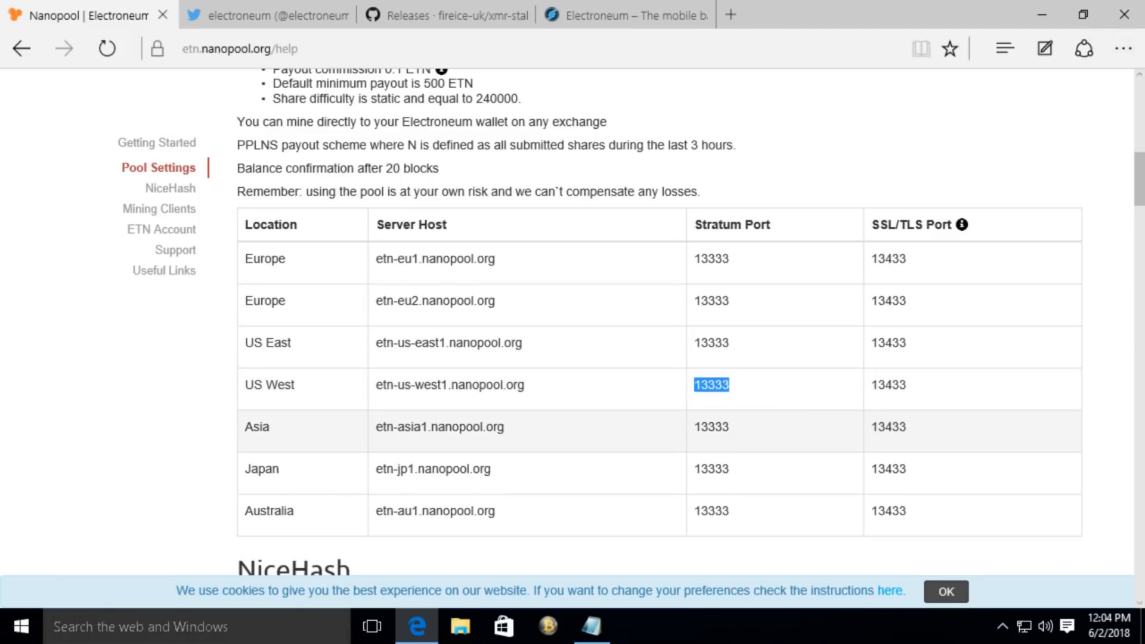
{"action": "left_click", "coordinate": [592, 626]}
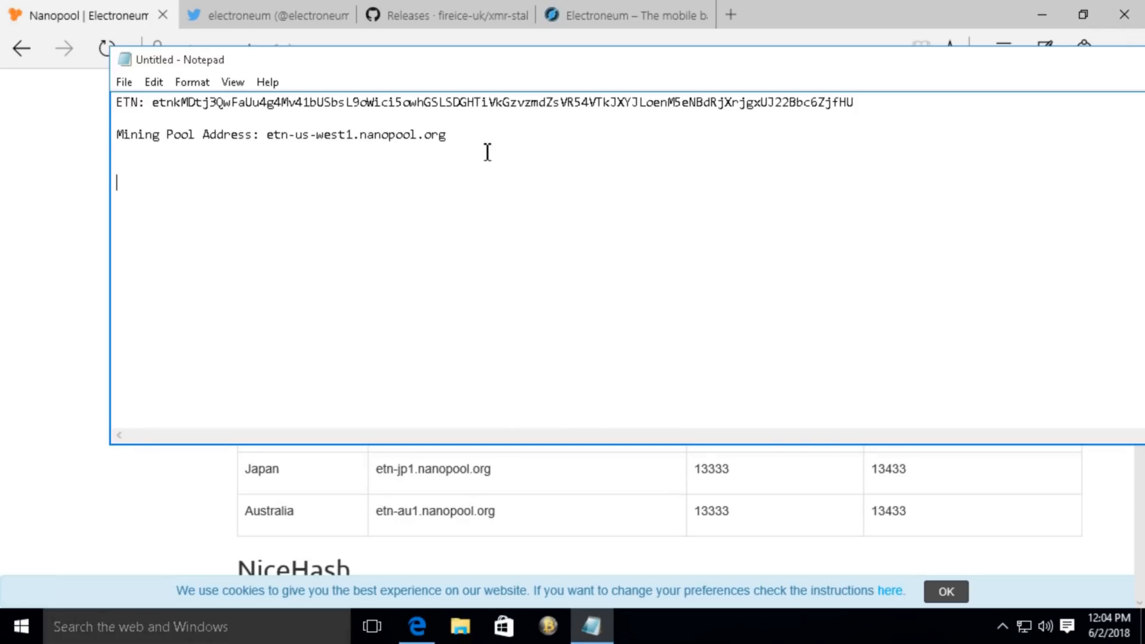
{"action": "type", "text": ":13333"}
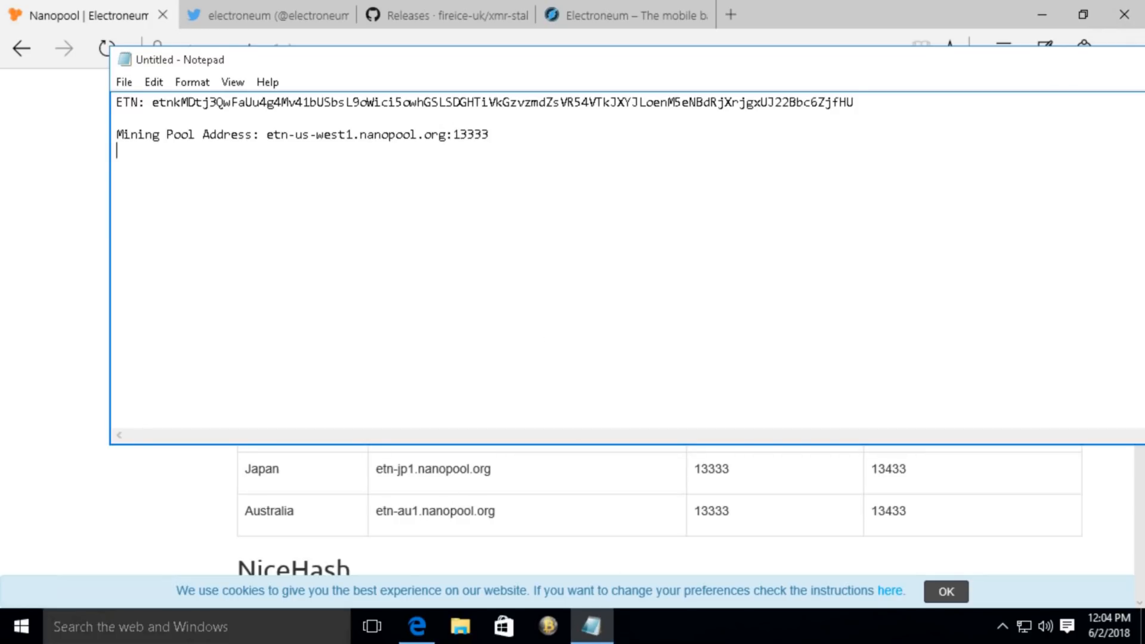
{"action": "mouse_move", "coordinate": [196, 248]}
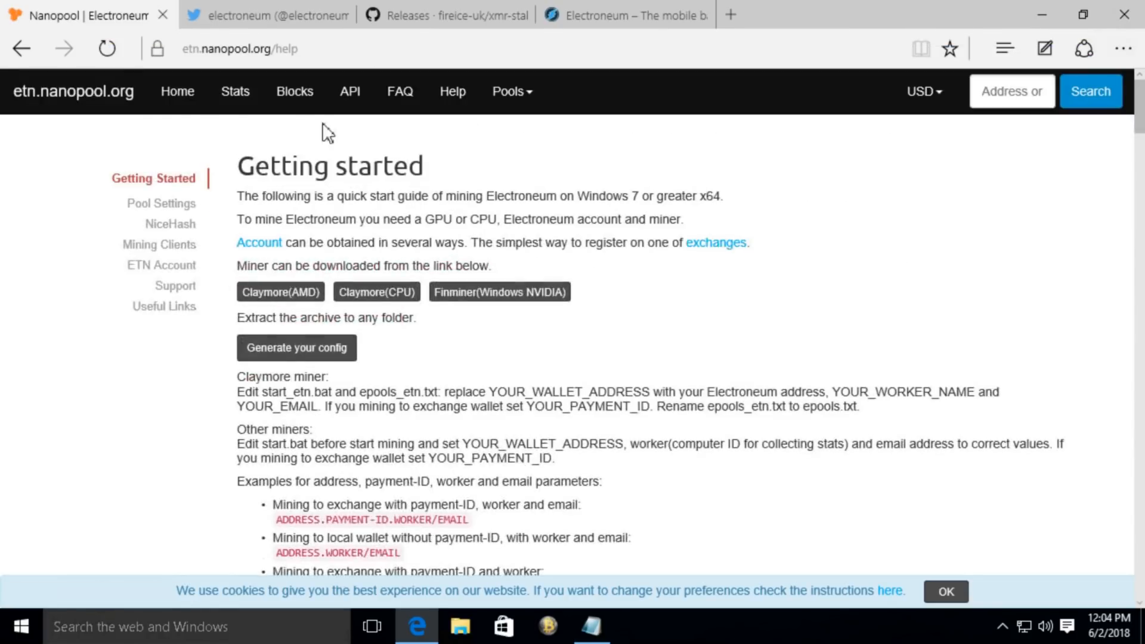
Download xmr-stak-win64.zip from the fireice-uk/xmr-stak GitHub releases page.
{"action": "left_click", "coordinate": [176, 91]}
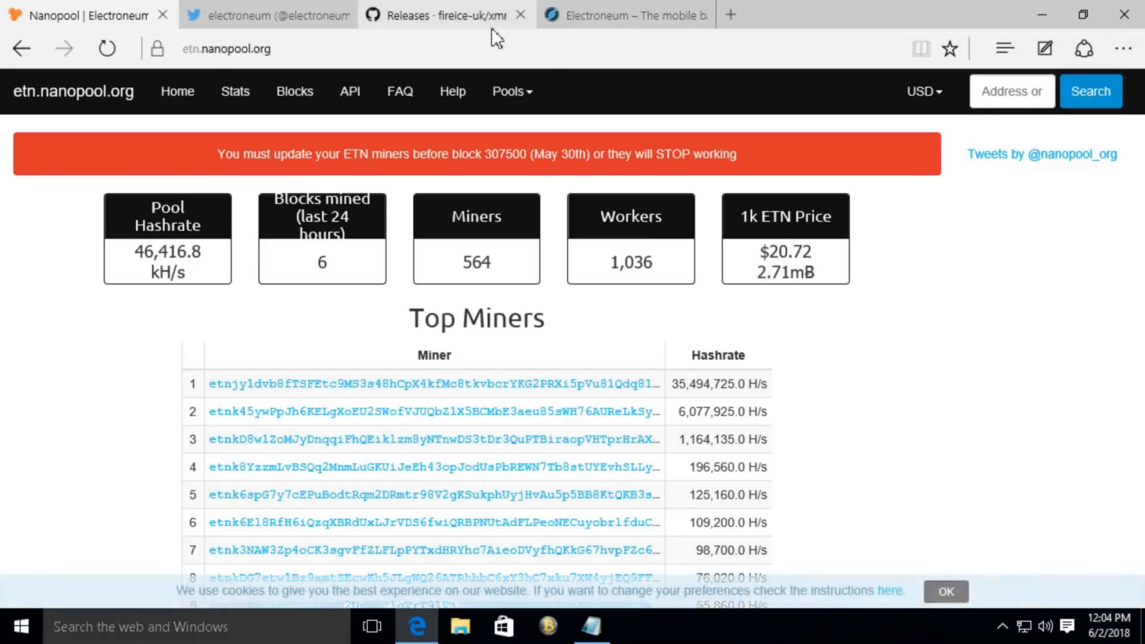
{"action": "left_click", "coordinate": [445, 15]}
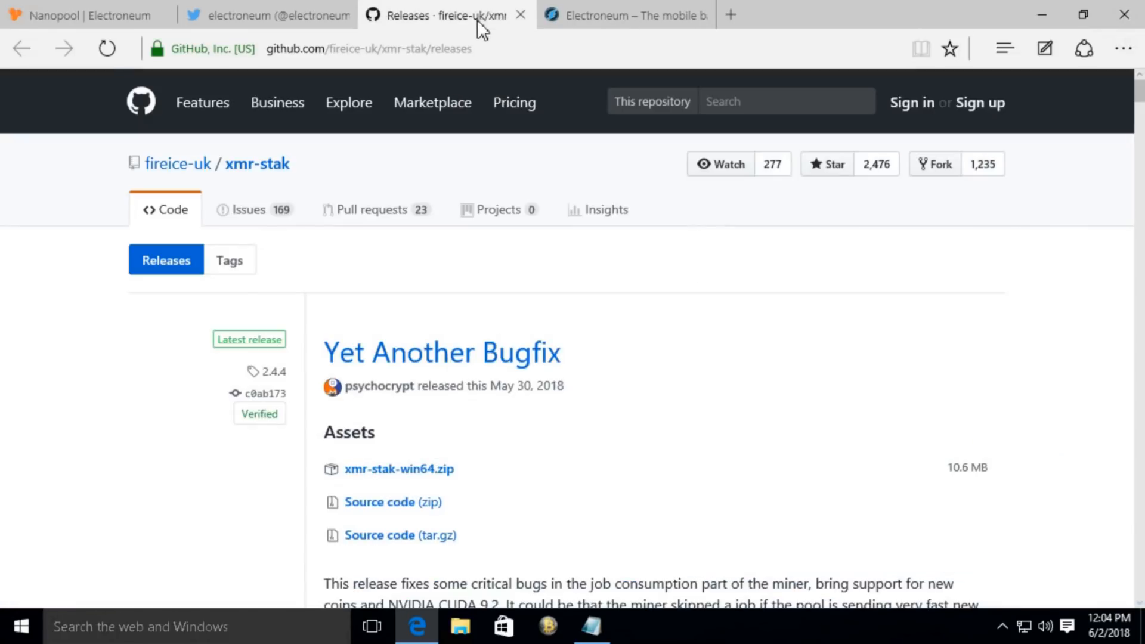
{"action": "mouse_move", "coordinate": [557, 174]}
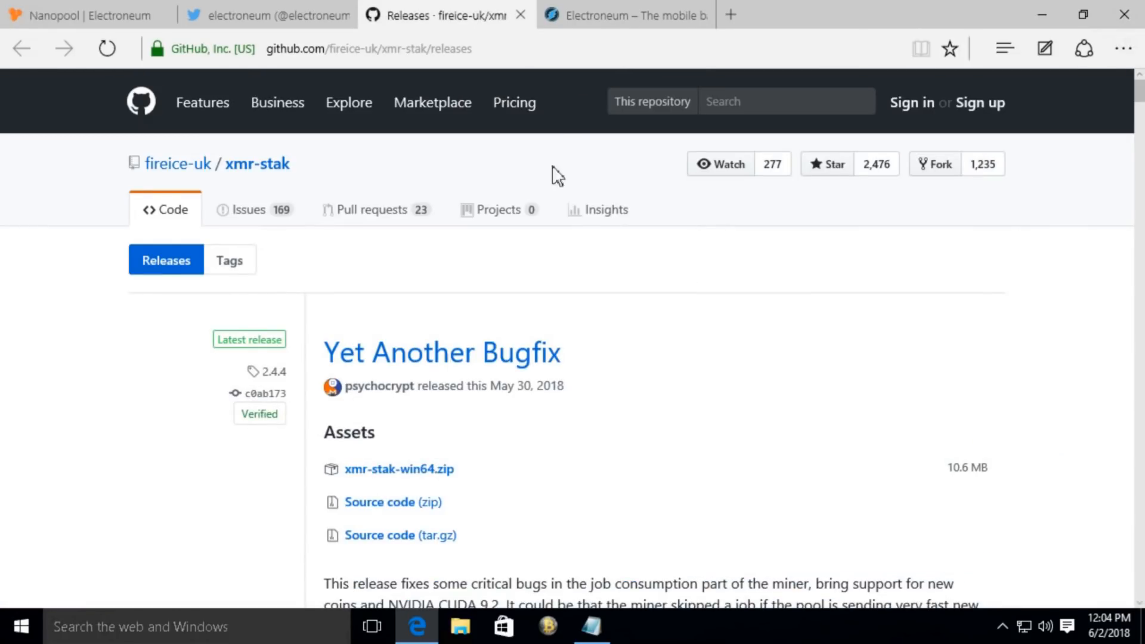
{"action": "left_click", "coordinate": [329, 48]}
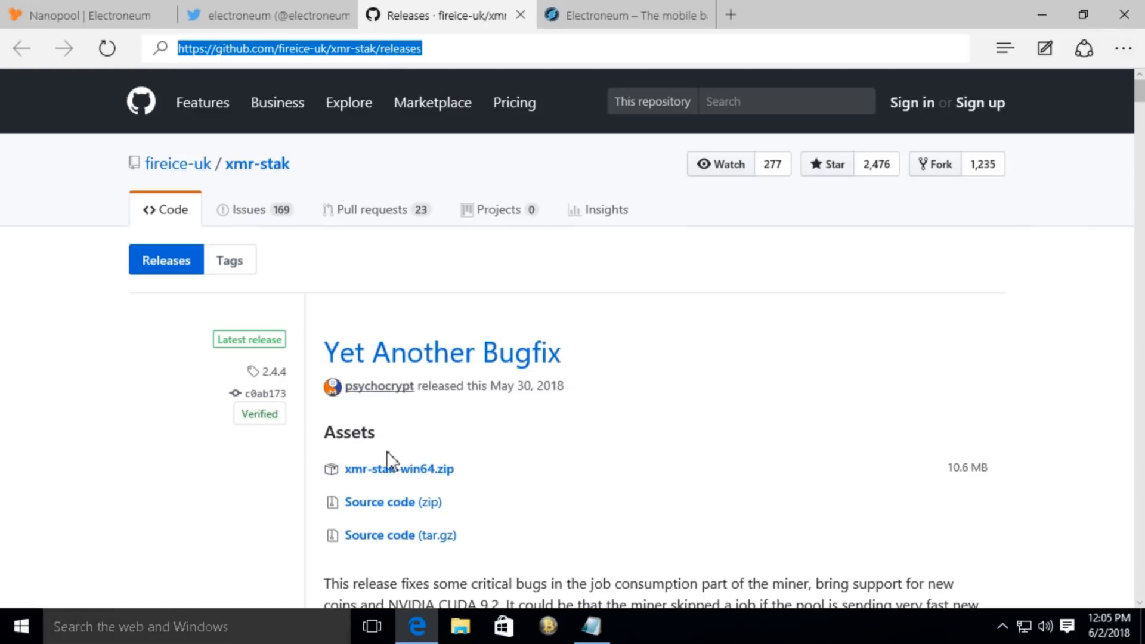
{"action": "left_click", "coordinate": [398, 469]}
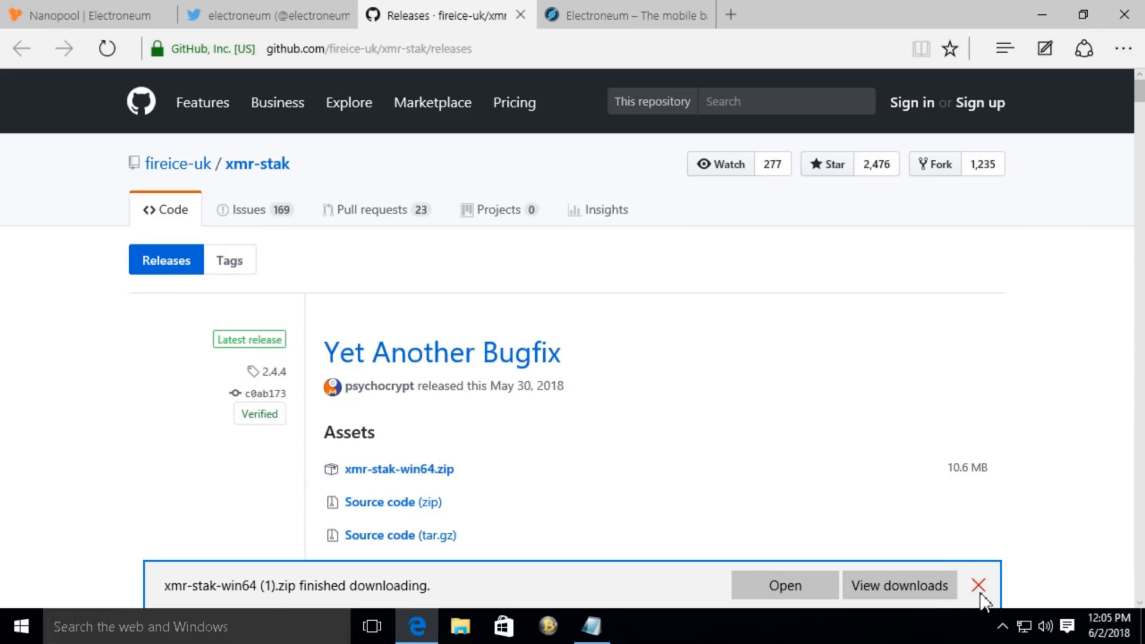
{"action": "left_click", "coordinate": [978, 585]}
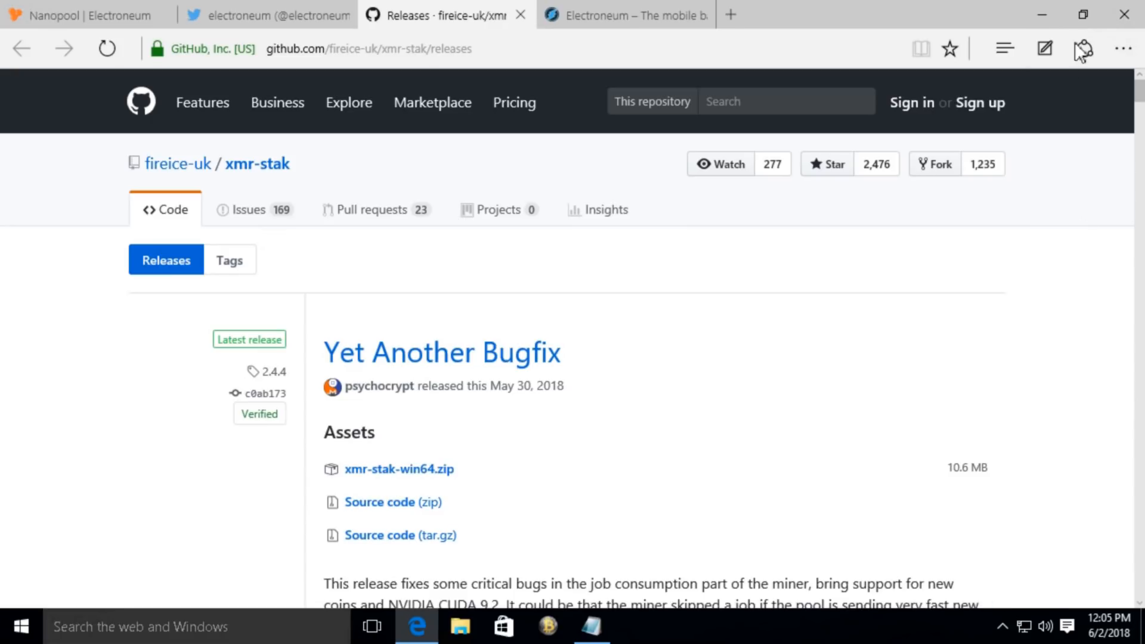
{"action": "mouse_move", "coordinate": [910, 258]}
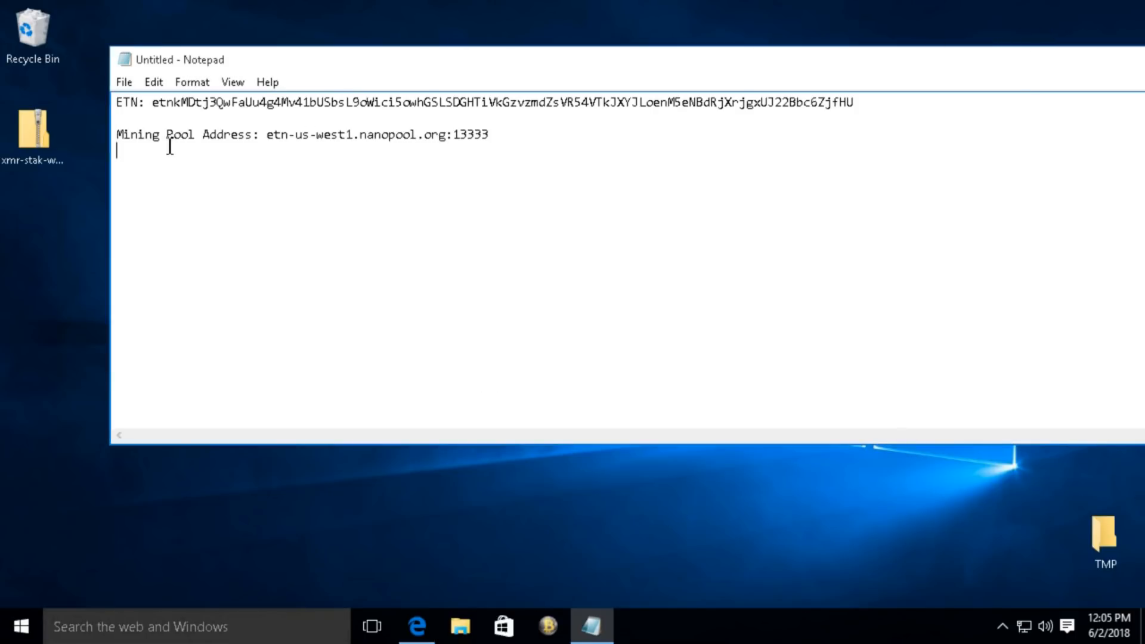
{"action": "mouse_move", "coordinate": [114, 450]}
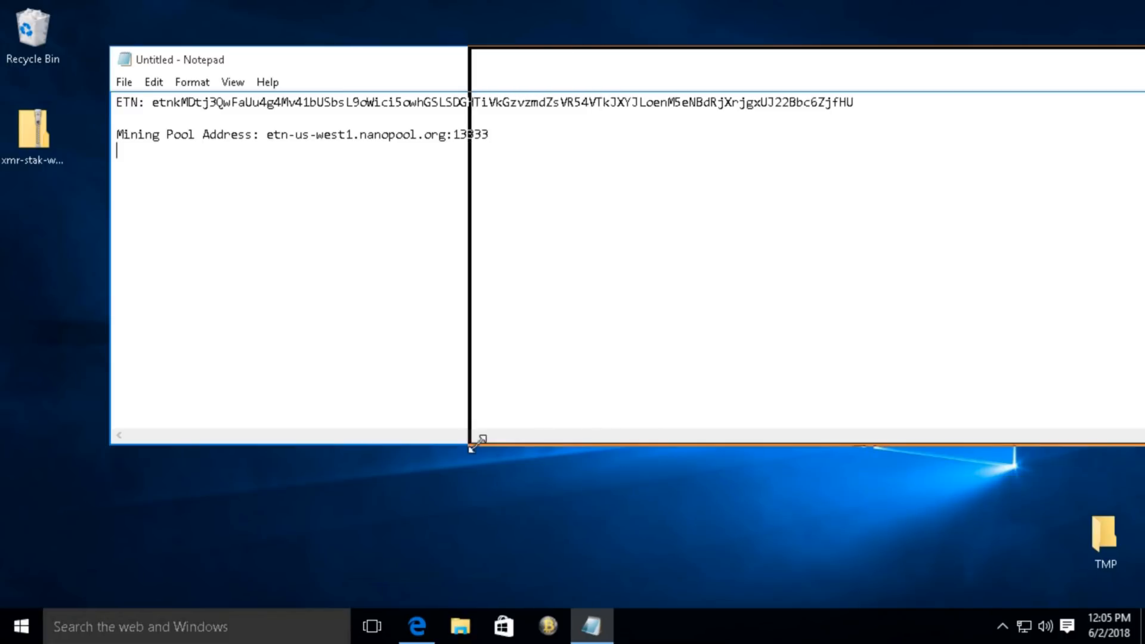
Extract the xmr-stak zip to the Desktop and open the xmr-stak-win64 folder.
{"action": "right_click", "coordinate": [32, 128]}
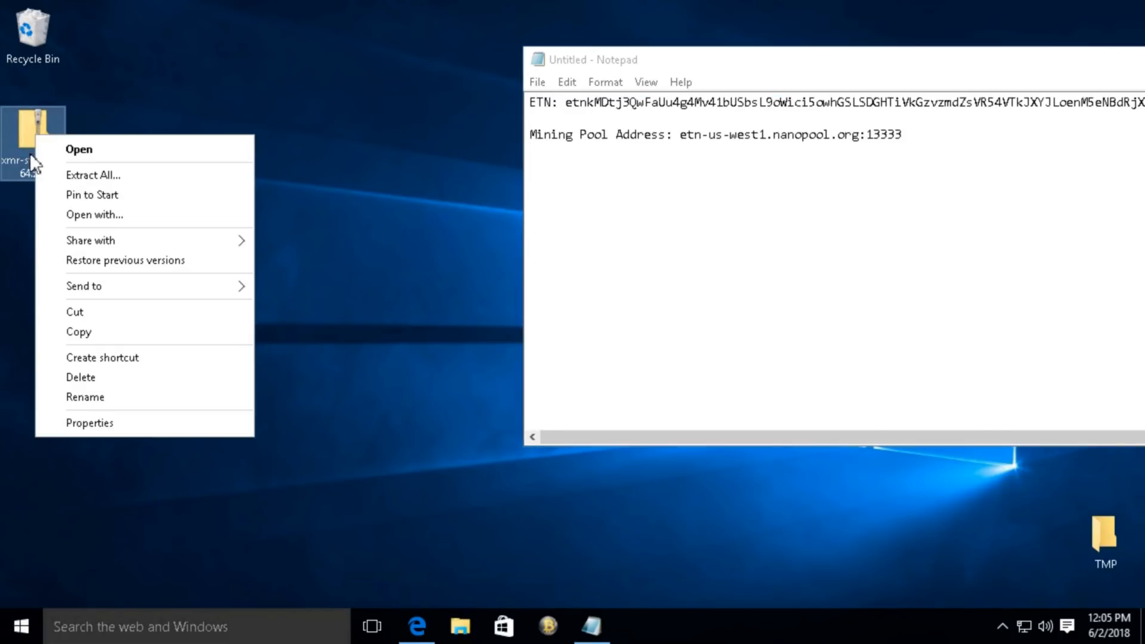
{"action": "left_click", "coordinate": [87, 182]}
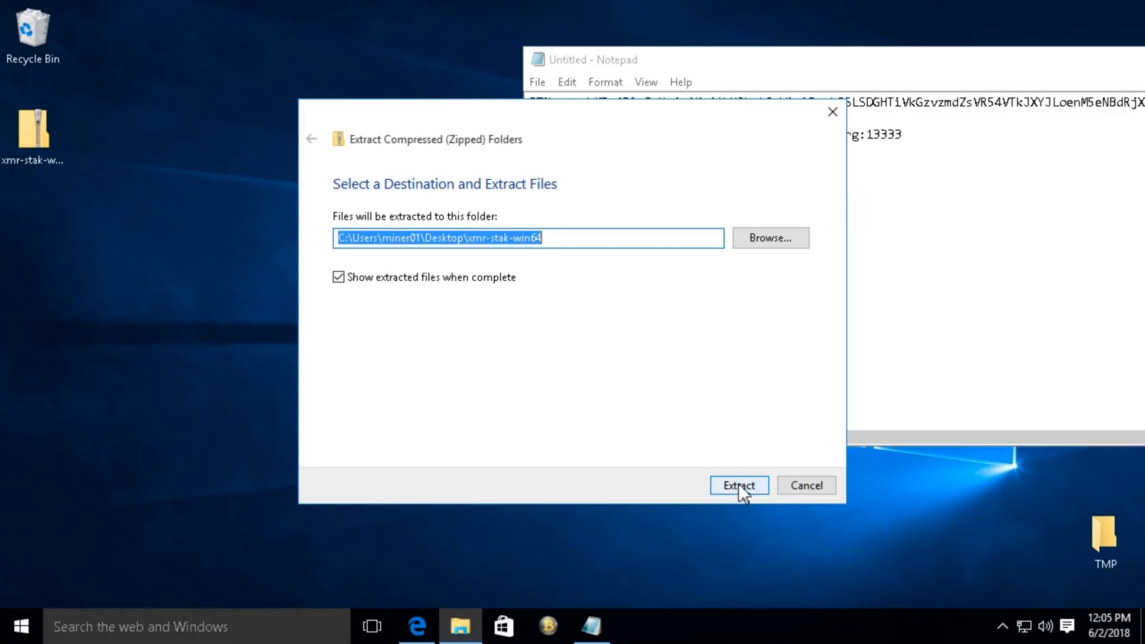
{"action": "left_click", "coordinate": [738, 486]}
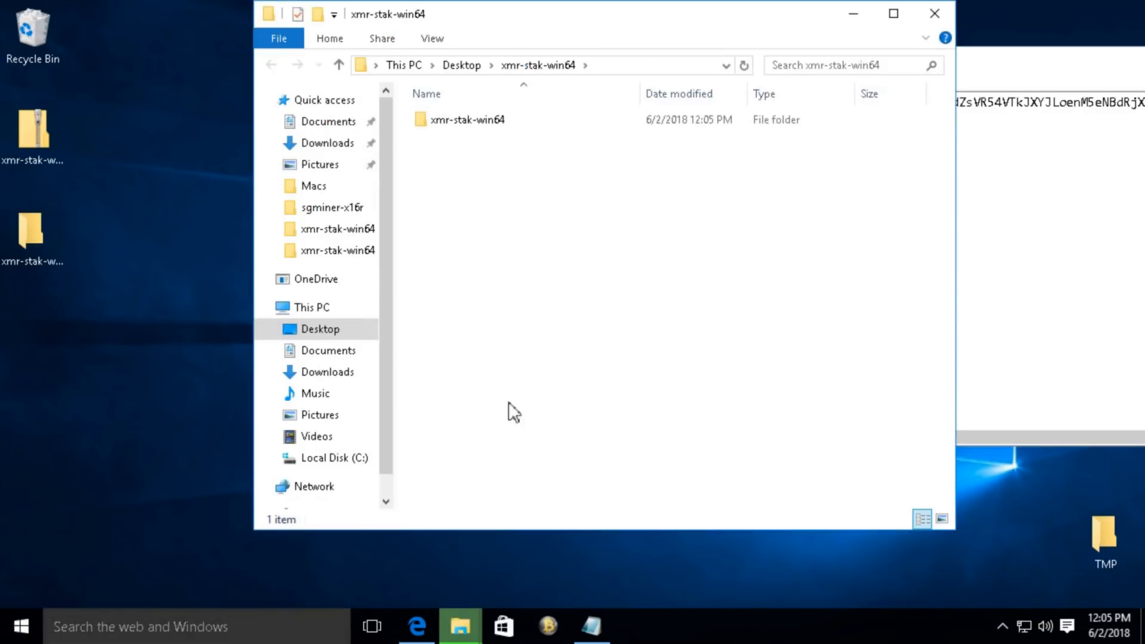
{"action": "left_click", "coordinate": [468, 120]}
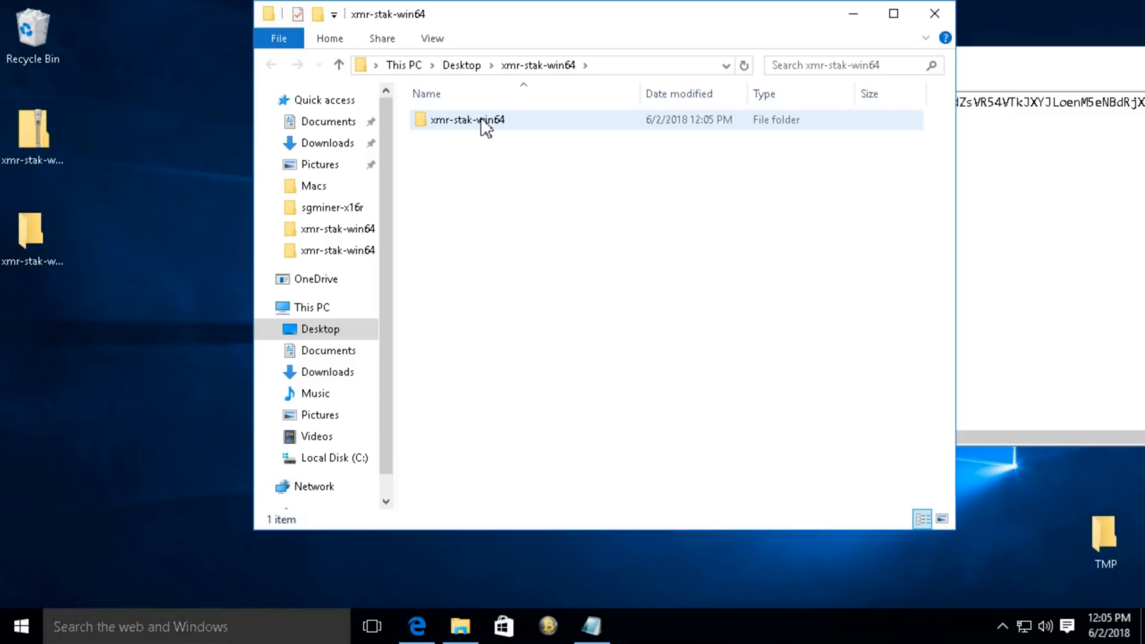
{"action": "double_click", "coordinate": [467, 119]}
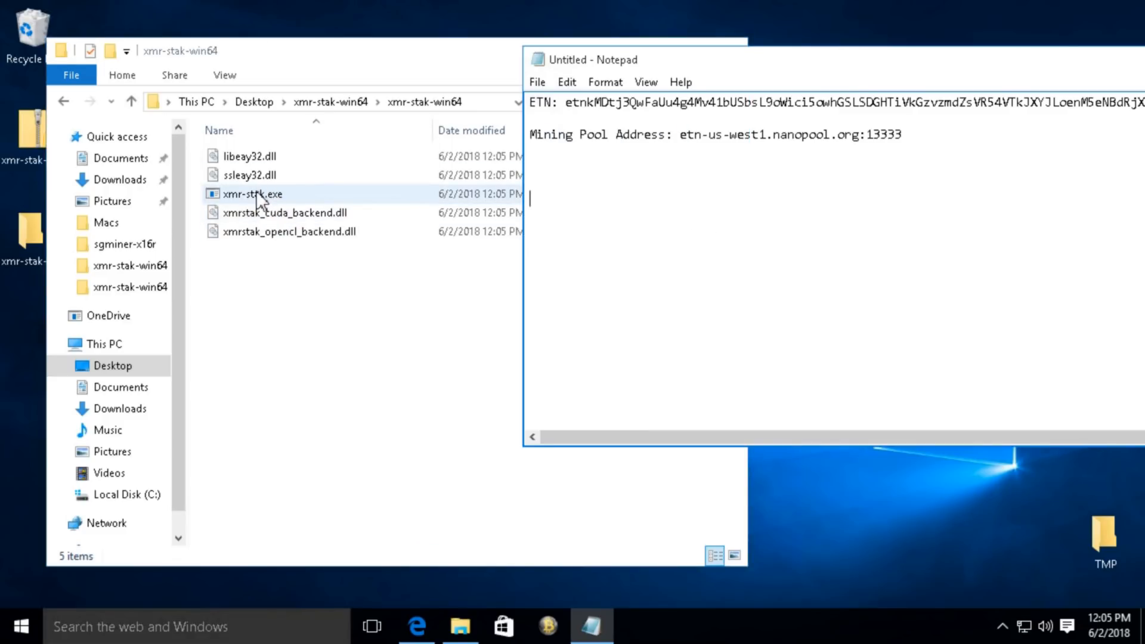
Launch xmr-stak.exe and run it anyway past the Windows protection warning.
{"action": "double_click", "coordinate": [253, 193]}
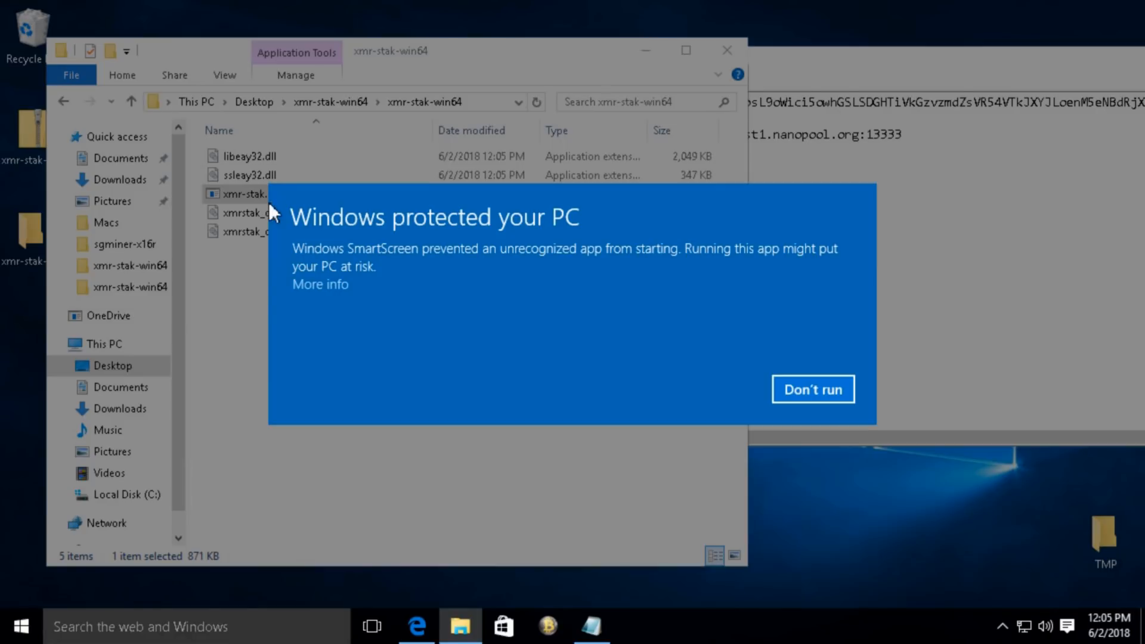
{"action": "mouse_move", "coordinate": [320, 292]}
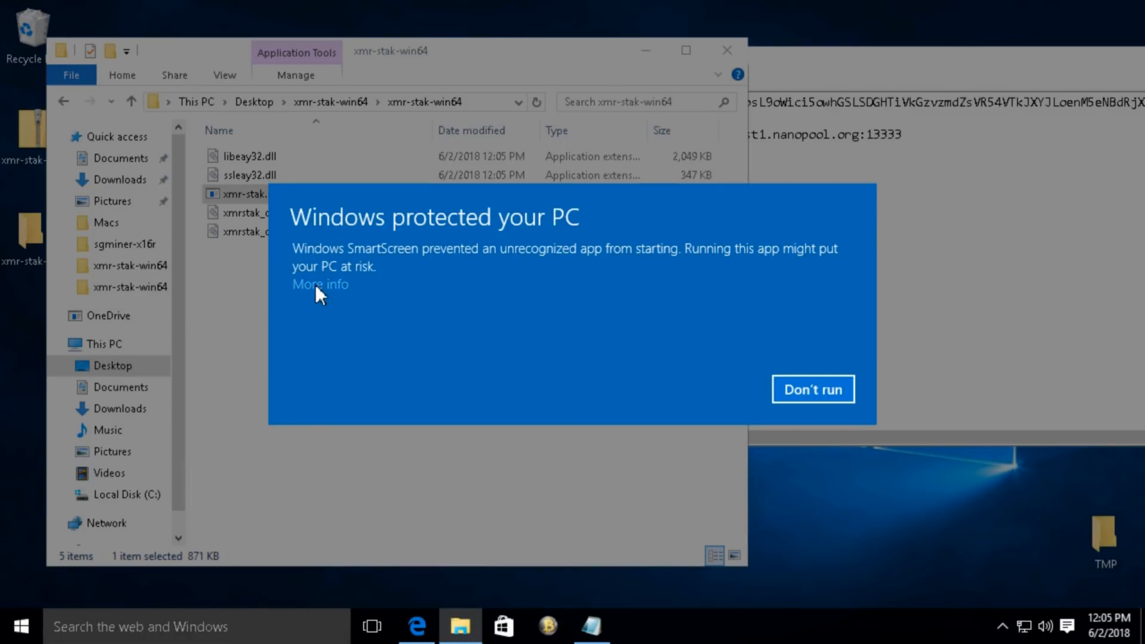
{"action": "left_click", "coordinate": [812, 388]}
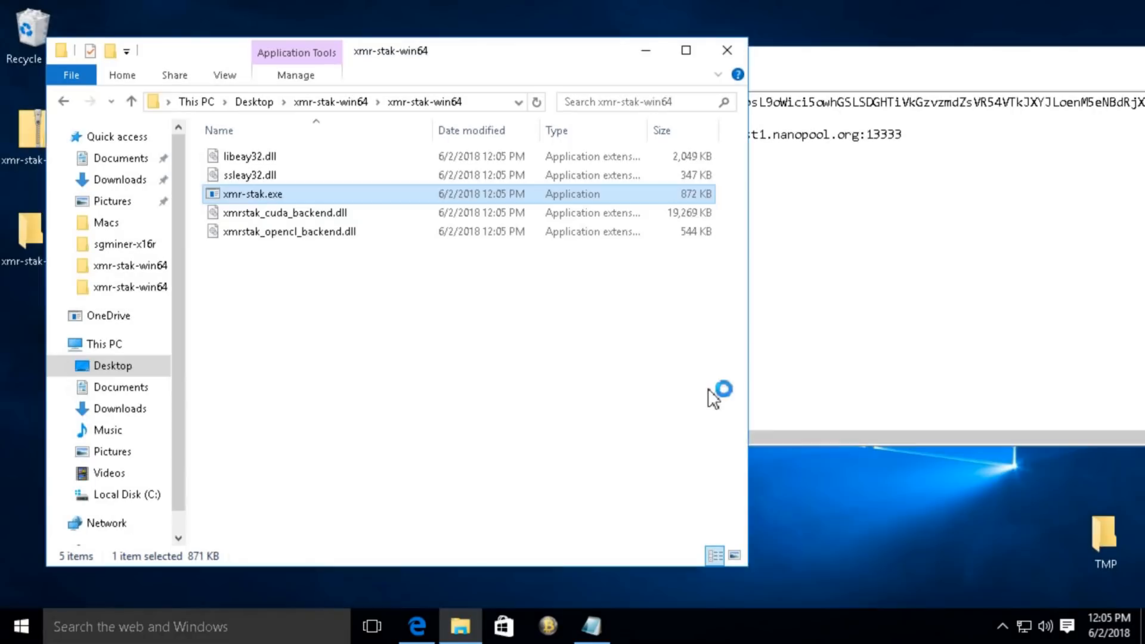
{"action": "double_click", "coordinate": [254, 193]}
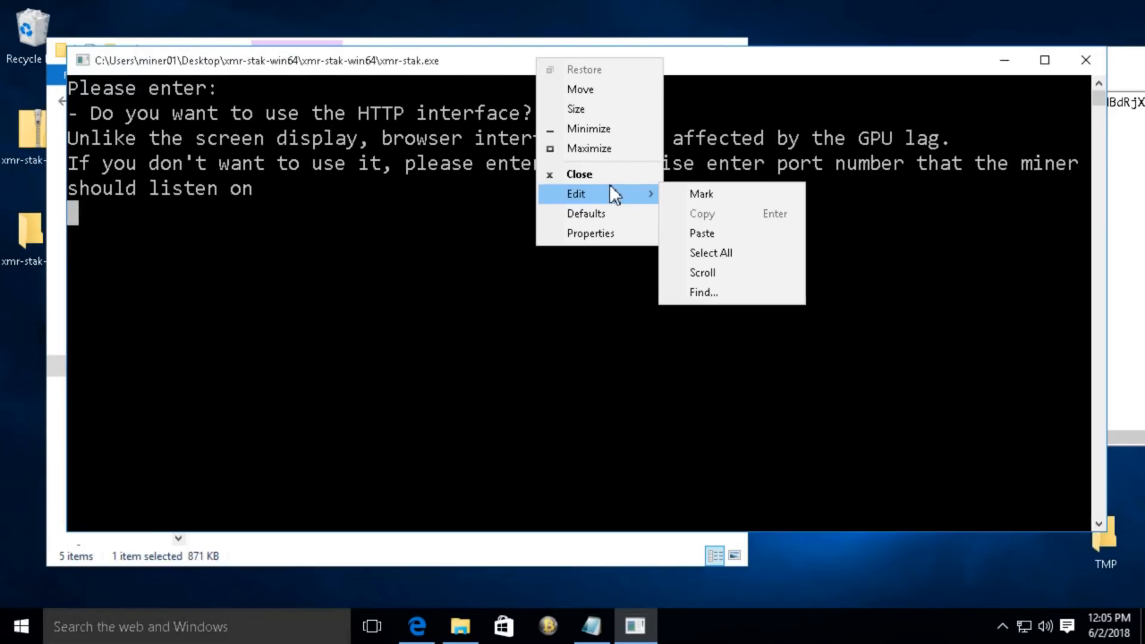
Set the console font size to 20 via the window's Properties so prompts fit on one line.
{"action": "left_click", "coordinate": [591, 234]}
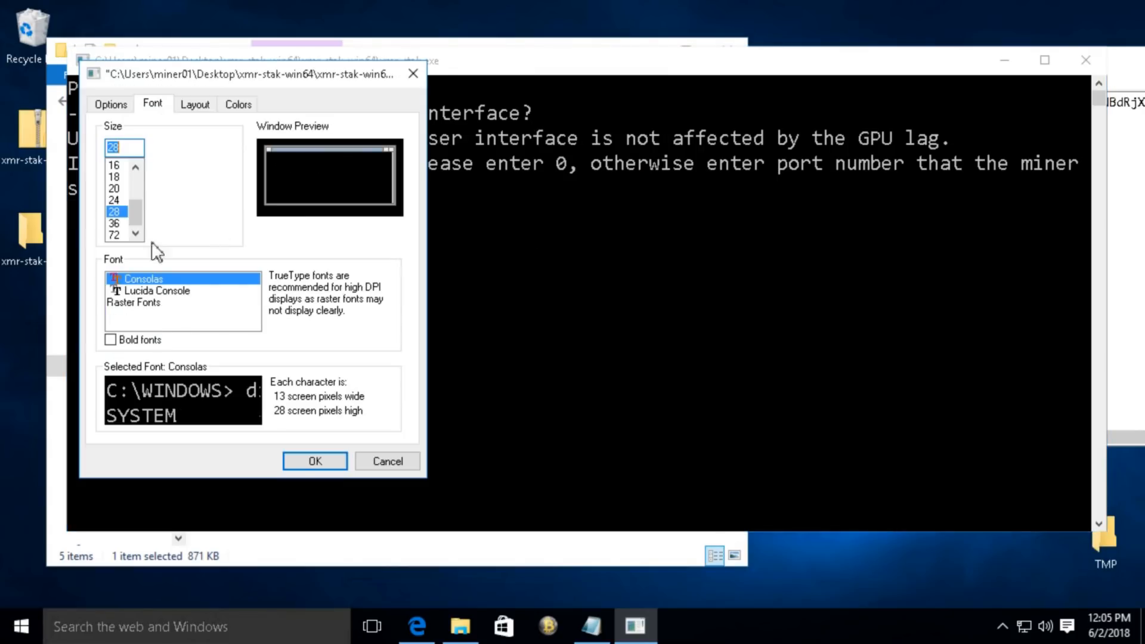
{"action": "left_click", "coordinate": [113, 187]}
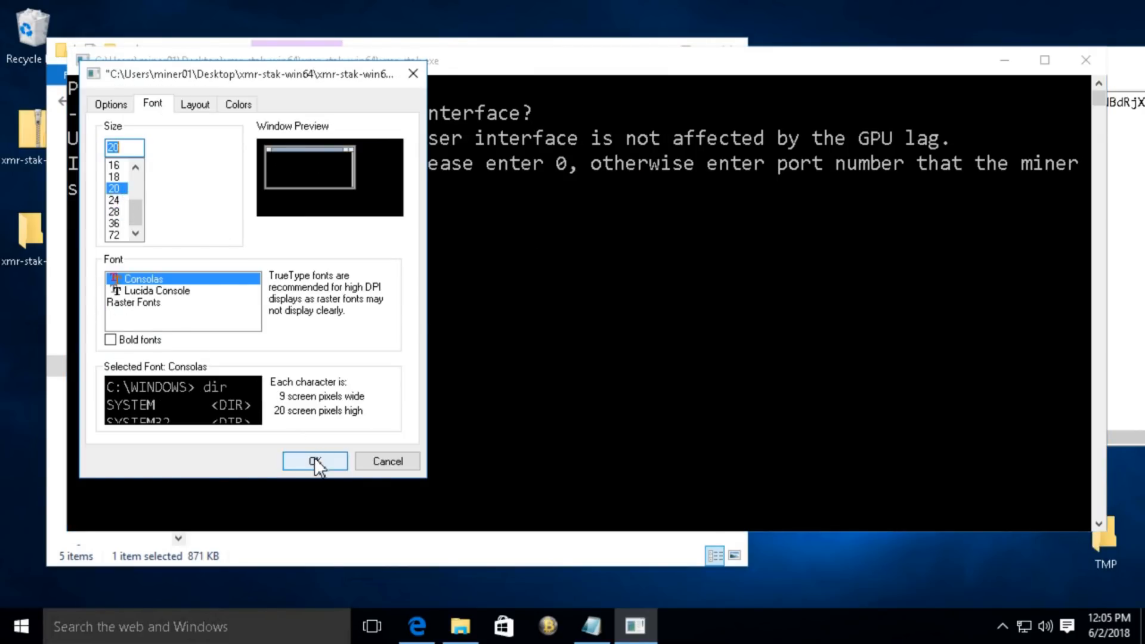
{"action": "left_click", "coordinate": [315, 461]}
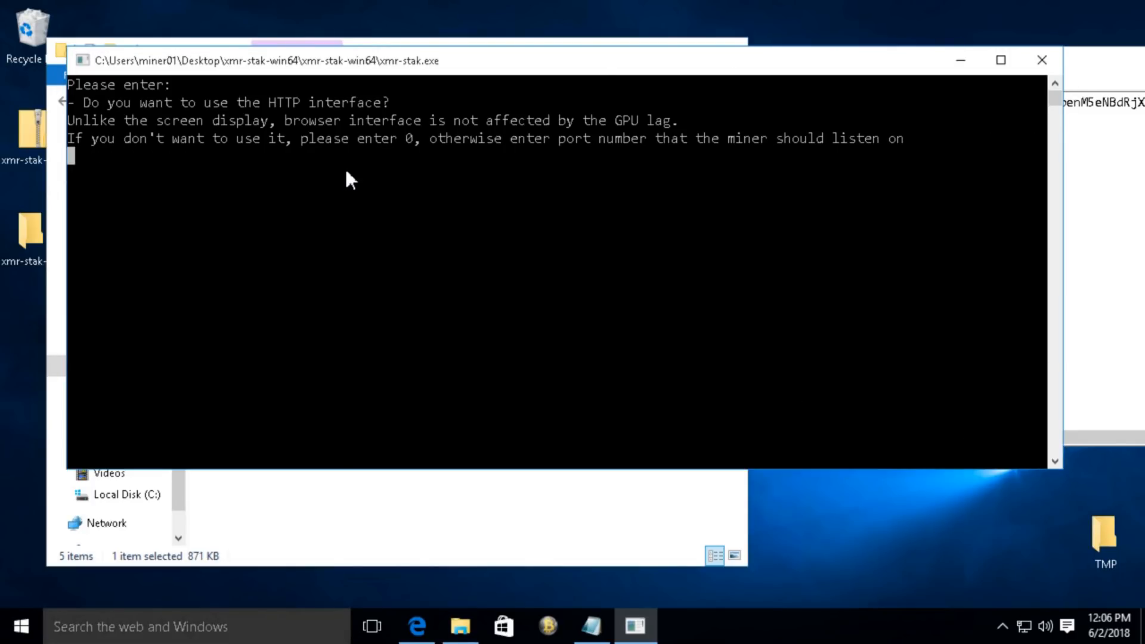
Answer 0 to the HTTP interface port and choose cryptonight_v7 as the currency.
{"action": "type", "text": "0"}
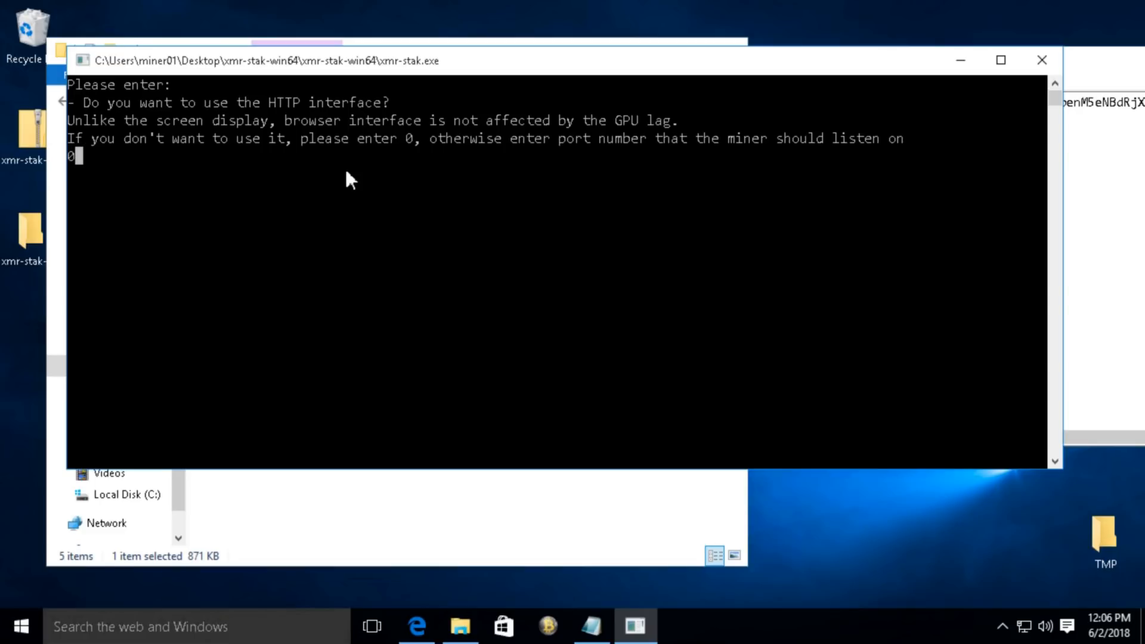
{"action": "key", "text": "enter"}
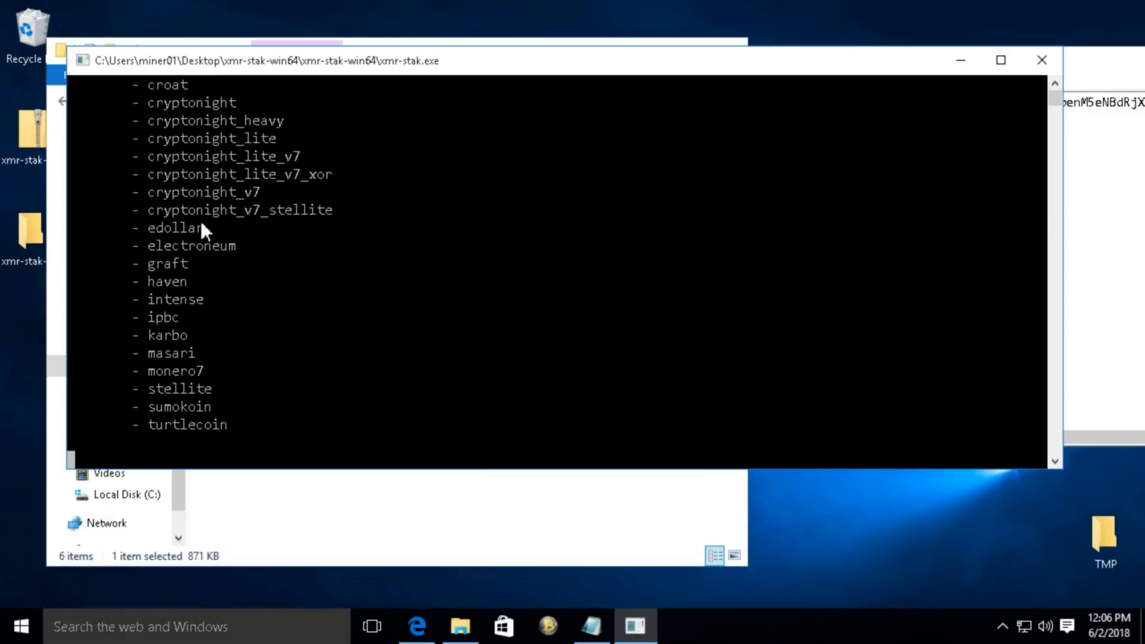
{"action": "mouse_move", "coordinate": [252, 212]}
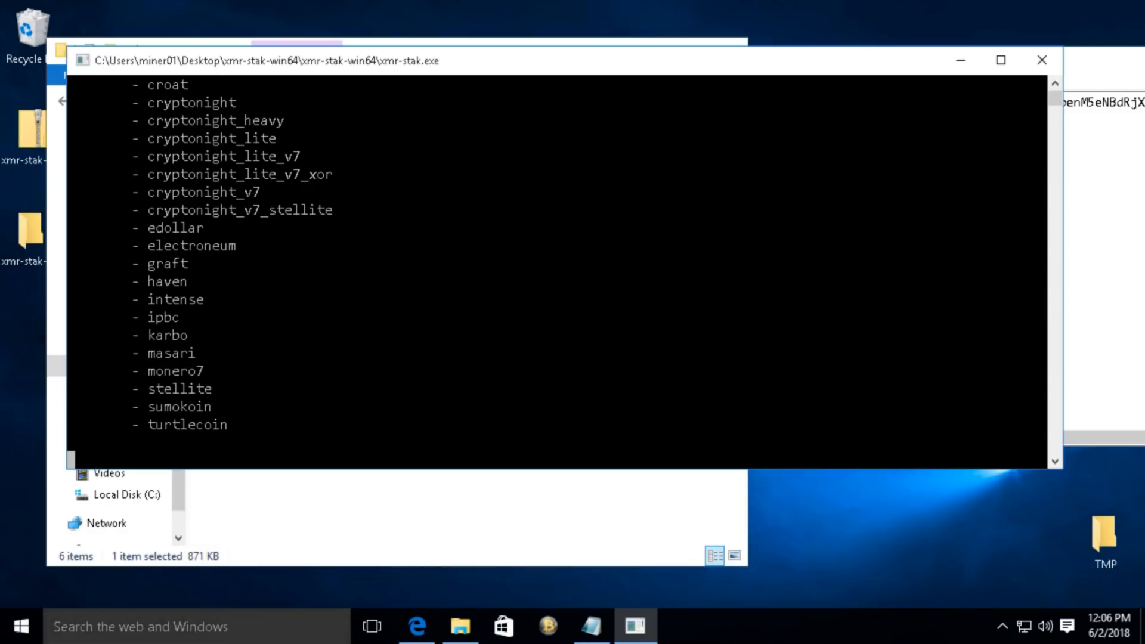
{"action": "type", "text": "cryptonight_v7"}
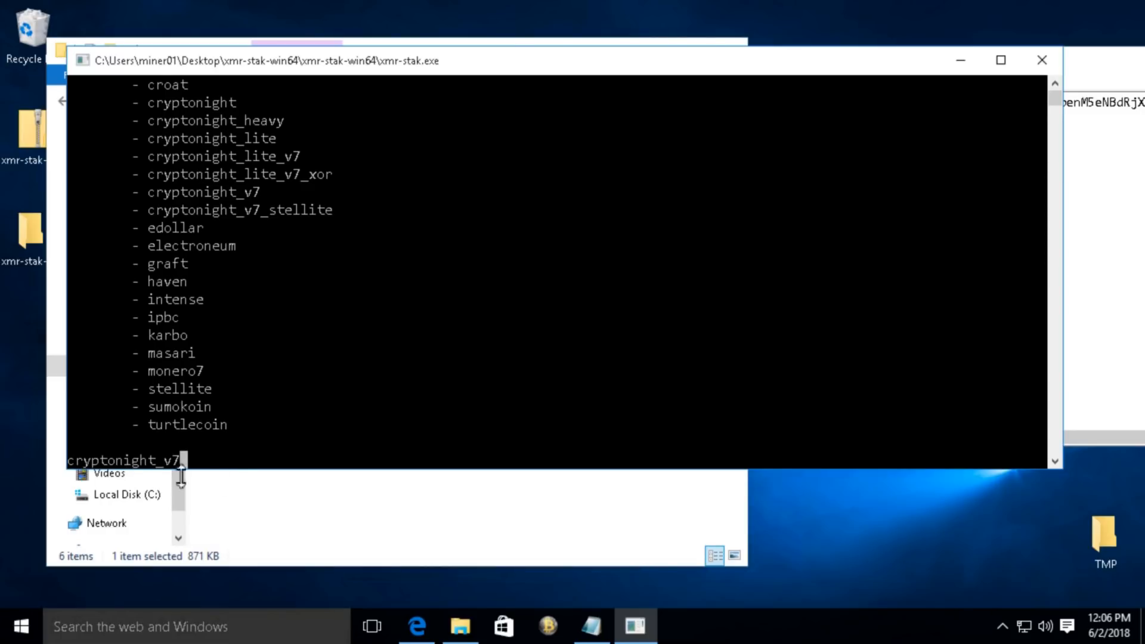
{"action": "key", "text": "Backspace"}
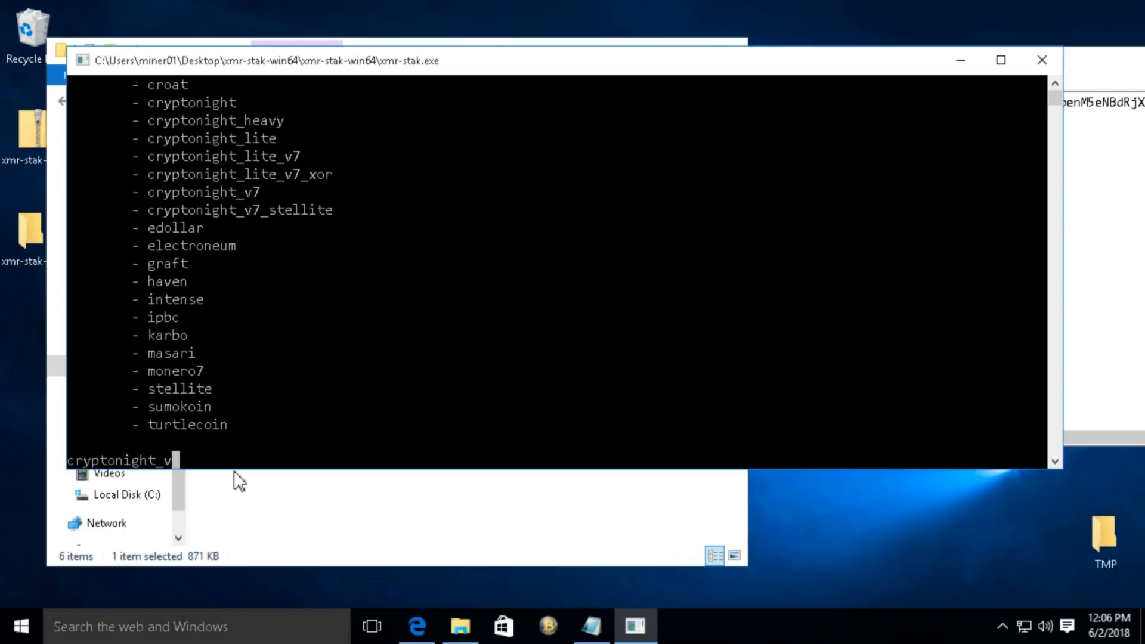
{"action": "type", "text": "7"}
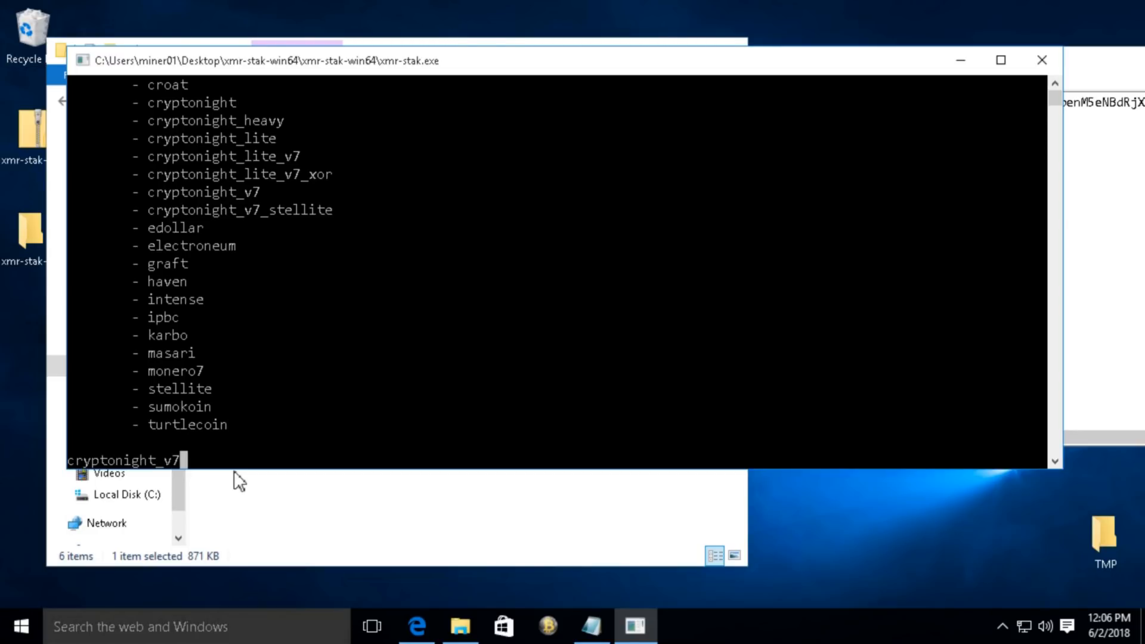
{"action": "key", "text": "enter"}
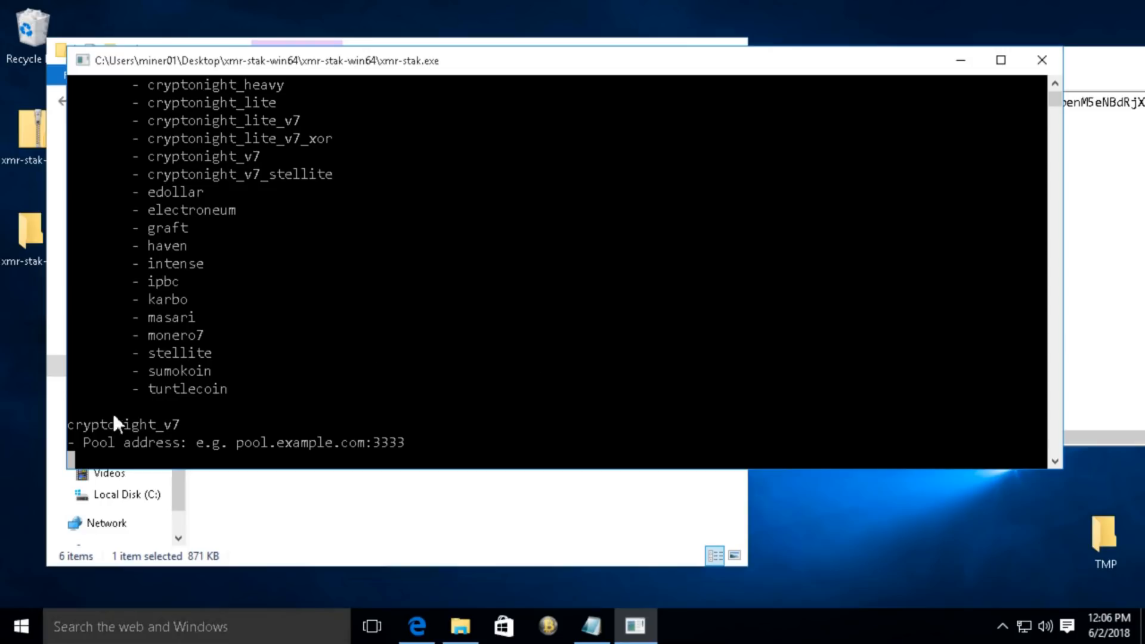
Enter etn-us-west1.nanopool.org:13333 as the pool address.
{"action": "left_click", "coordinate": [591, 627]}
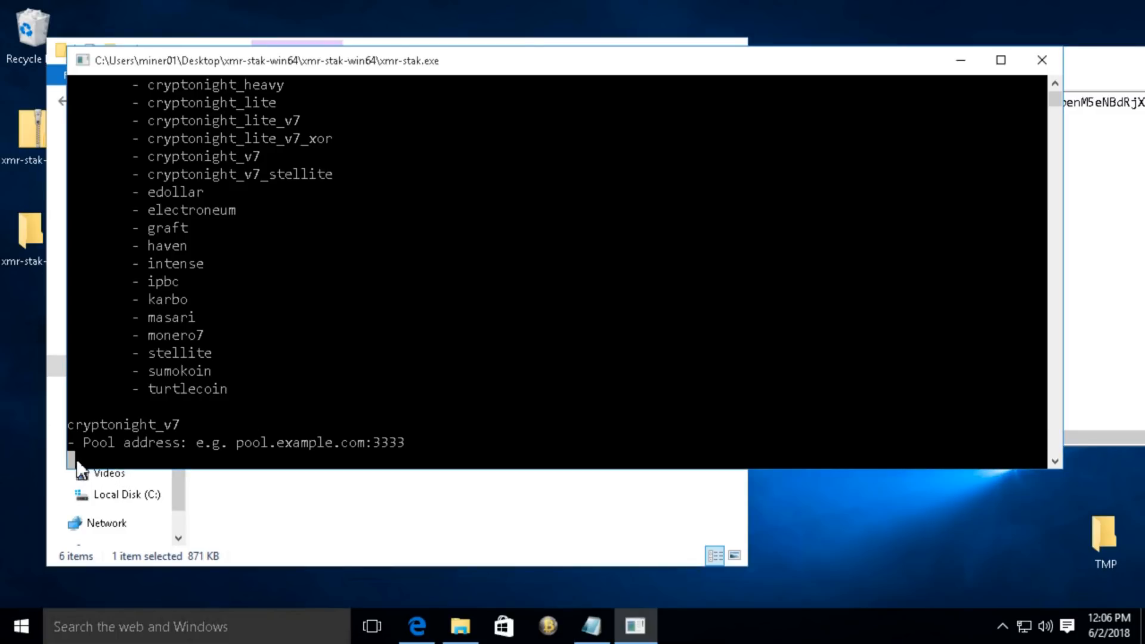
{"action": "type", "text": "etn-us-west1.nanopool.org:13333"}
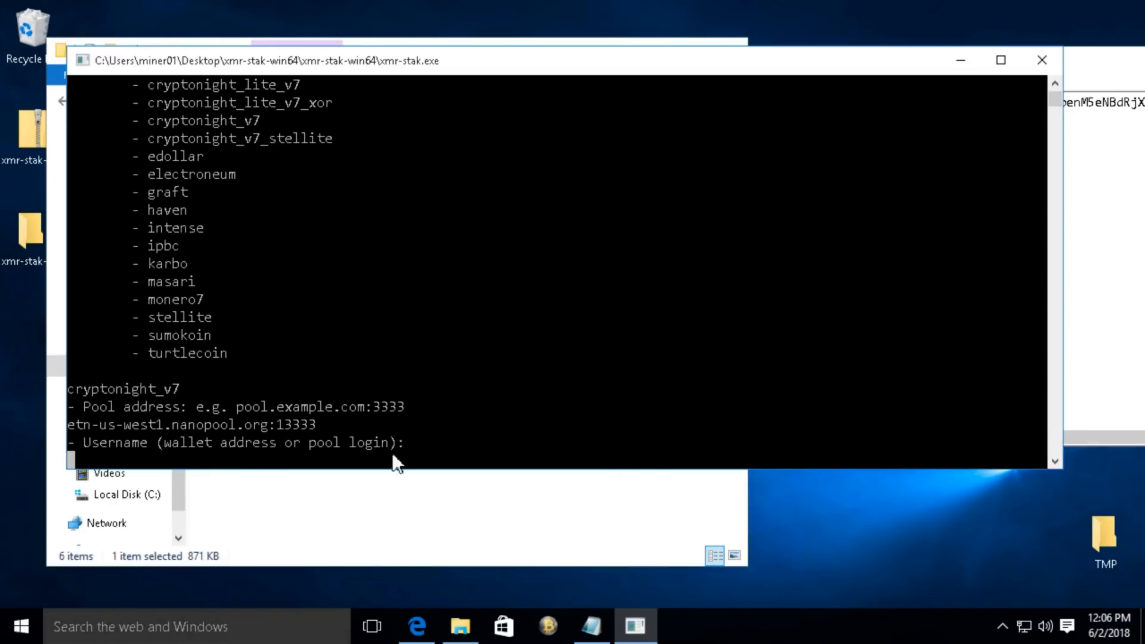
Paste the ETN wallet address from the notes as the pool login.
{"action": "left_click", "coordinate": [591, 626]}
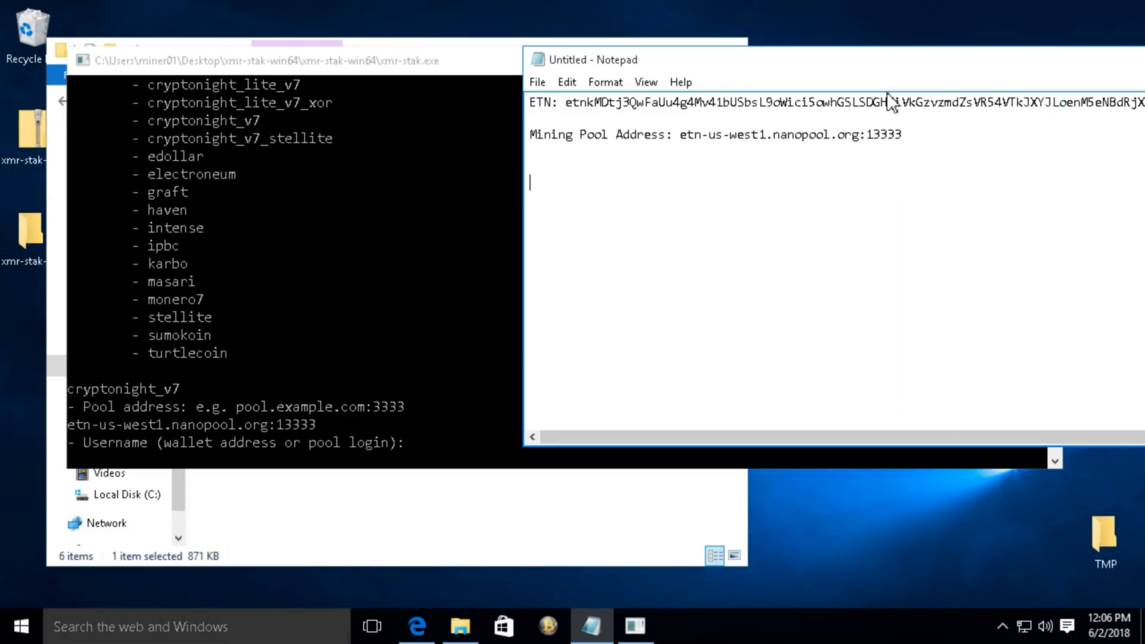
{"action": "right_click", "coordinate": [889, 103]}
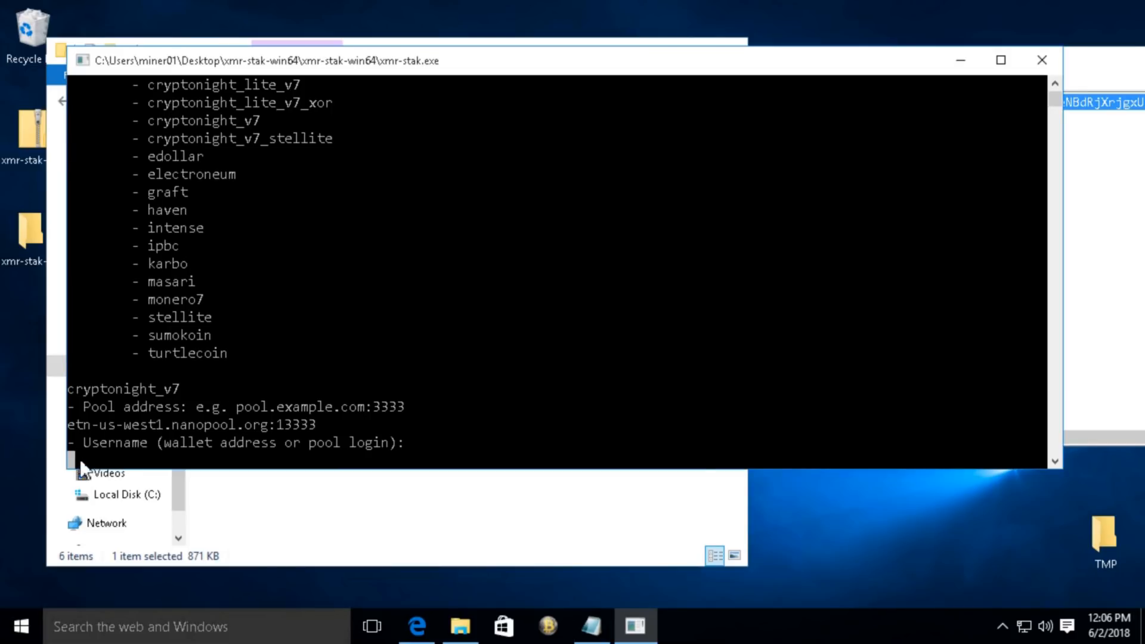
{"action": "type", "text": "etnkMDtj3QwFaUu4g4Mv41bUSbsL9owci5owhGSLSDGHTiVkGzvzmdZsVR54VTkJXYJLoenM5eNBdRjXrjgxUJ22Bbc6ZjfHU"}
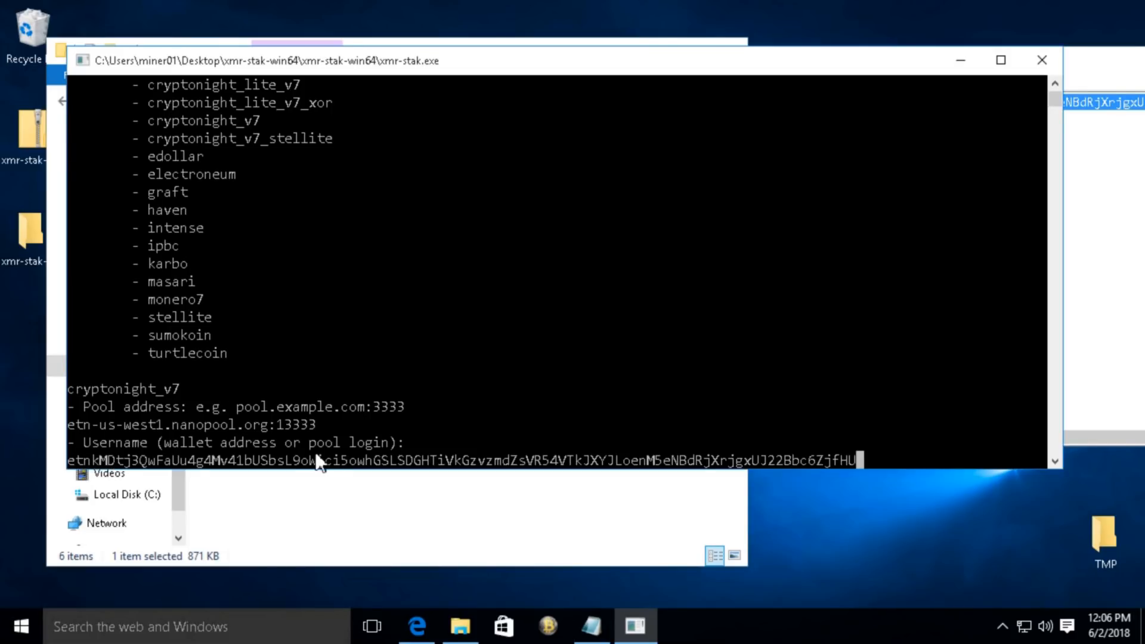
{"action": "key", "text": "enter"}
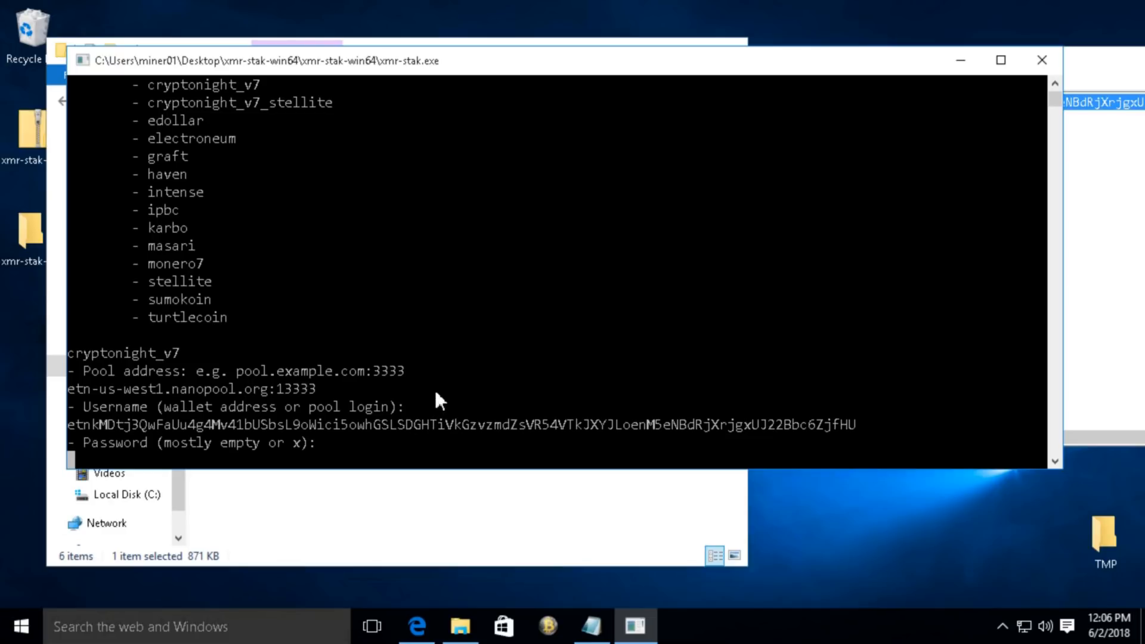
{"action": "type", "text": "x"}
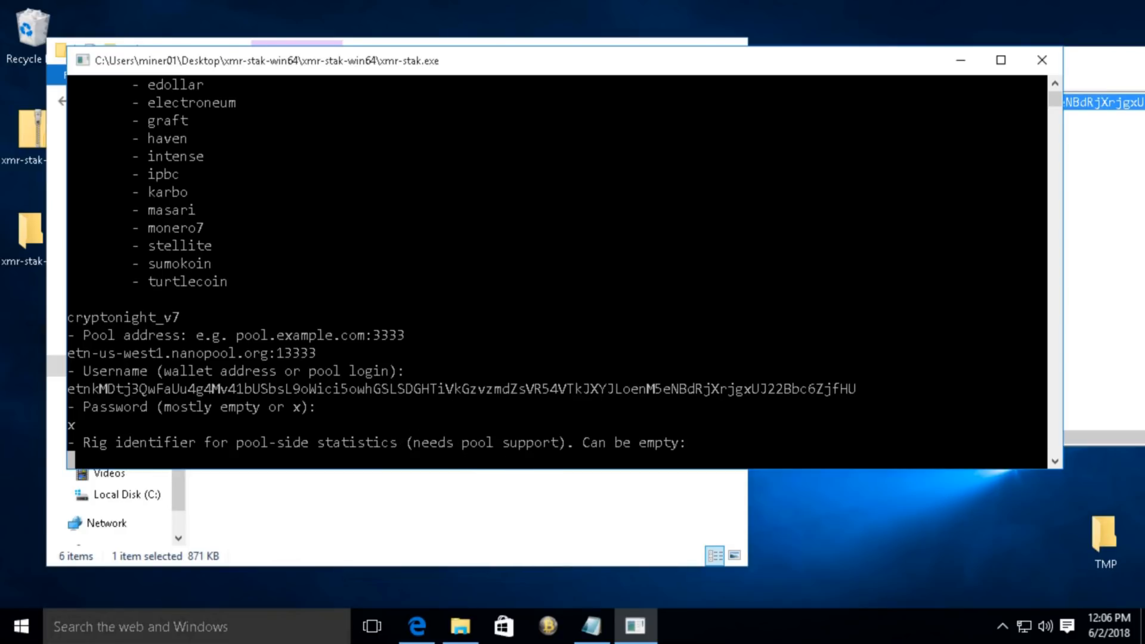
{"action": "mouse_move", "coordinate": [617, 467]}
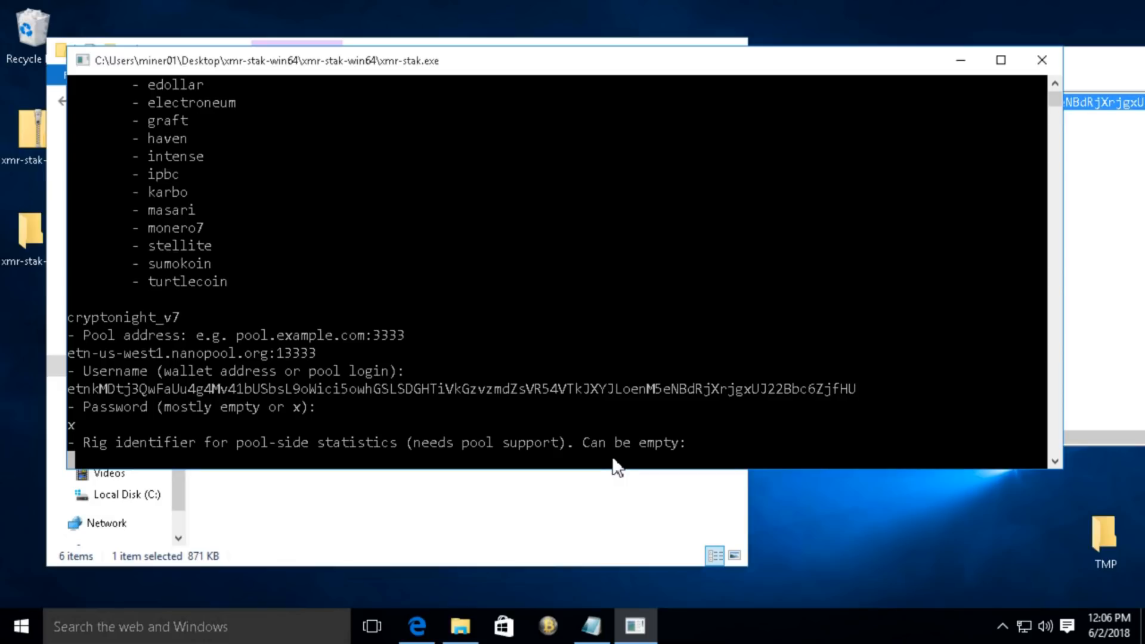
{"action": "key", "text": "enter"}
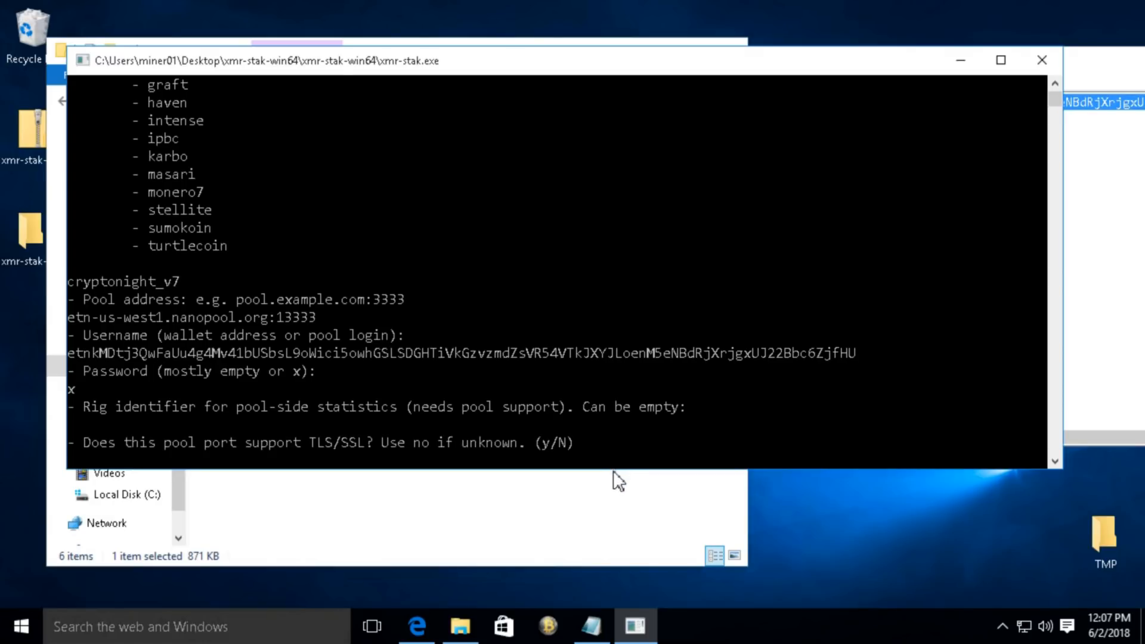
{"action": "mouse_move", "coordinate": [578, 471]}
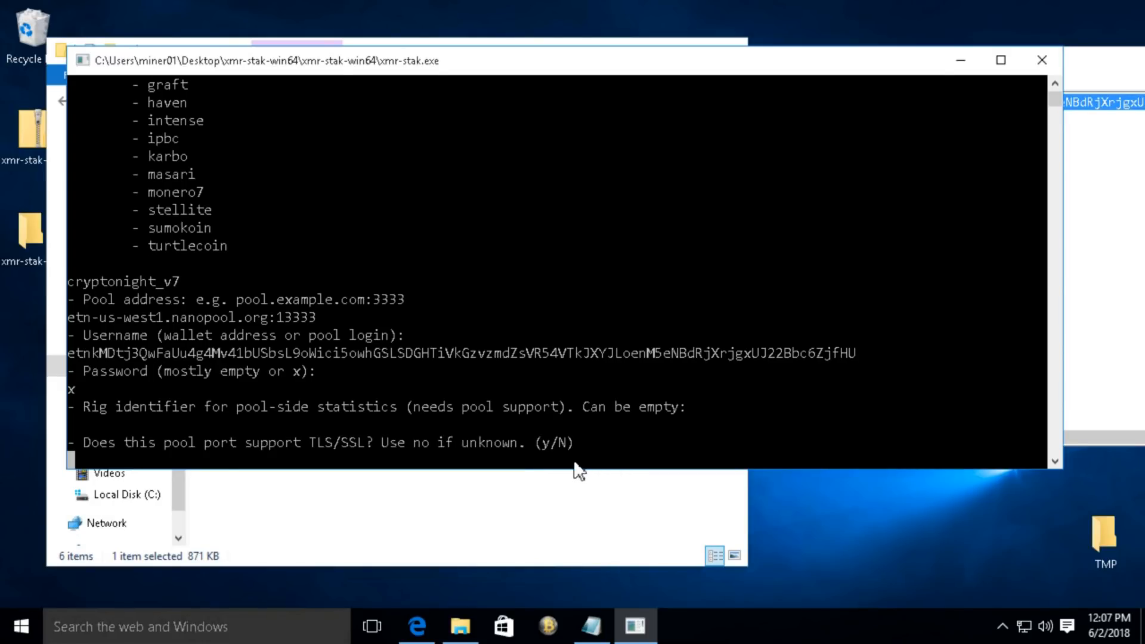
{"action": "mouse_move", "coordinate": [609, 470]}
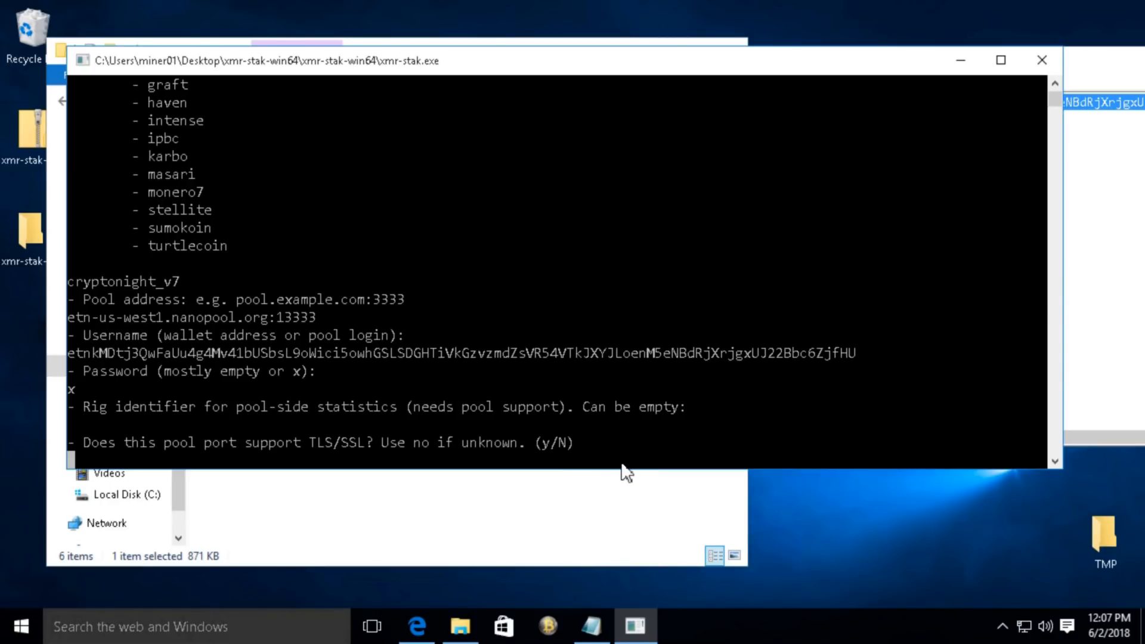
{"action": "type", "text": "n"}
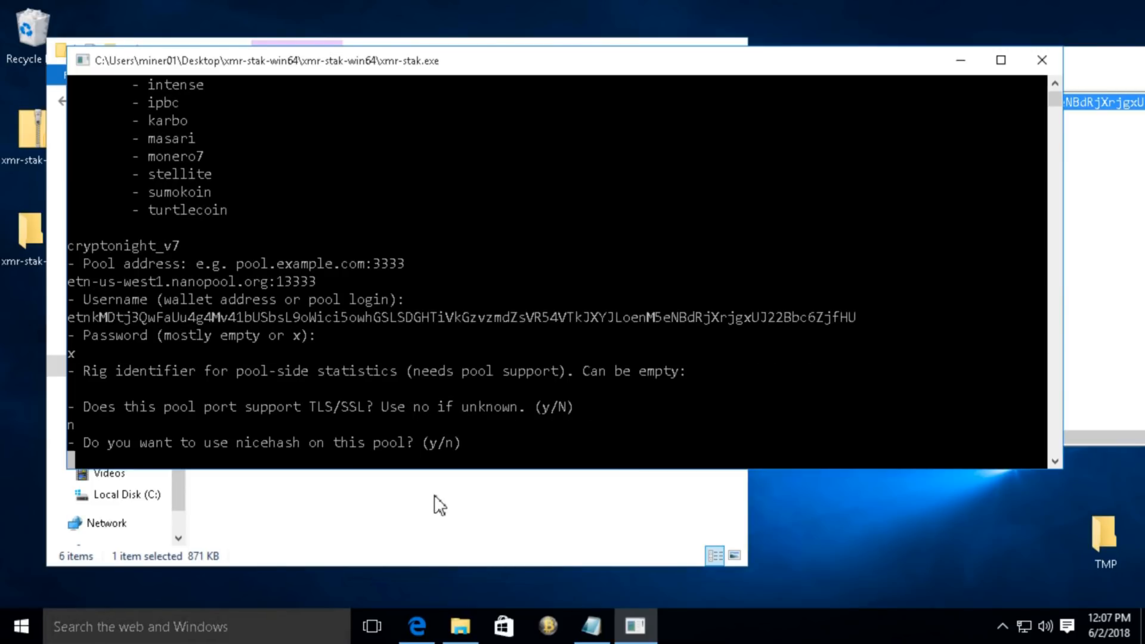
{"action": "type", "text": "n"}
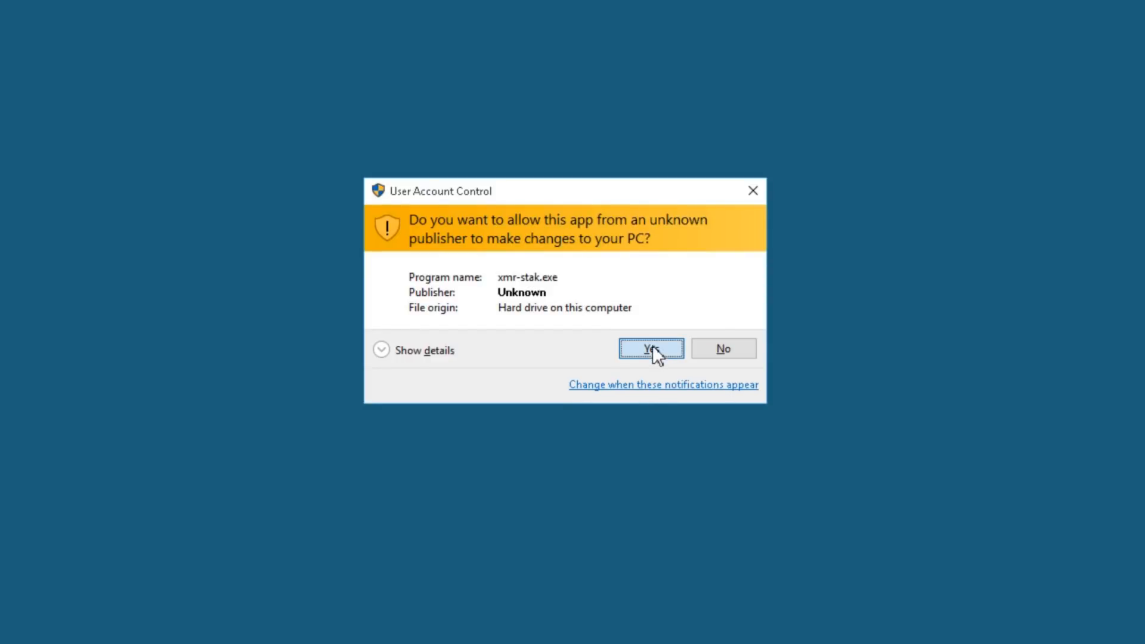
Approve the UAC prompt so xmr-stak runs elevated and detects the AMD GPUs.
{"action": "left_click", "coordinate": [649, 348]}
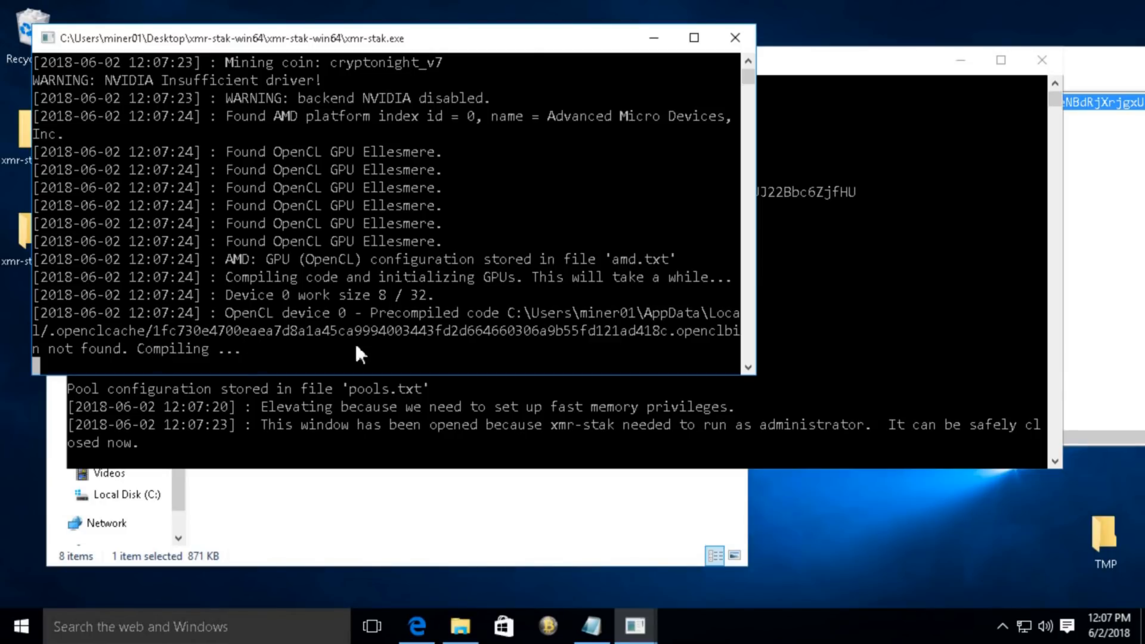
{"action": "mouse_move", "coordinate": [395, 497]}
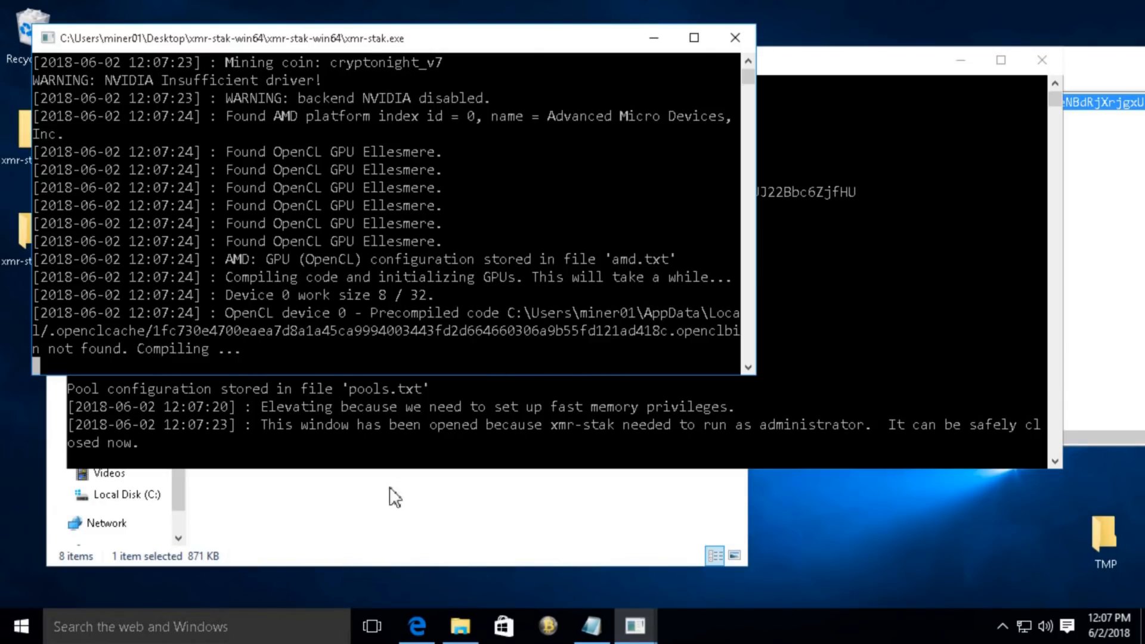
{"action": "mouse_move", "coordinate": [213, 521]}
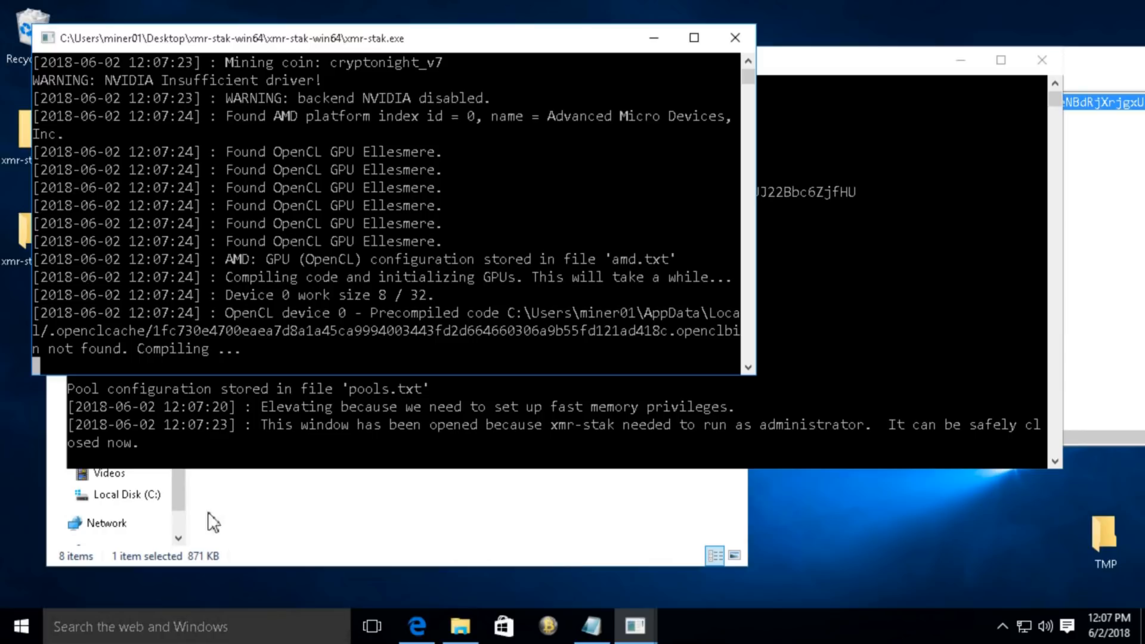
{"action": "mouse_move", "coordinate": [897, 547]}
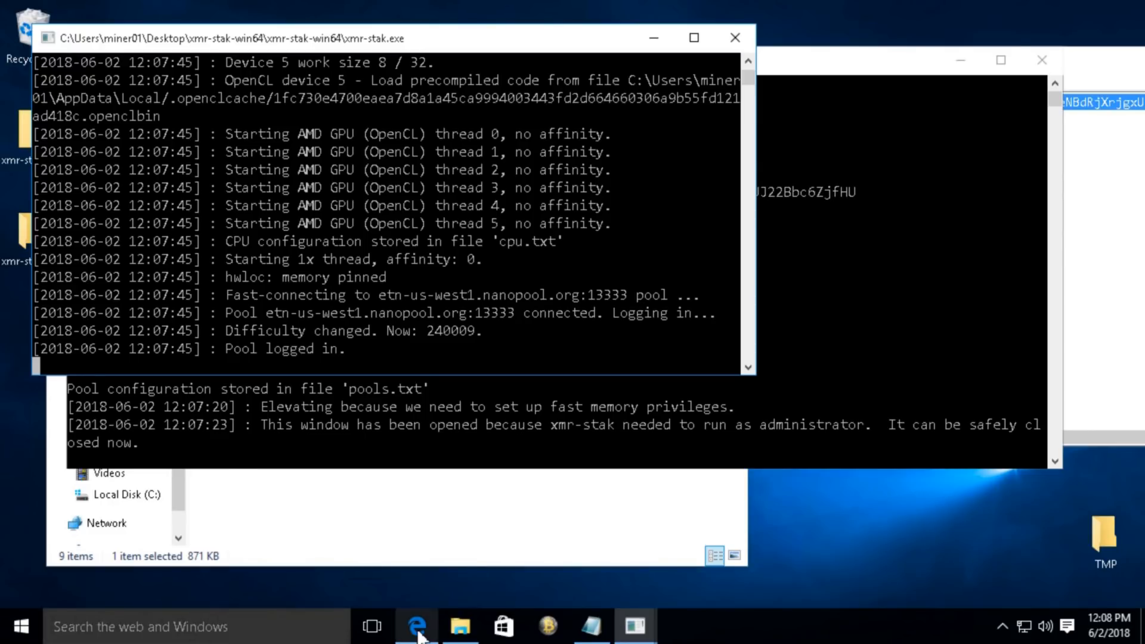
Scroll the Electroneum Twitter feed in Edge to the technical update tweet about nanopool.
{"action": "left_click", "coordinate": [415, 627]}
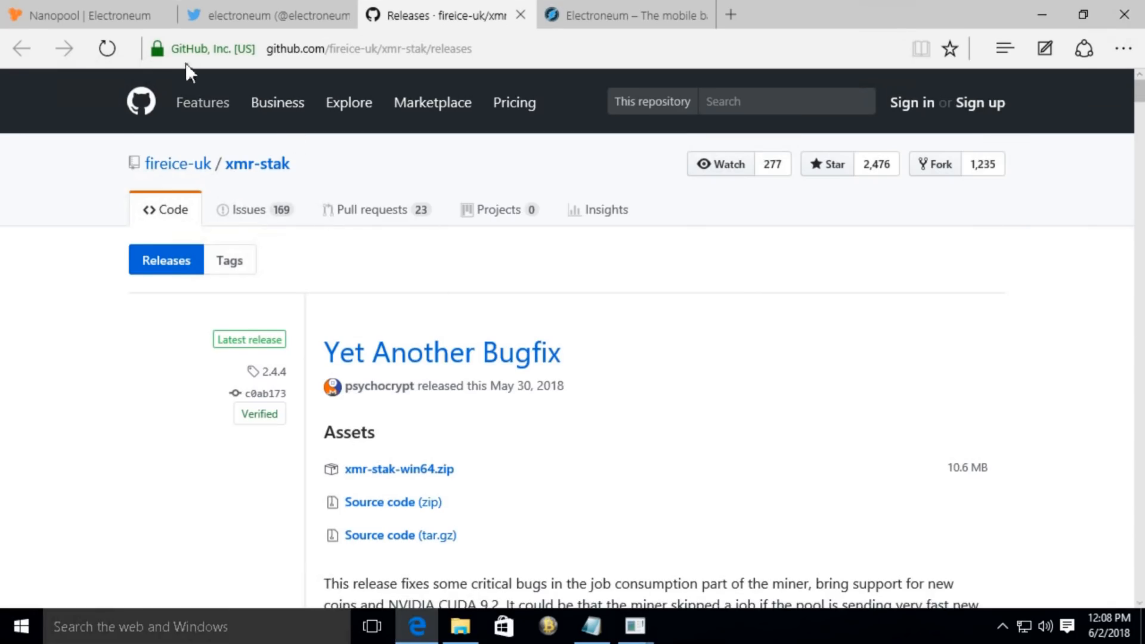
{"action": "left_click", "coordinate": [263, 14]}
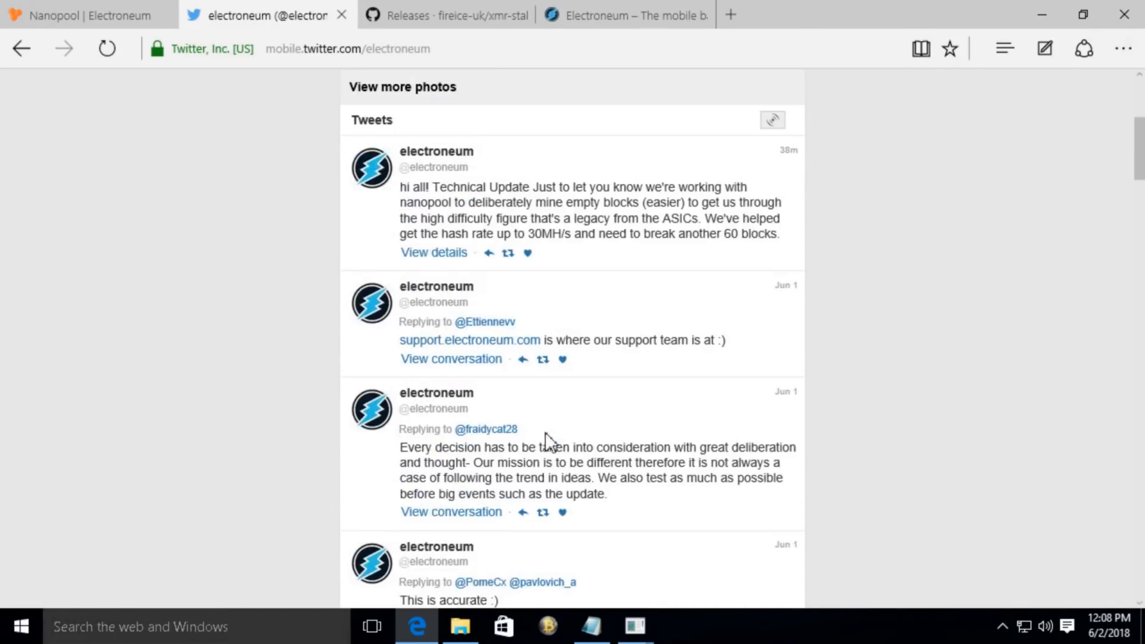
{"action": "scroll", "scroll_direction": "up", "scroll_amount": 3}
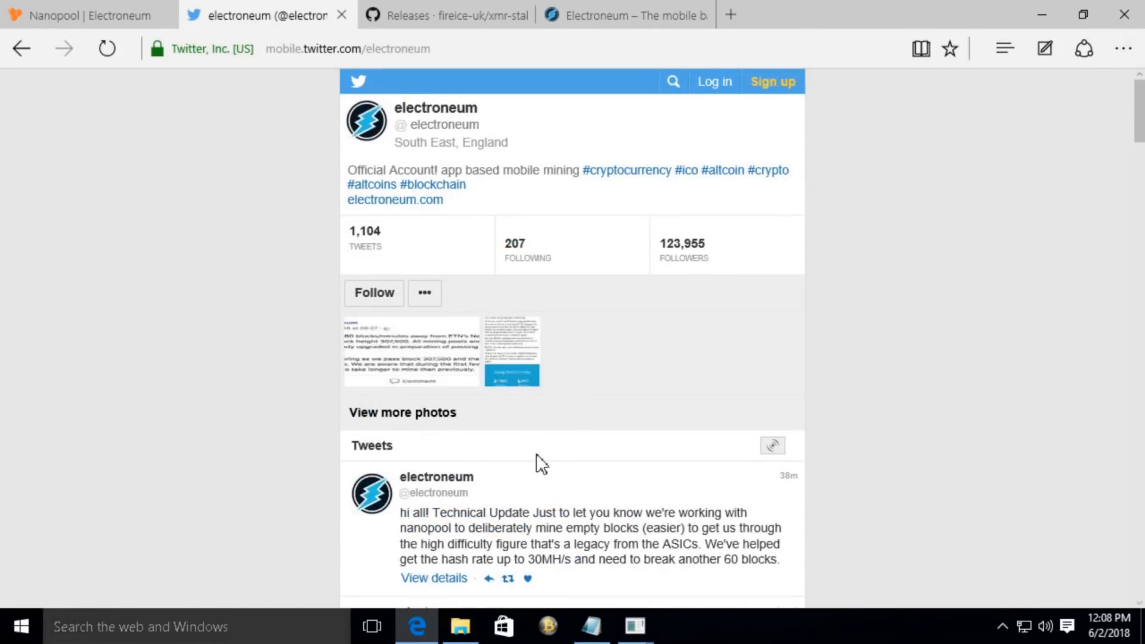
{"action": "mouse_move", "coordinate": [523, 468]}
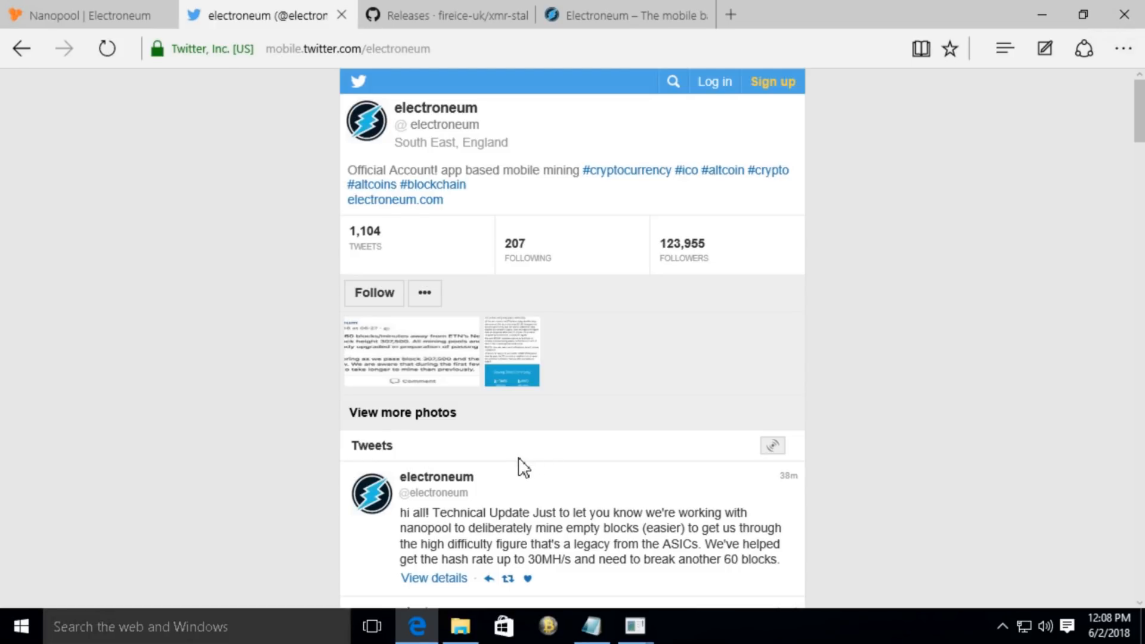
{"action": "mouse_move", "coordinate": [486, 443]}
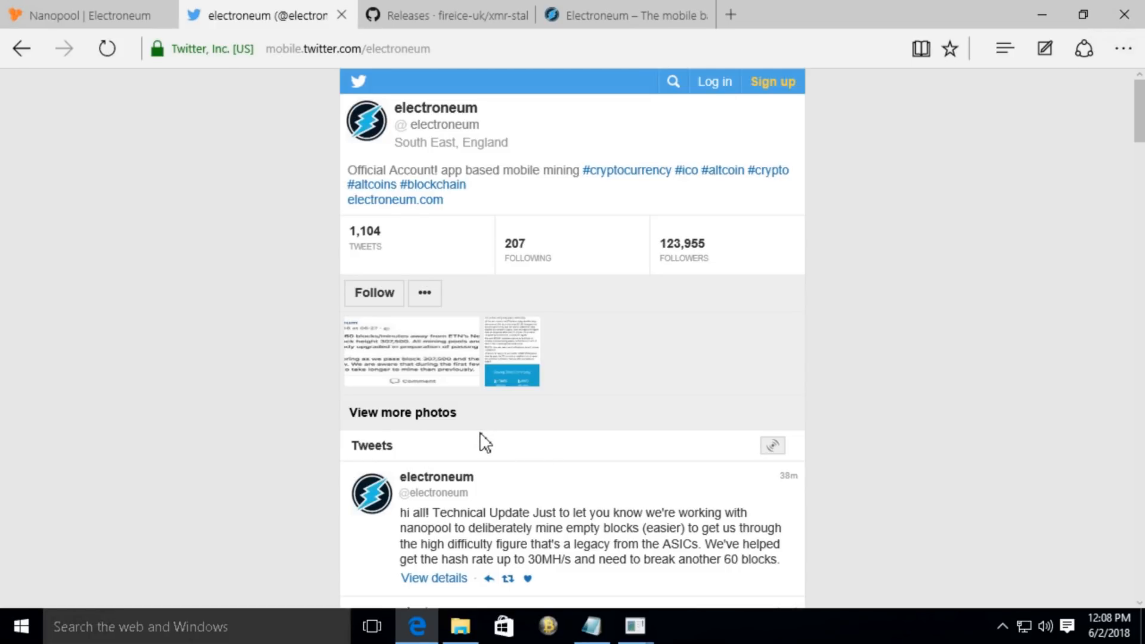
{"action": "scroll", "scroll_direction": "down", "scroll_amount": 3}
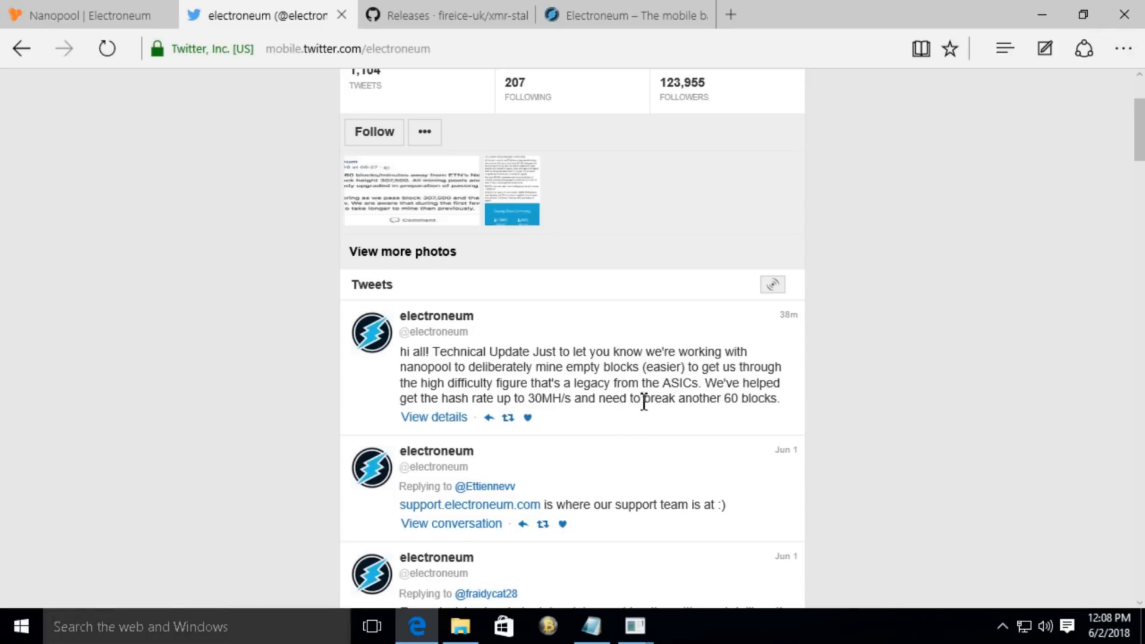
{"action": "mouse_move", "coordinate": [670, 357]}
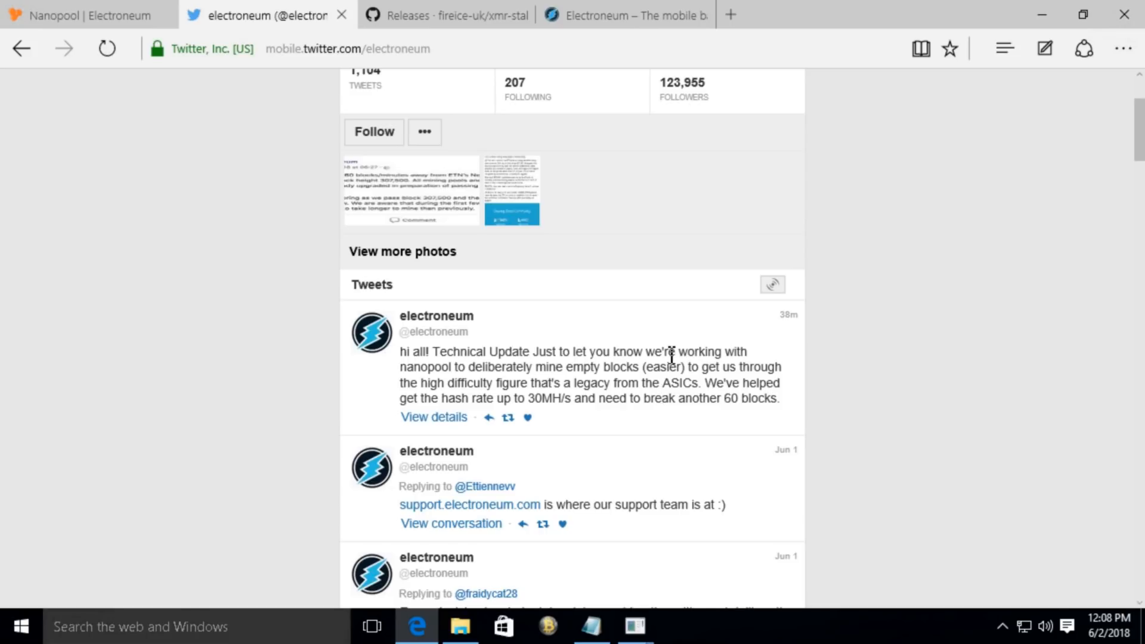
{"action": "mouse_move", "coordinate": [400, 581]}
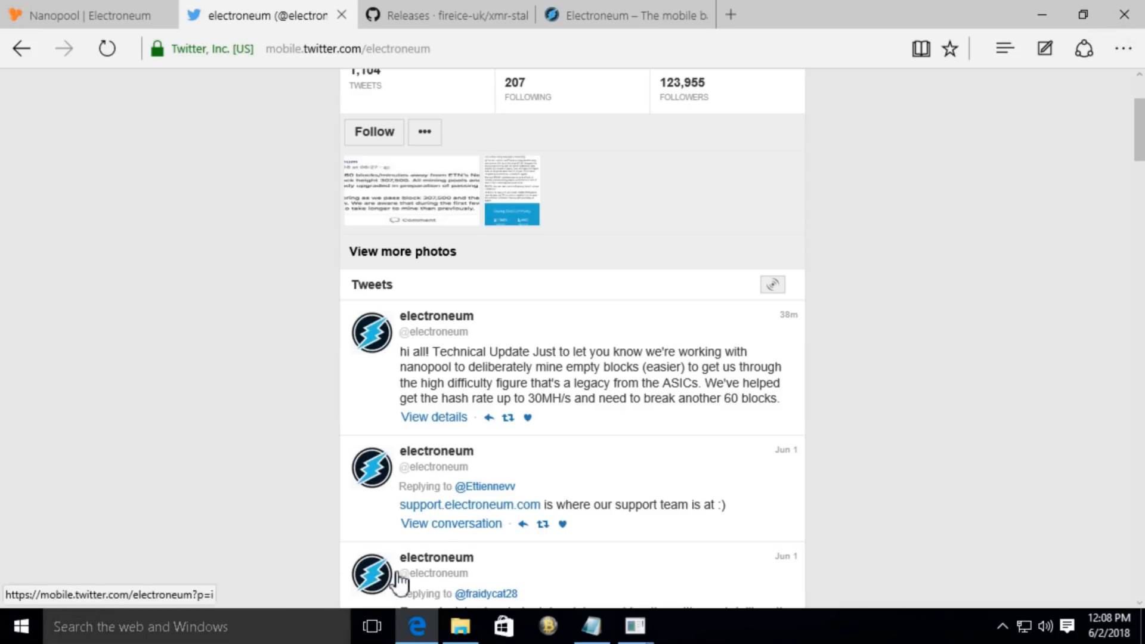
{"action": "mouse_move", "coordinate": [558, 461]}
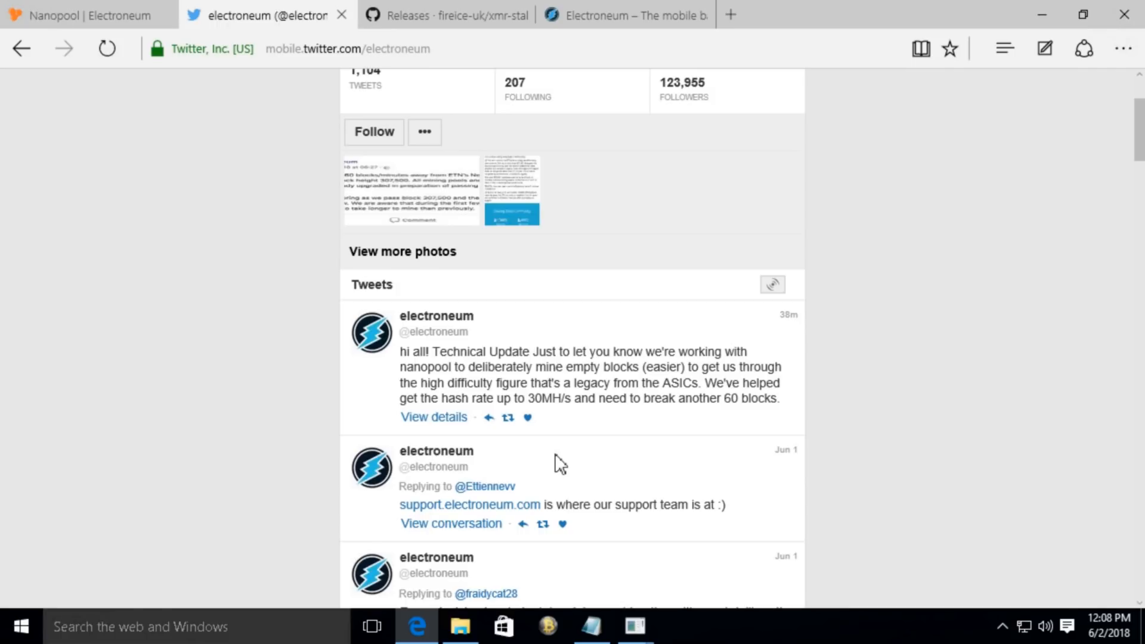
{"action": "mouse_move", "coordinate": [599, 416]}
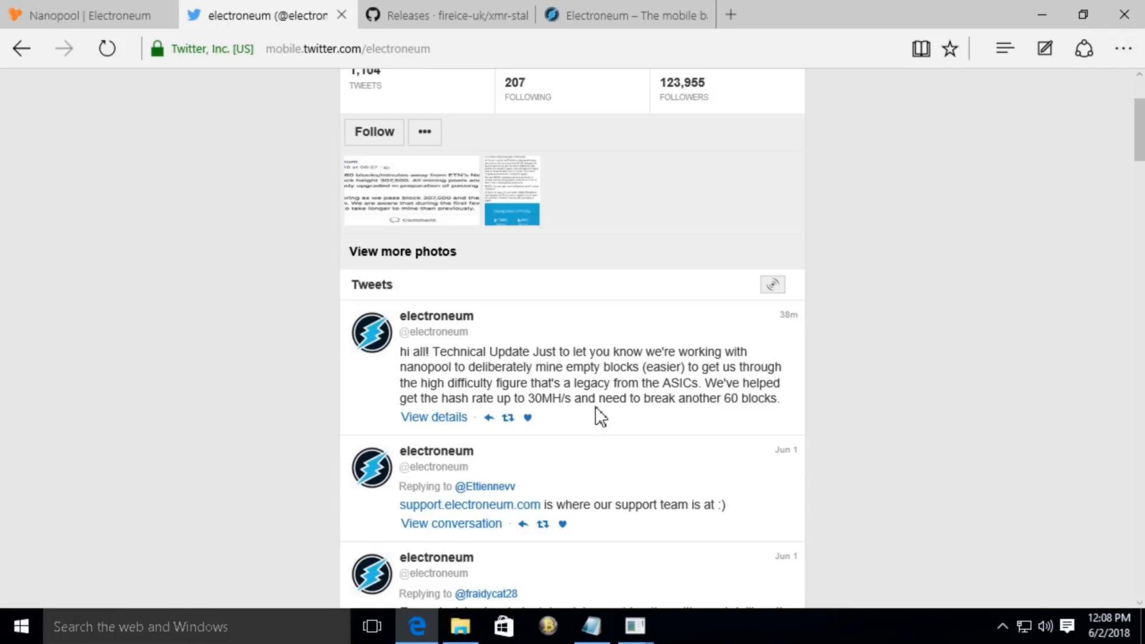
{"action": "mouse_move", "coordinate": [529, 500]}
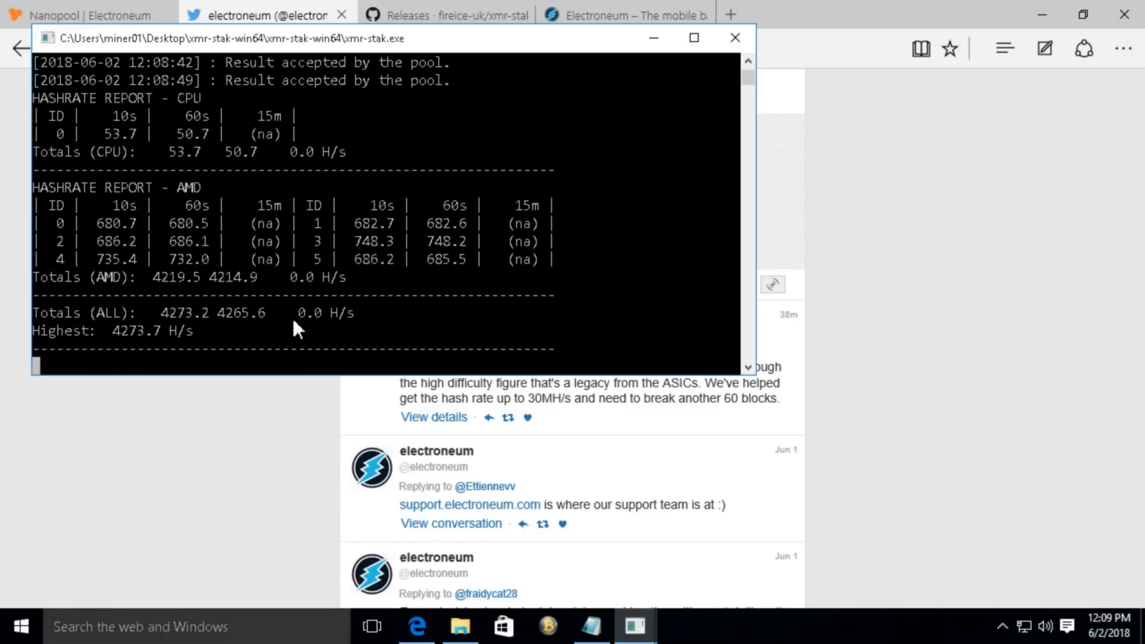
{"action": "mouse_move", "coordinate": [231, 336]}
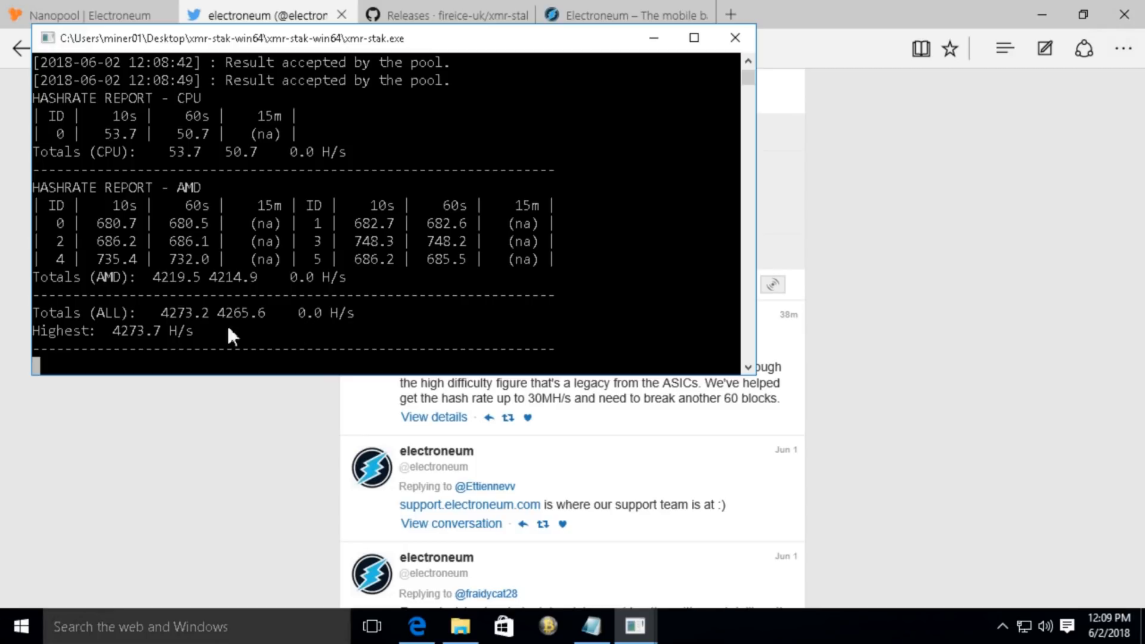
{"action": "mouse_move", "coordinate": [202, 368]}
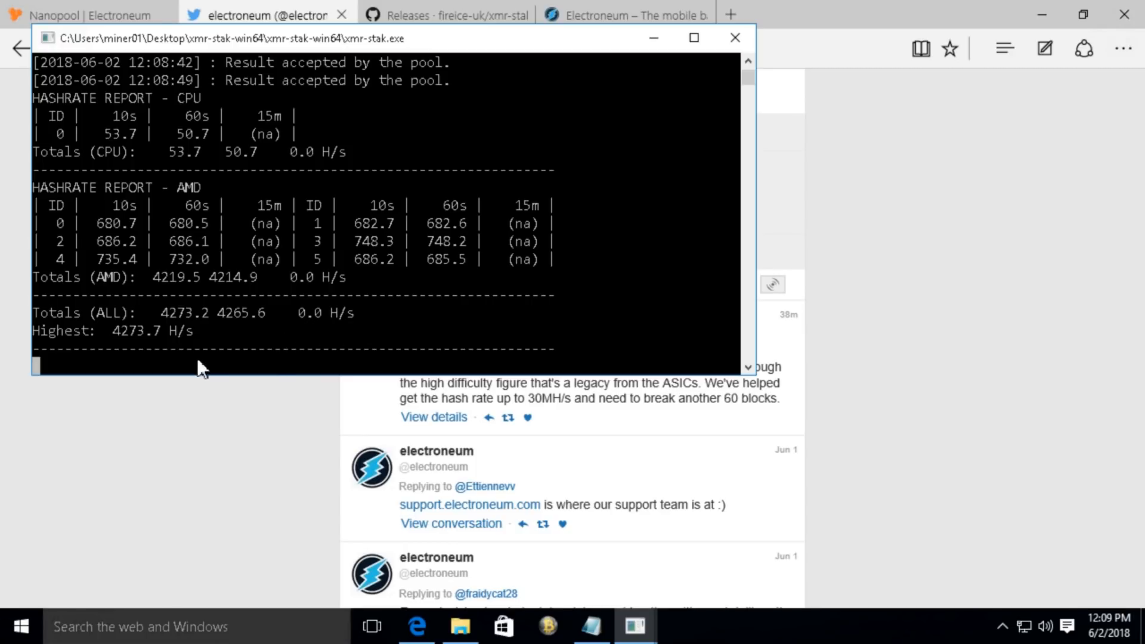
{"action": "mouse_move", "coordinate": [416, 263]}
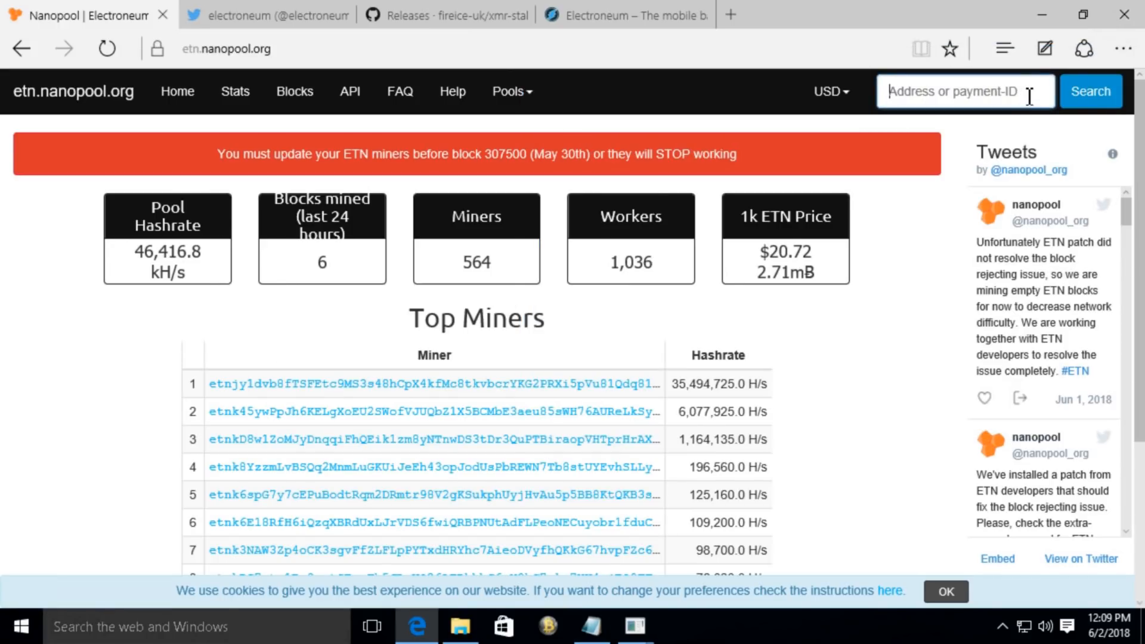
Search the wallet address on Nanopool, get 'Account not found', and switch back to the xmr-stak window.
{"action": "left_click", "coordinate": [1089, 90]}
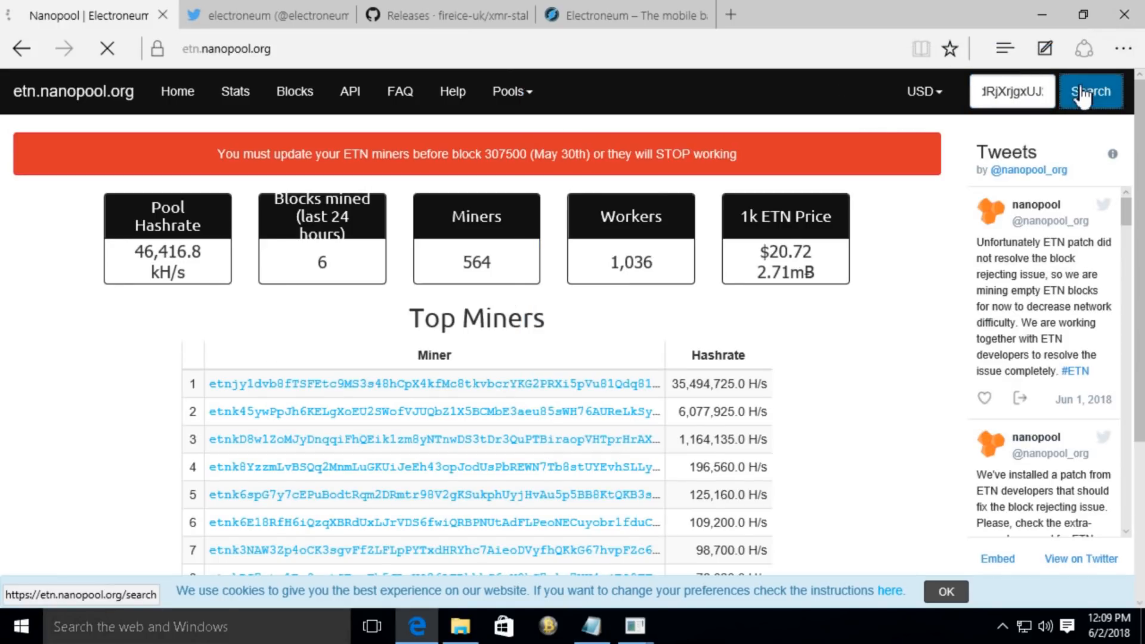
{"action": "left_click", "coordinate": [1089, 92]}
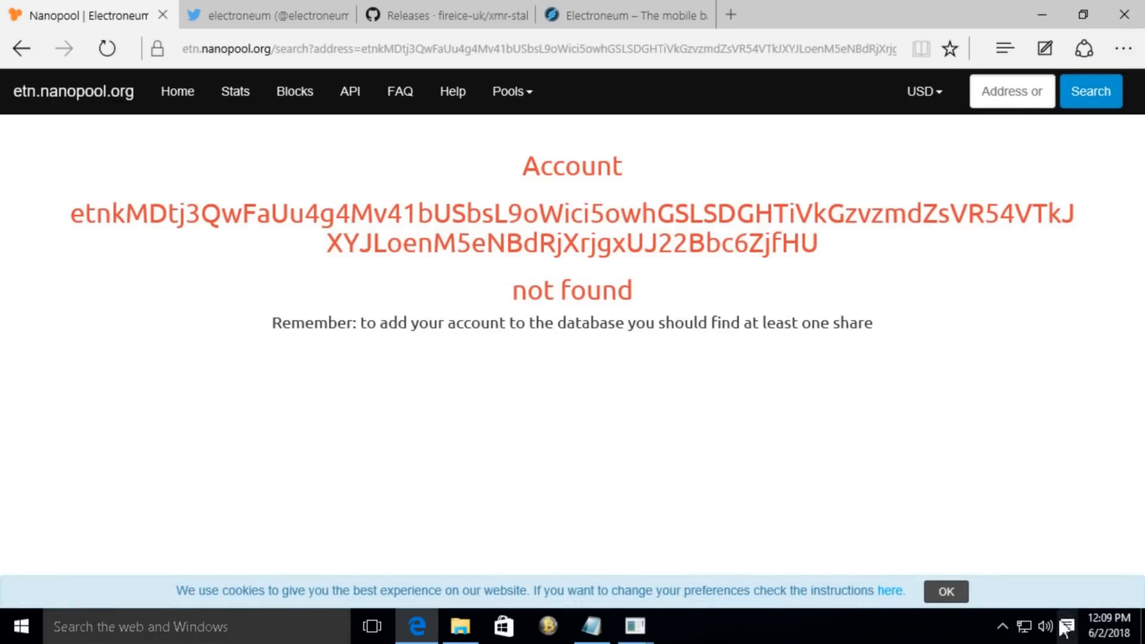
{"action": "left_click", "coordinate": [1012, 91]}
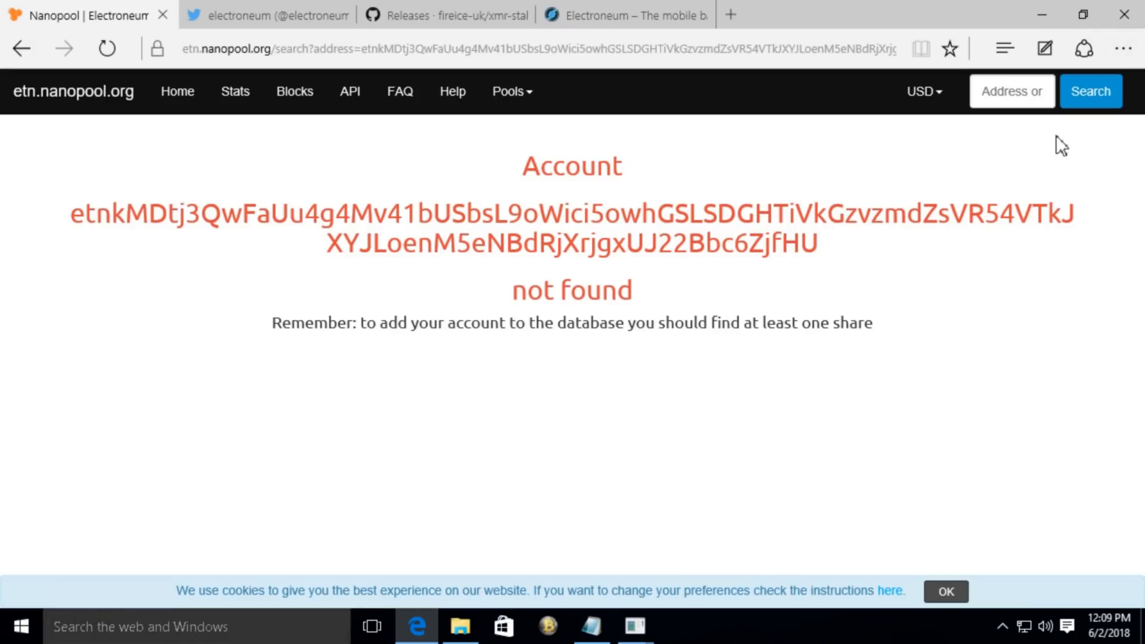
{"action": "mouse_move", "coordinate": [694, 327]}
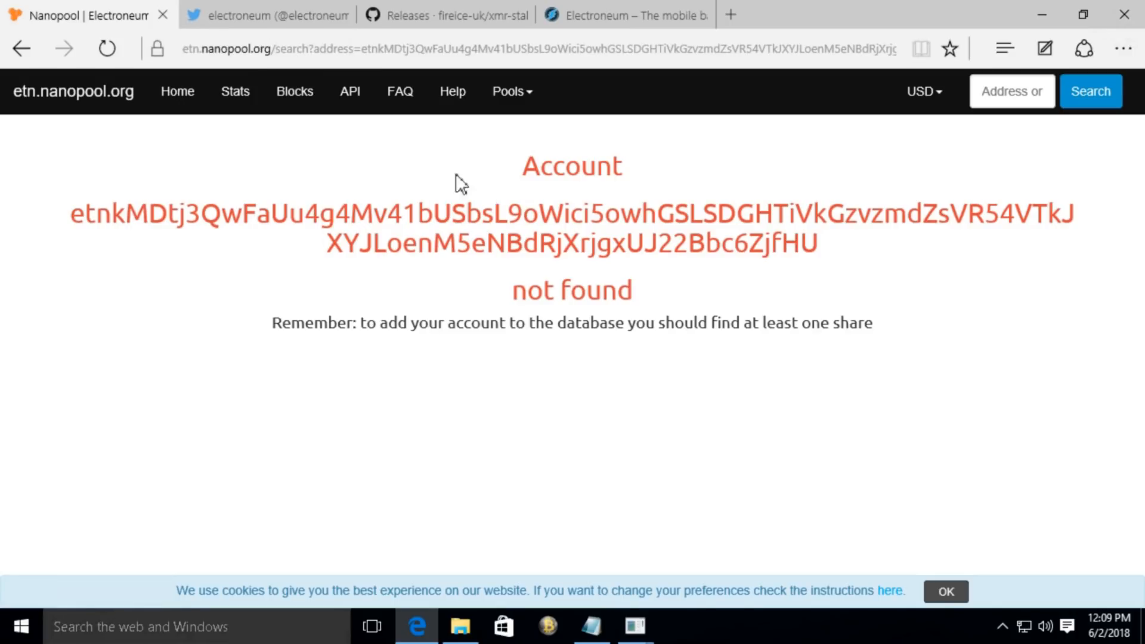
{"action": "mouse_move", "coordinate": [475, 48]}
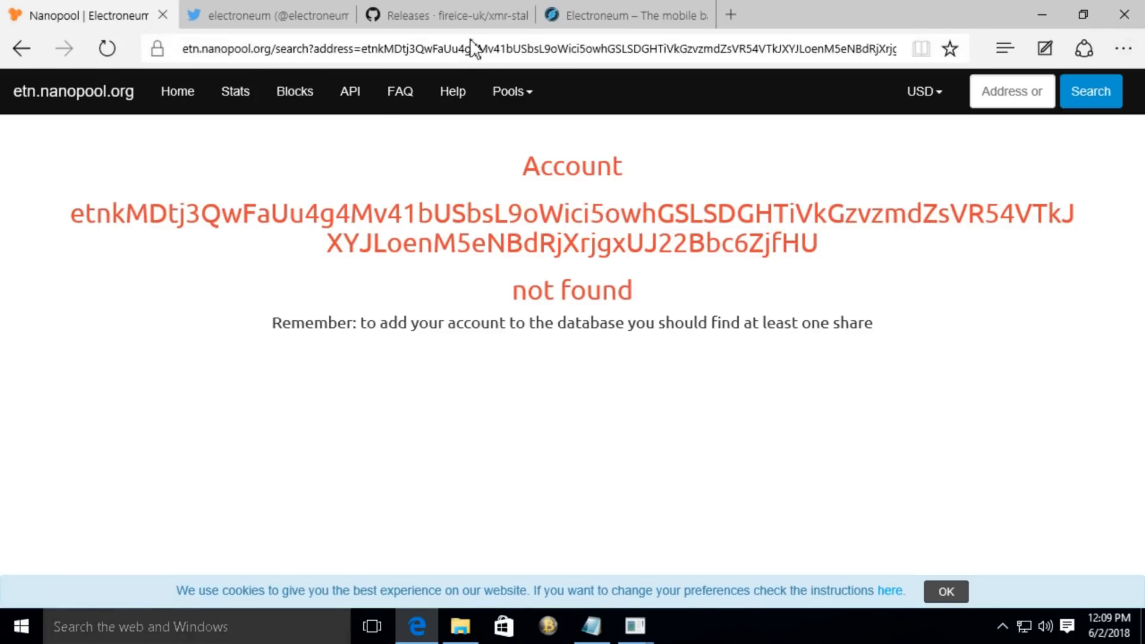
{"action": "left_click", "coordinate": [441, 14]}
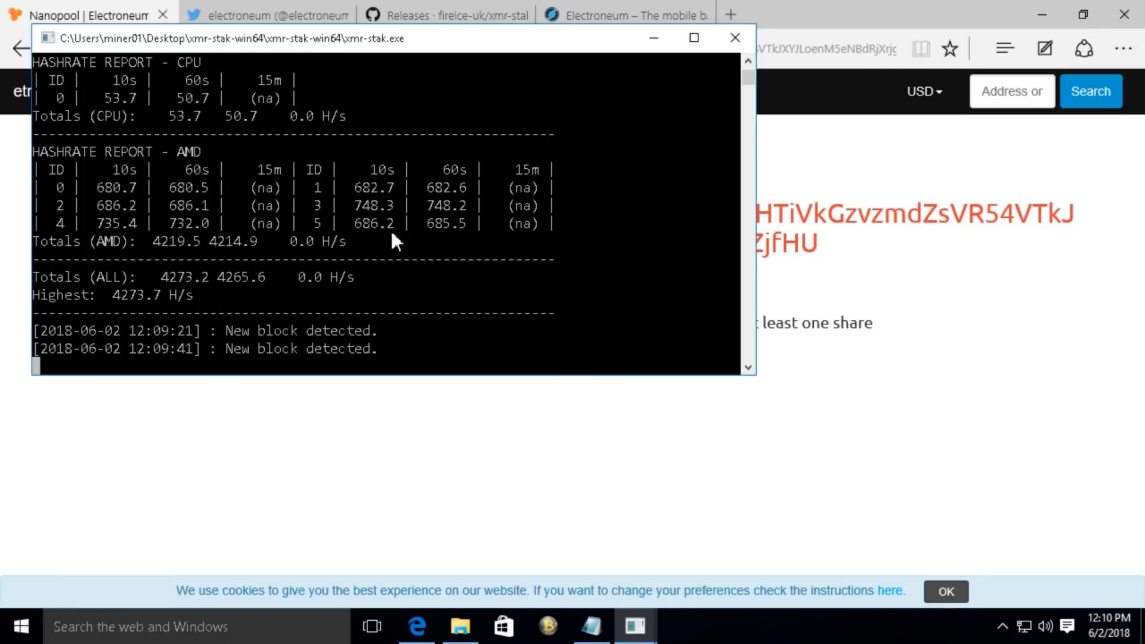
Bring Notepad forward and select the wallet address line from the mining notes.
{"action": "left_click", "coordinate": [423, 241]}
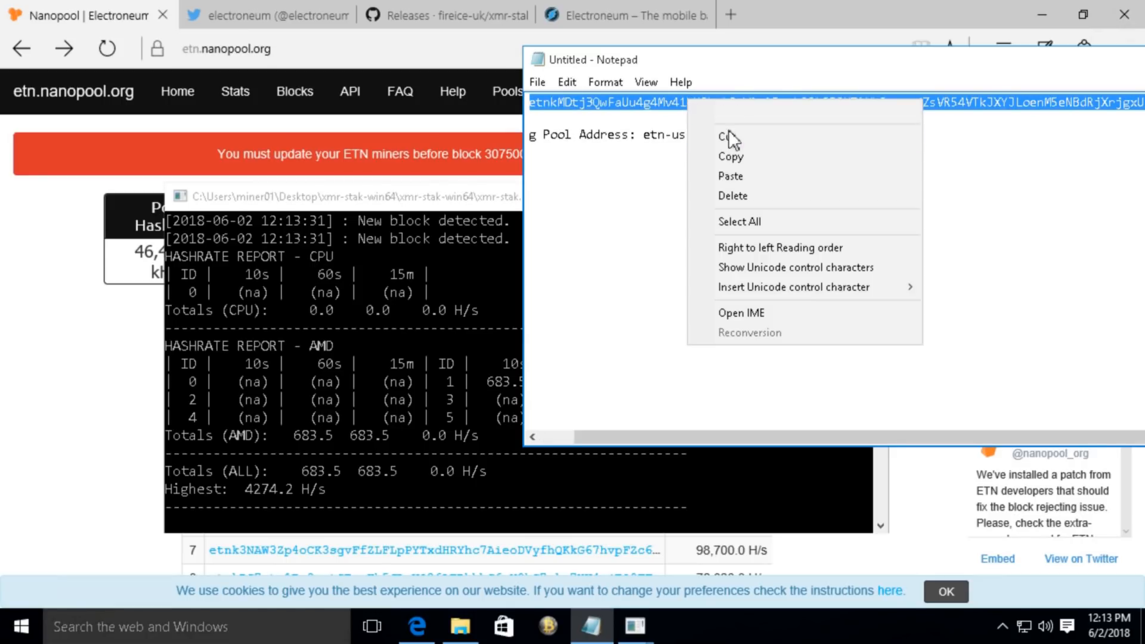
{"action": "mouse_move", "coordinate": [757, 154]}
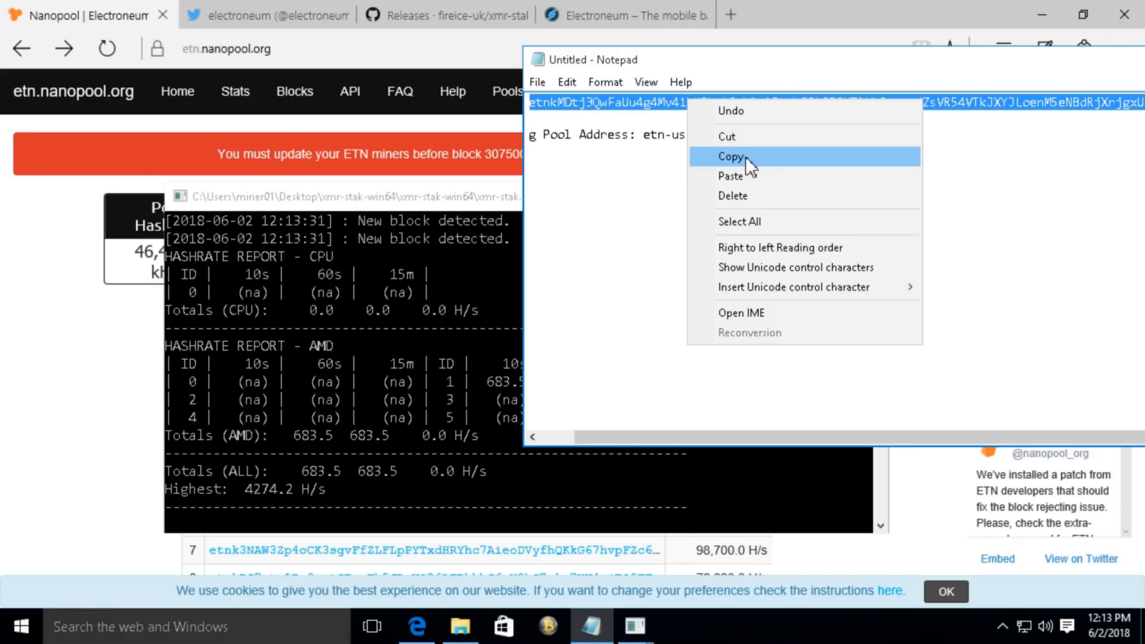
Copy the wallet address, paste it into Nanopool's search box and load the wallet's account page.
{"action": "left_click", "coordinate": [731, 157]}
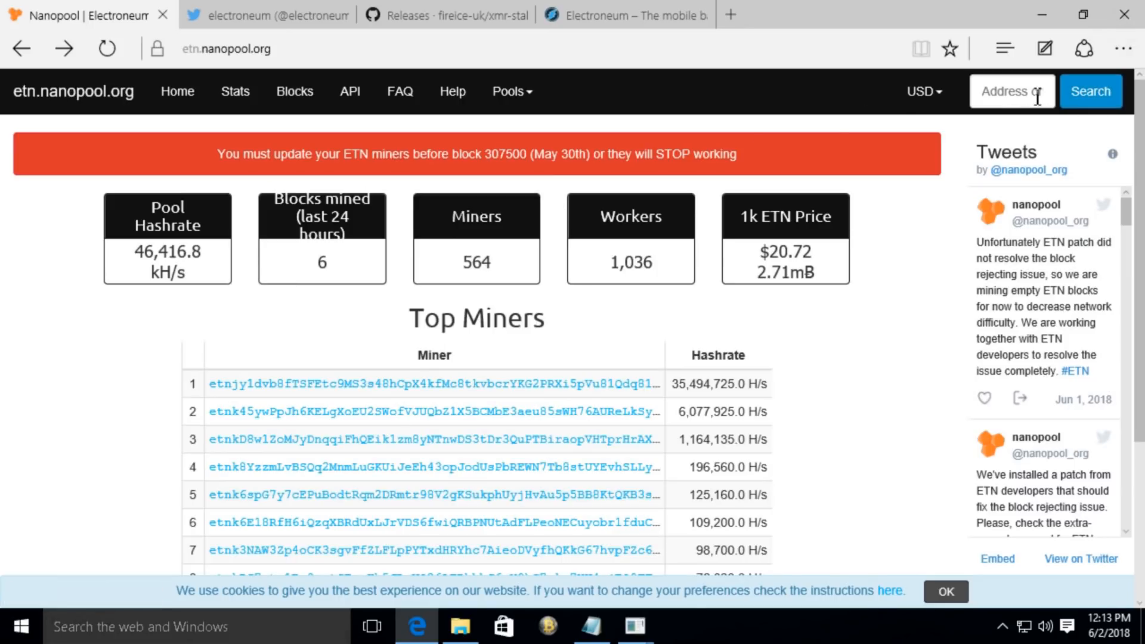
{"action": "right_click", "coordinate": [1012, 91]}
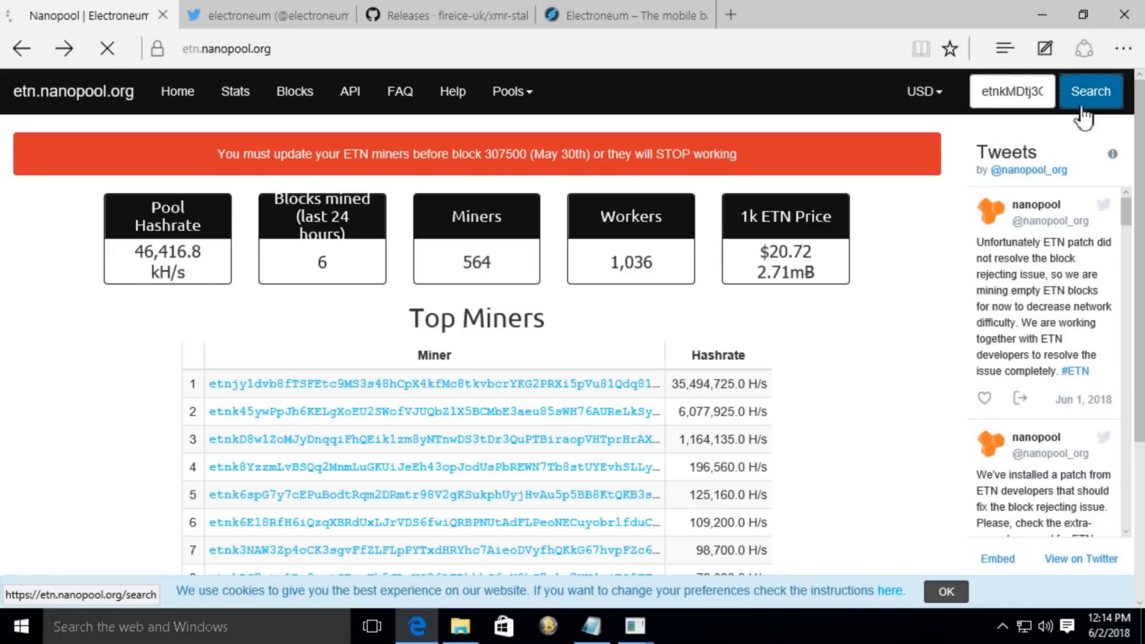
{"action": "left_click", "coordinate": [1090, 91]}
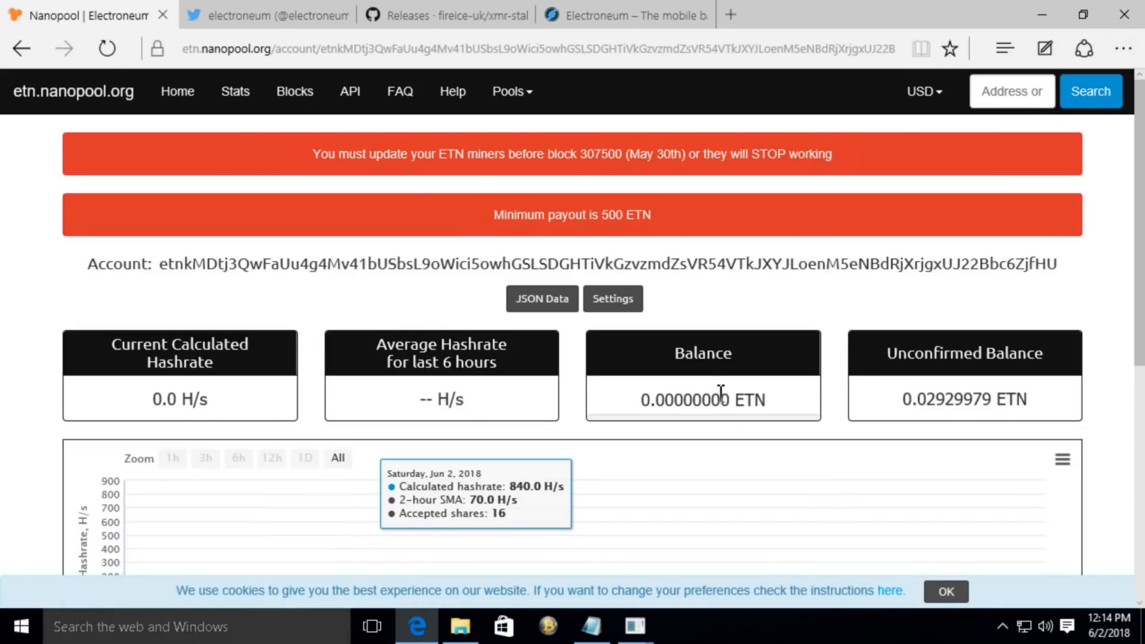
{"action": "mouse_move", "coordinate": [1086, 419]}
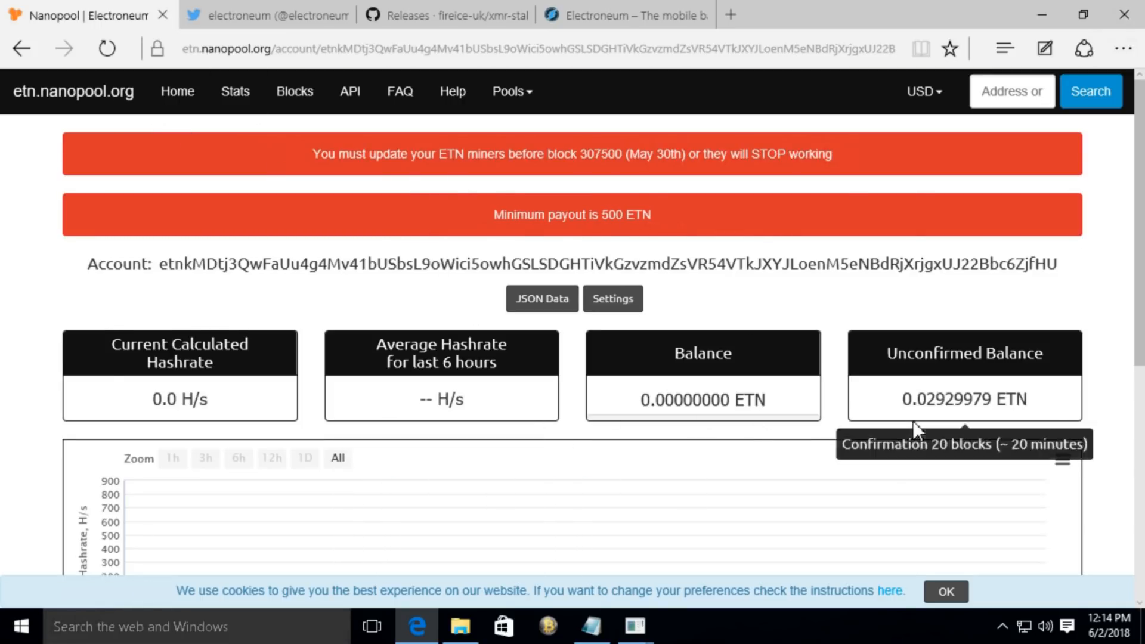
Scroll past the 0.02929979 ETN unconfirmed balance and shares chart down to the empty Workers table.
{"action": "scroll", "scroll_direction": "down", "scroll_amount": 3}
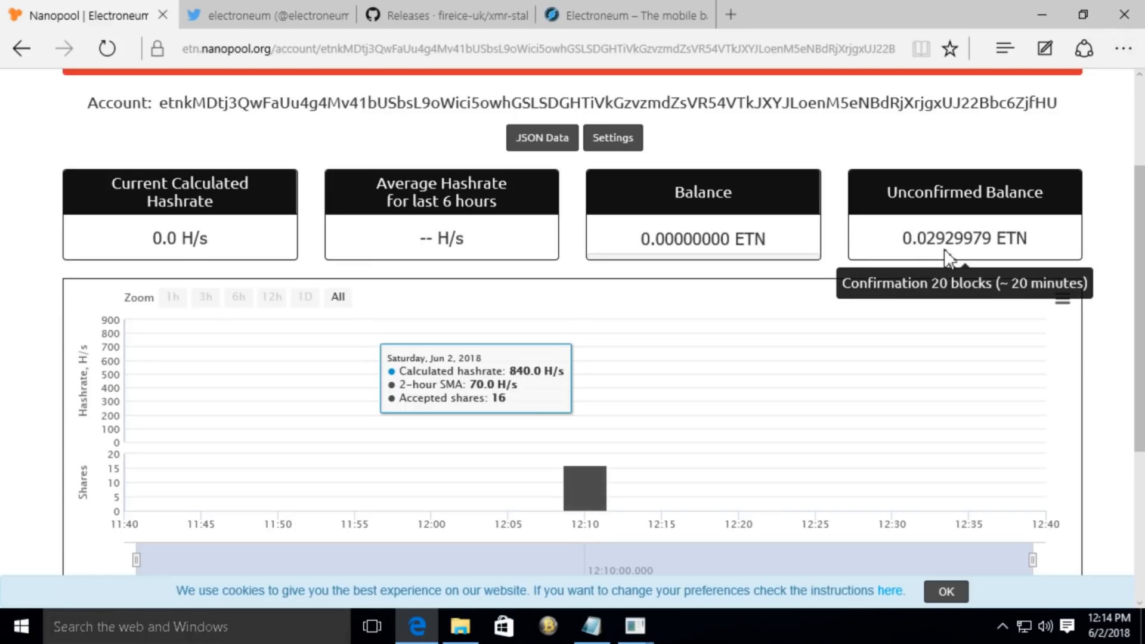
{"action": "scroll", "scroll_direction": "down", "scroll_amount": 3}
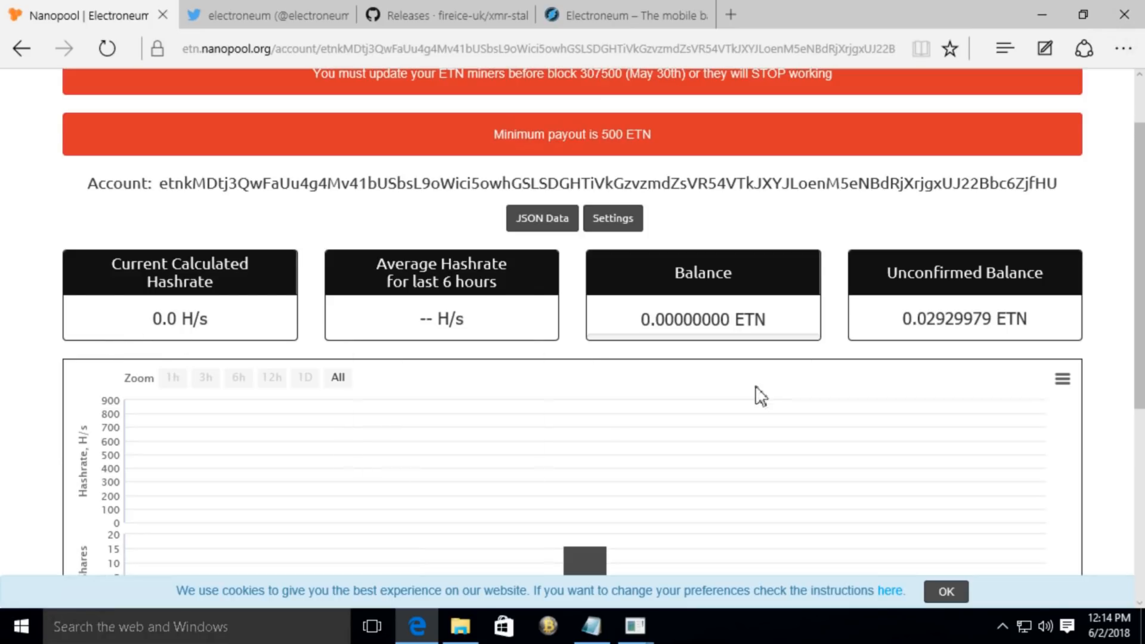
{"action": "scroll", "scroll_direction": "down", "scroll_amount": 3}
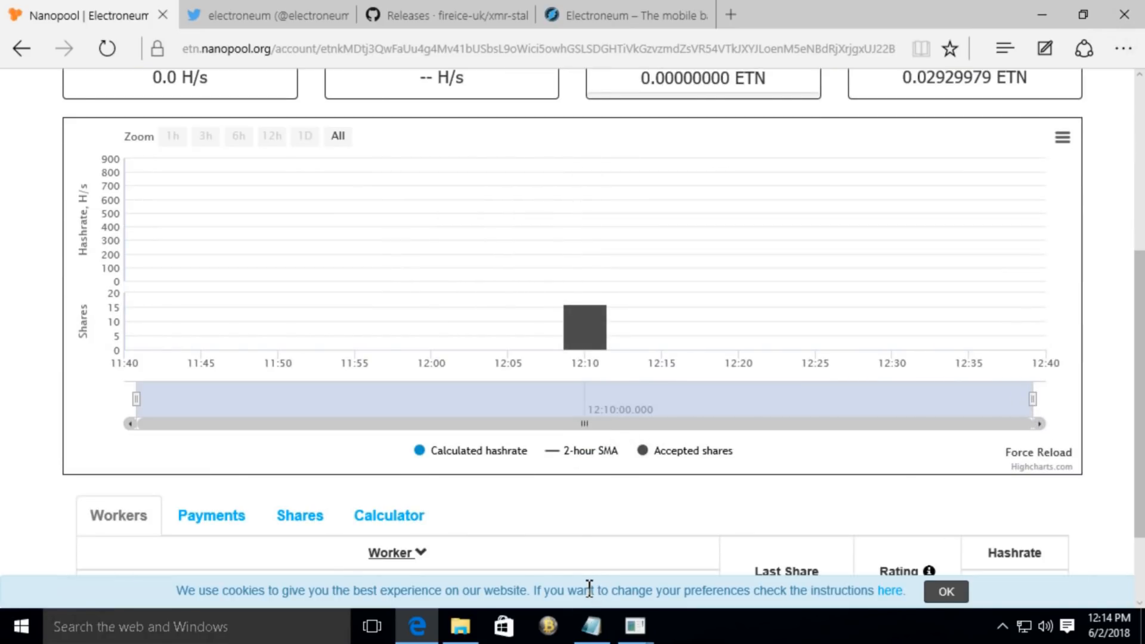
{"action": "scroll", "scroll_direction": "down", "scroll_amount": 3}
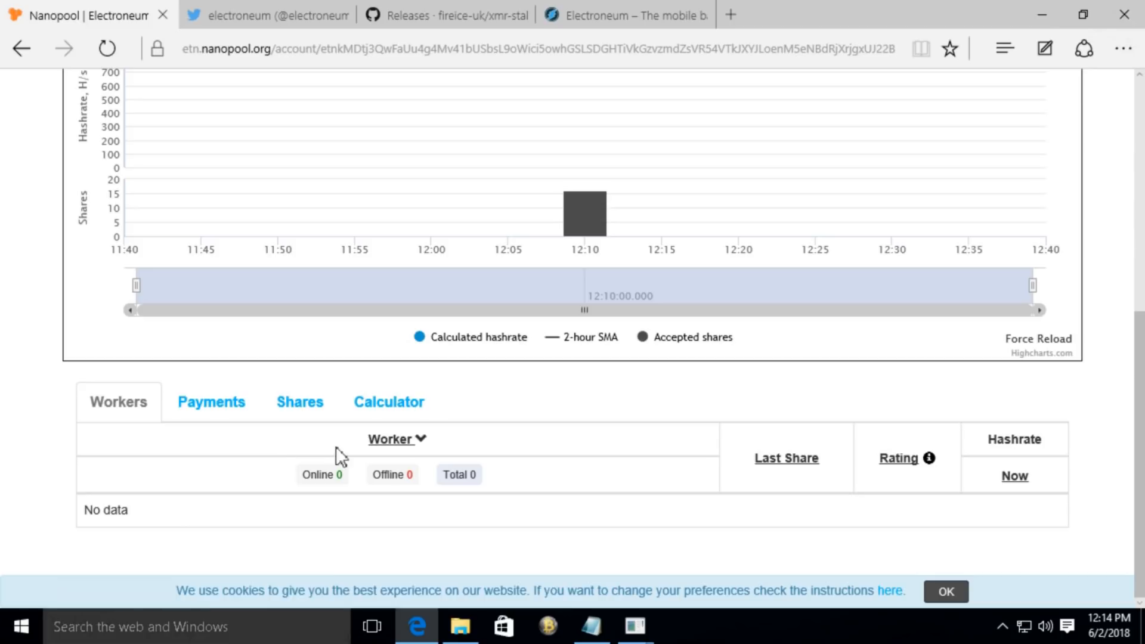